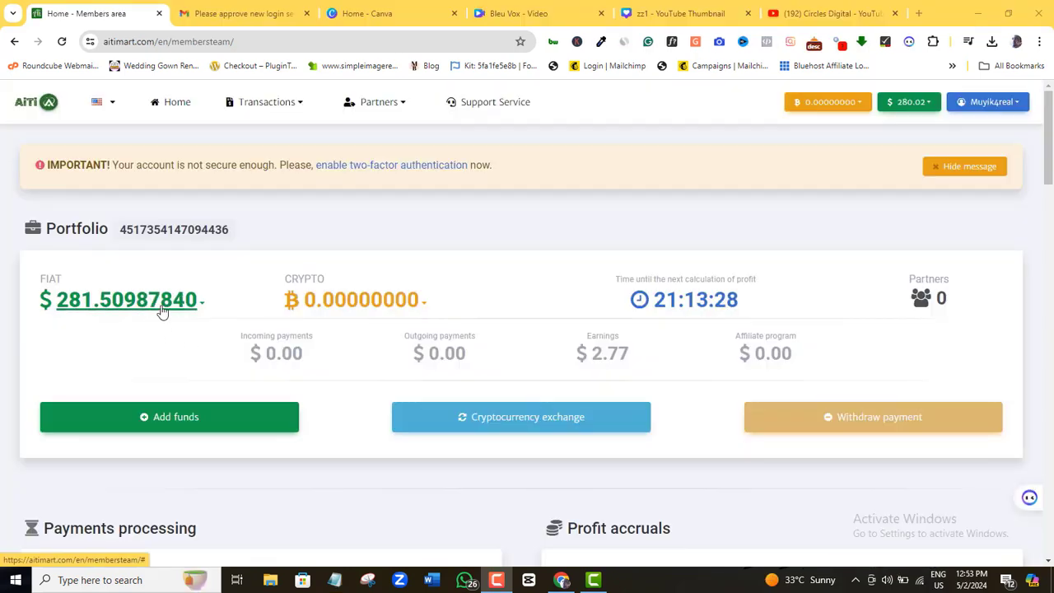
pyautogui.moveTo(366, 346)
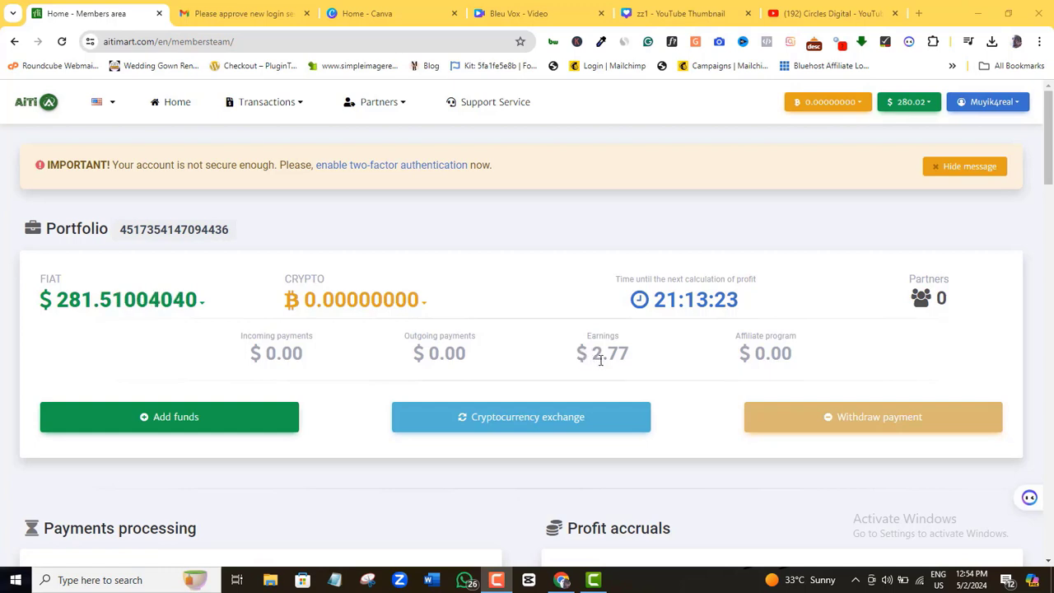
# Download the Cloudflare WARP installer for Windows from the 1.1.1.1 page.
pyautogui.scroll(-3)
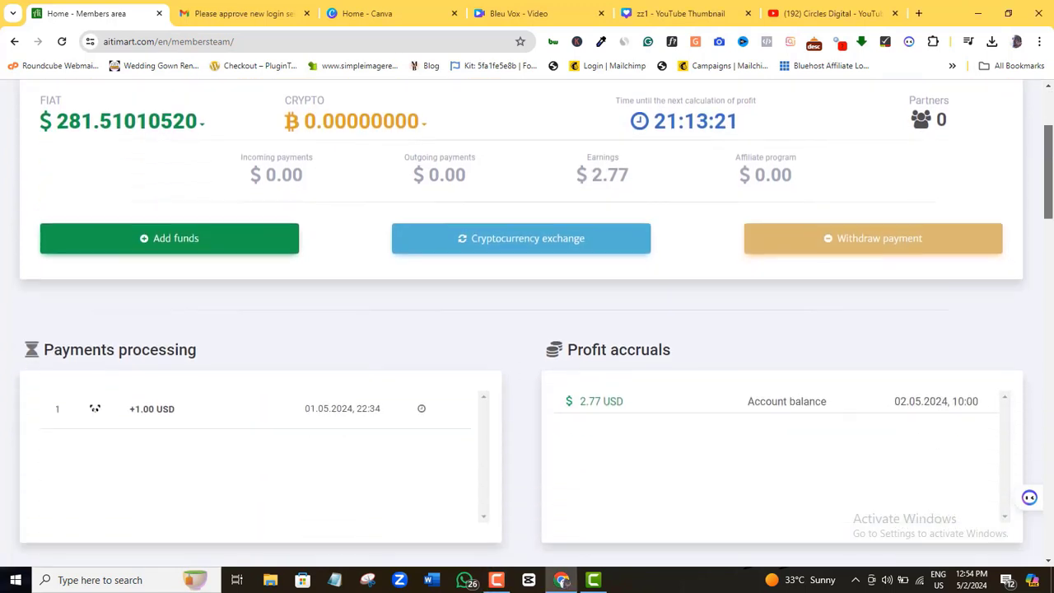
pyautogui.scroll(-3)
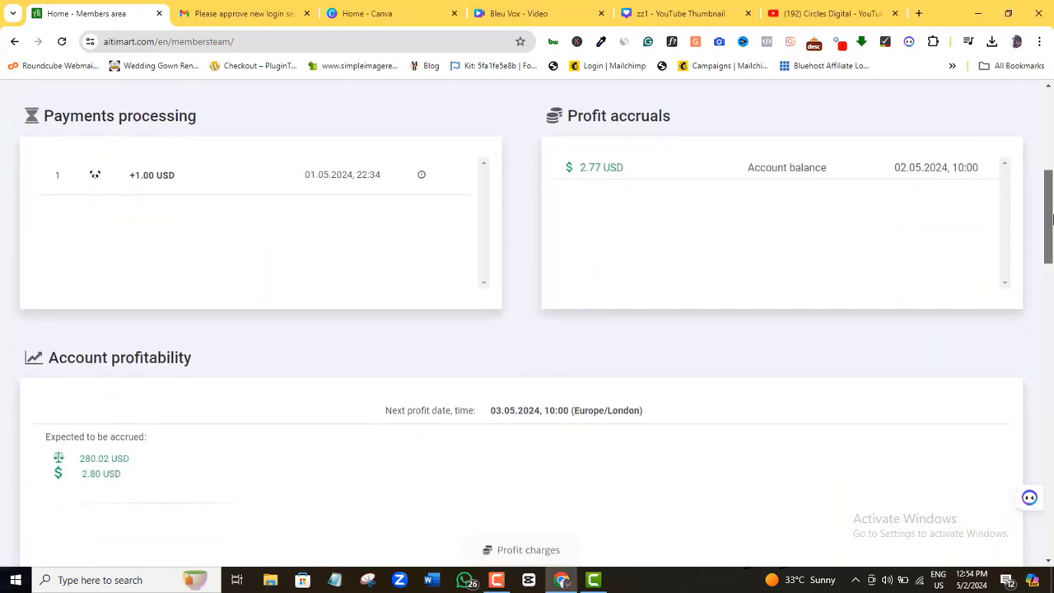
pyautogui.scroll(-3)
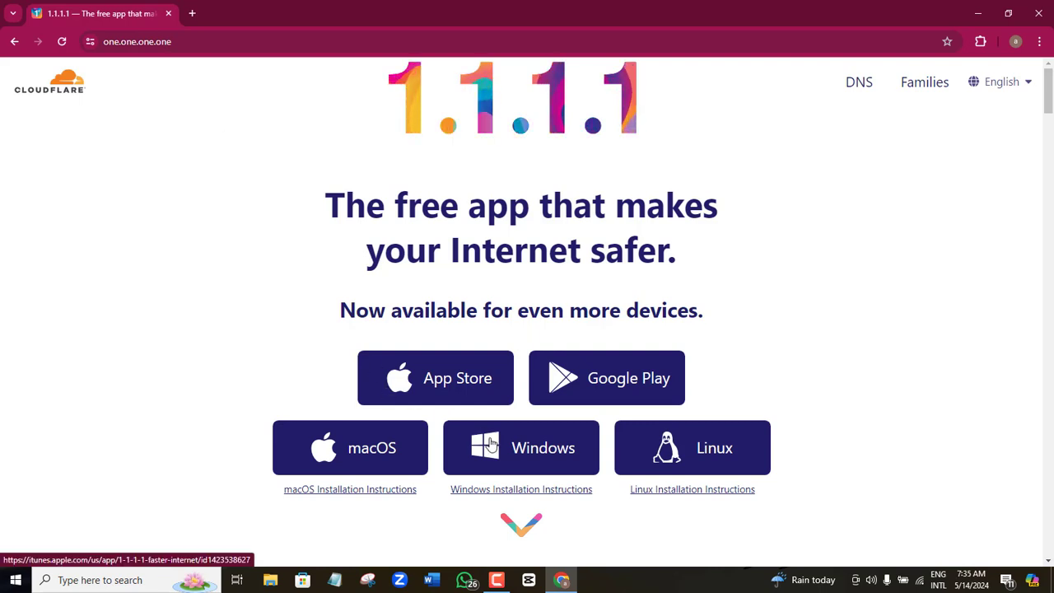
pyautogui.moveTo(576, 400)
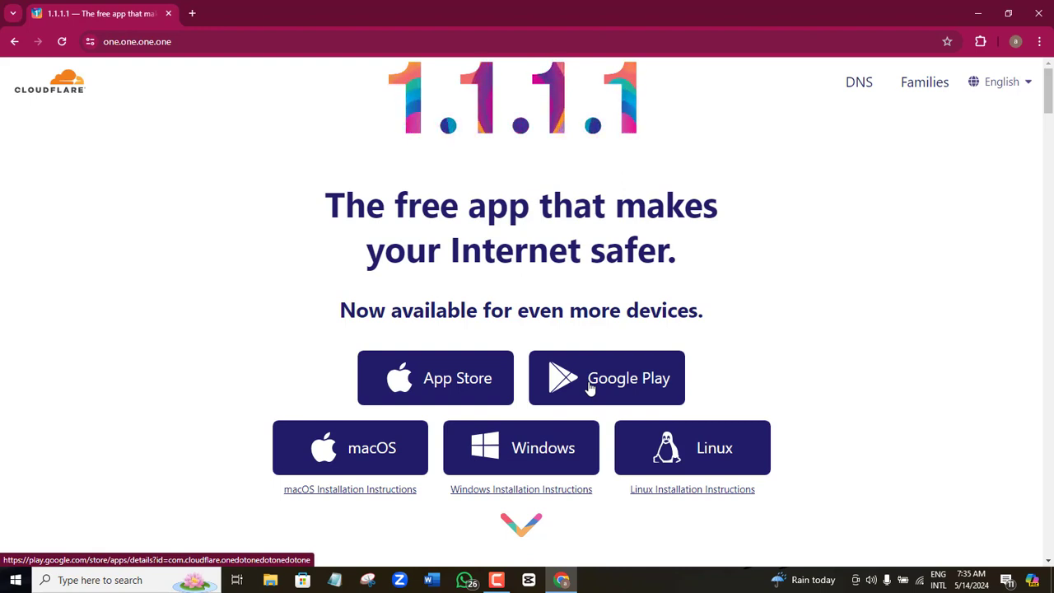
pyautogui.moveTo(520, 448)
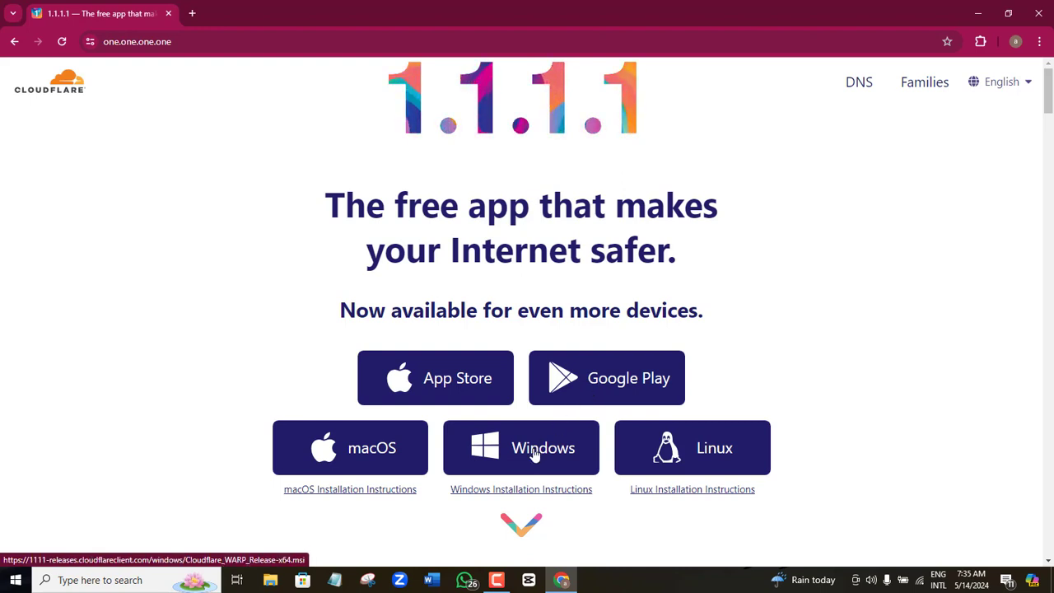
pyautogui.click(520, 448)
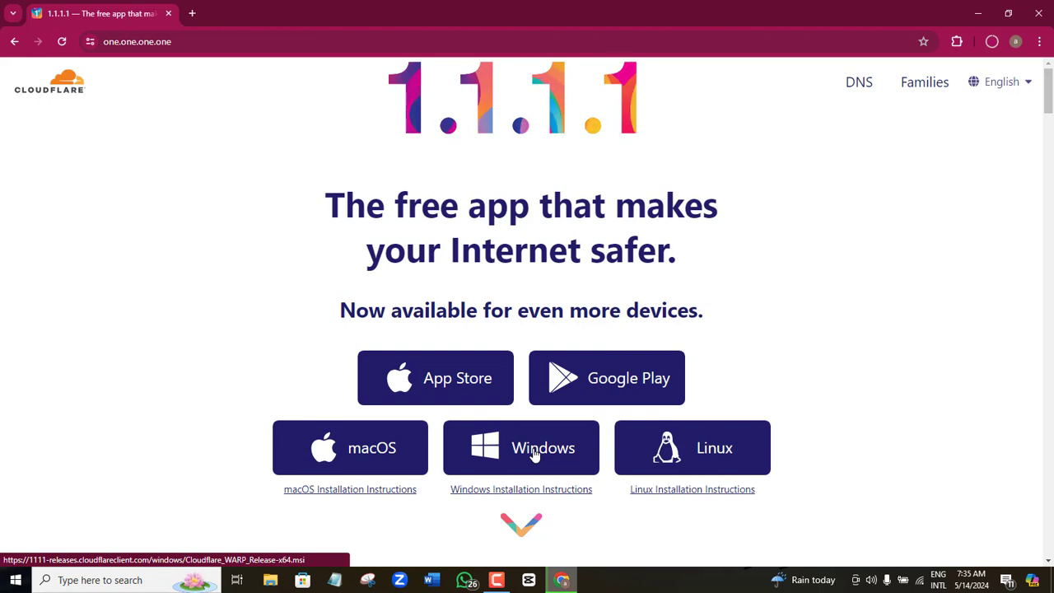
pyautogui.click(991, 42)
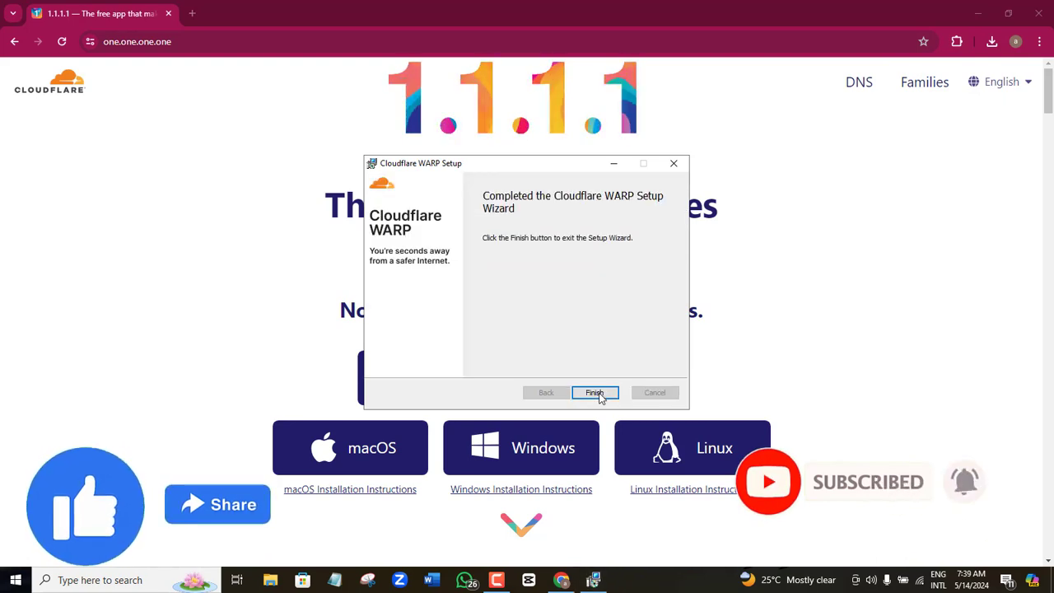
# Finish the WARP setup wizard and continue past the What is WARP? introduction.
pyautogui.click(595, 392)
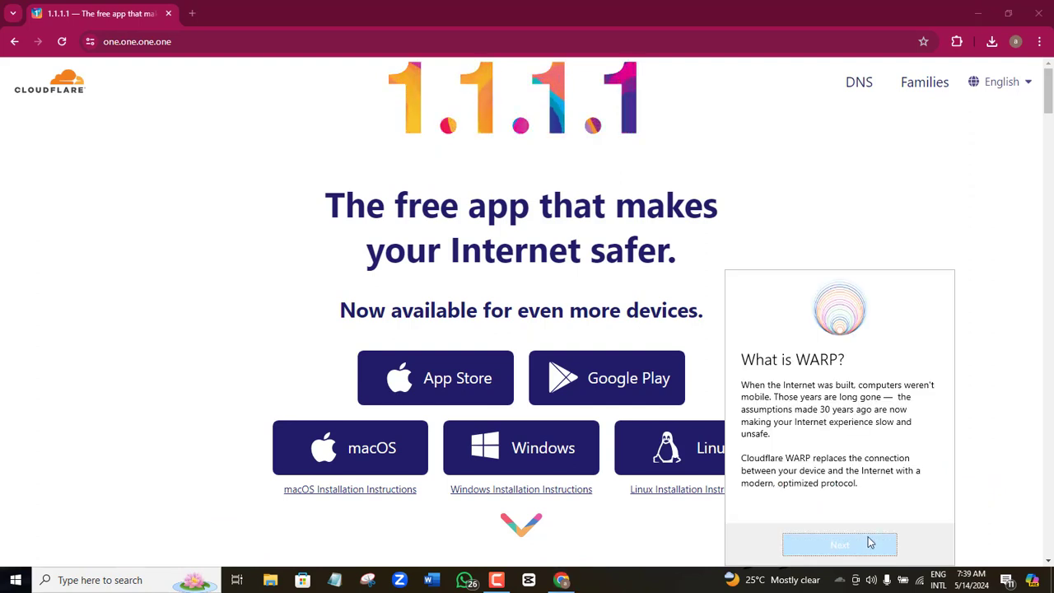
pyautogui.click(840, 543)
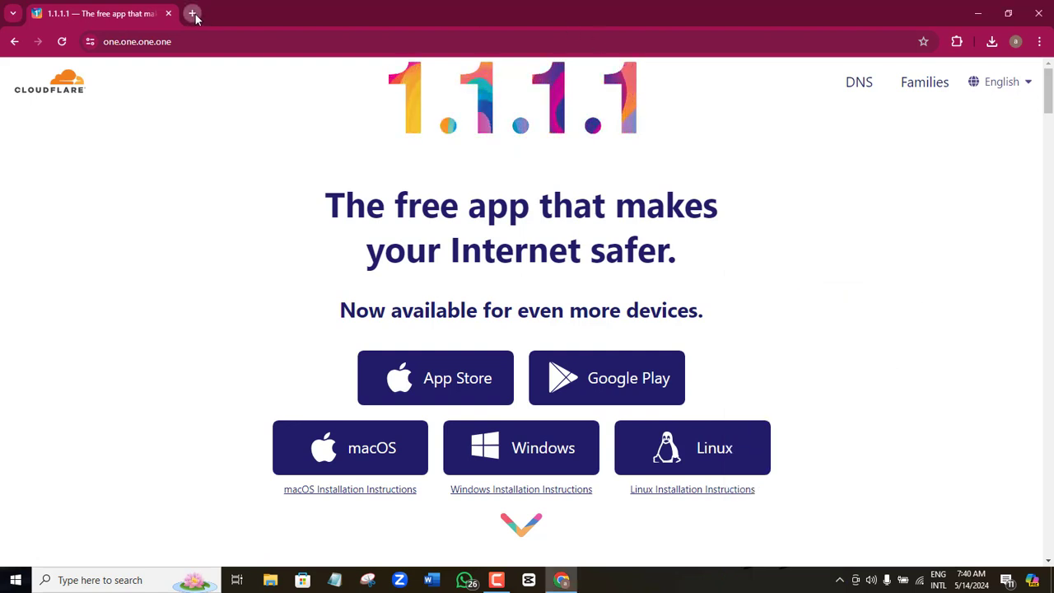
# Sign up for Bybit with the Google account and complete the slider puzzle check.
pyautogui.click(191, 14)
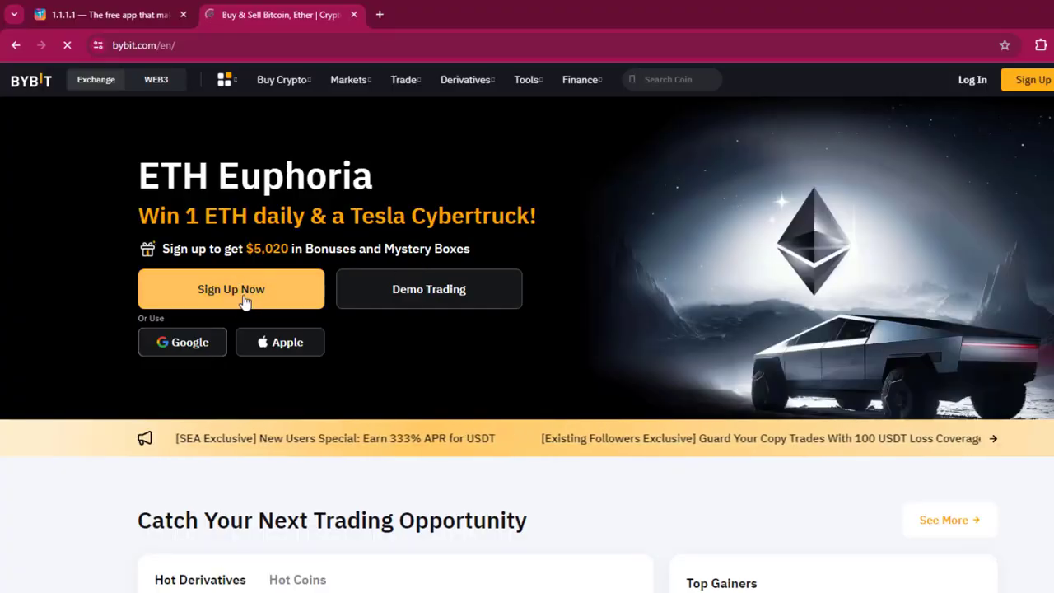
pyautogui.click(181, 341)
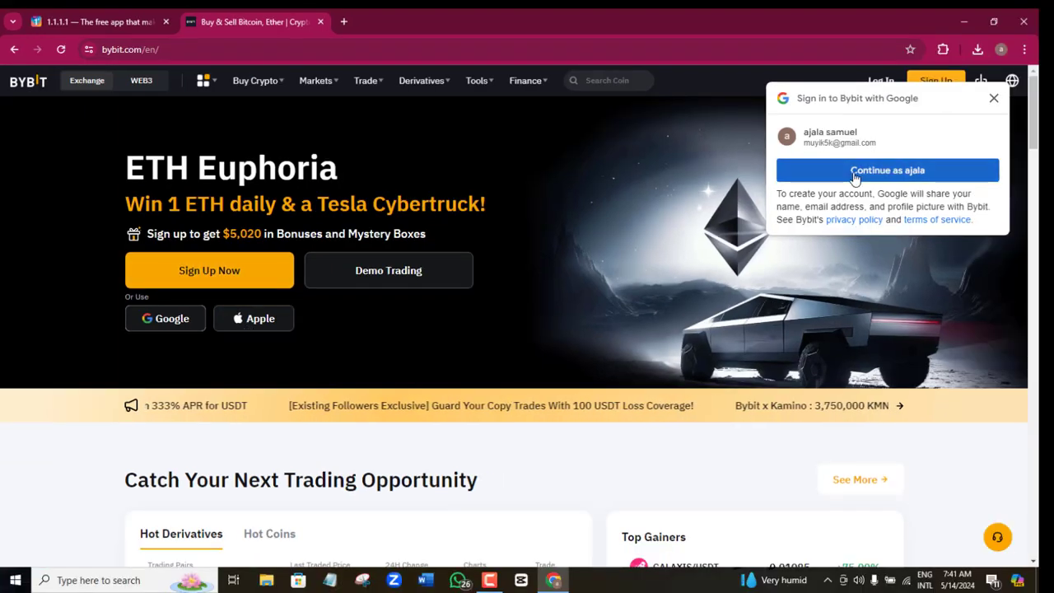
pyautogui.click(993, 99)
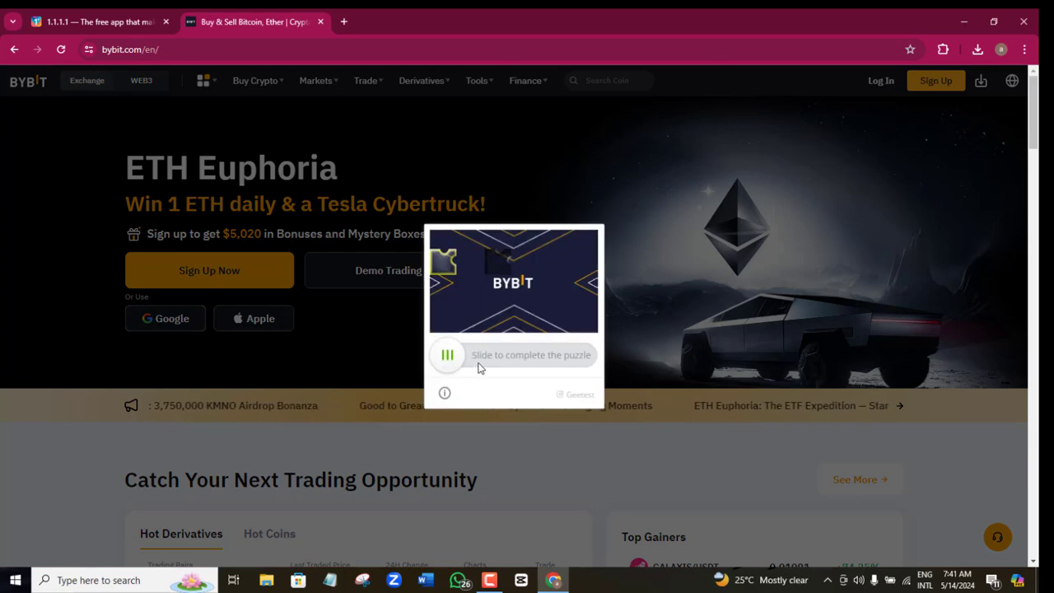
pyautogui.moveTo(448, 355); pyautogui.dragTo(502, 356)
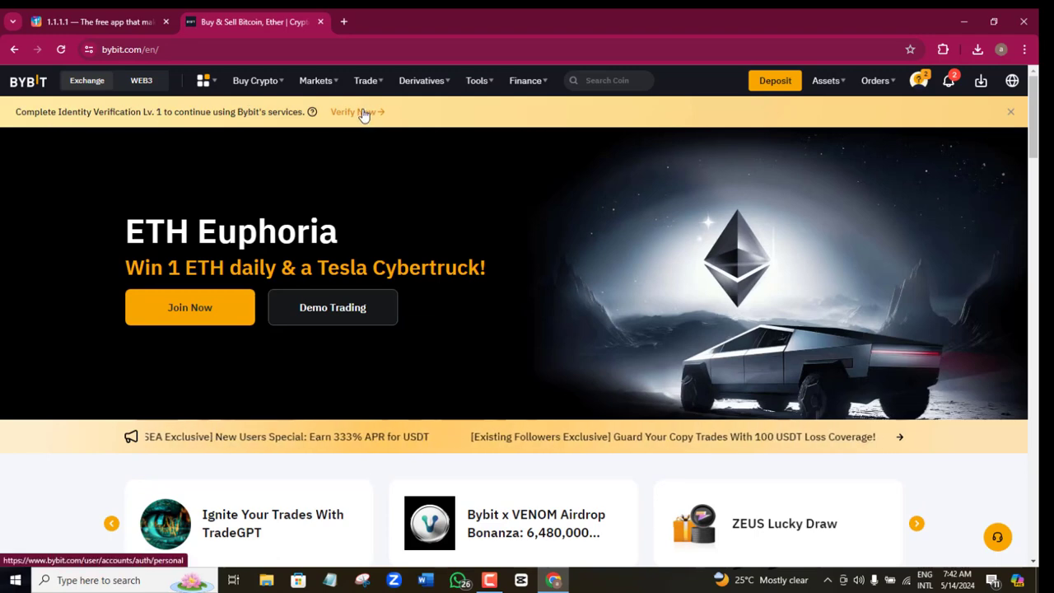
# Begin Lv.1 identity verification with Nigeria as country of issue and BVN as document.
pyautogui.click(352, 112)
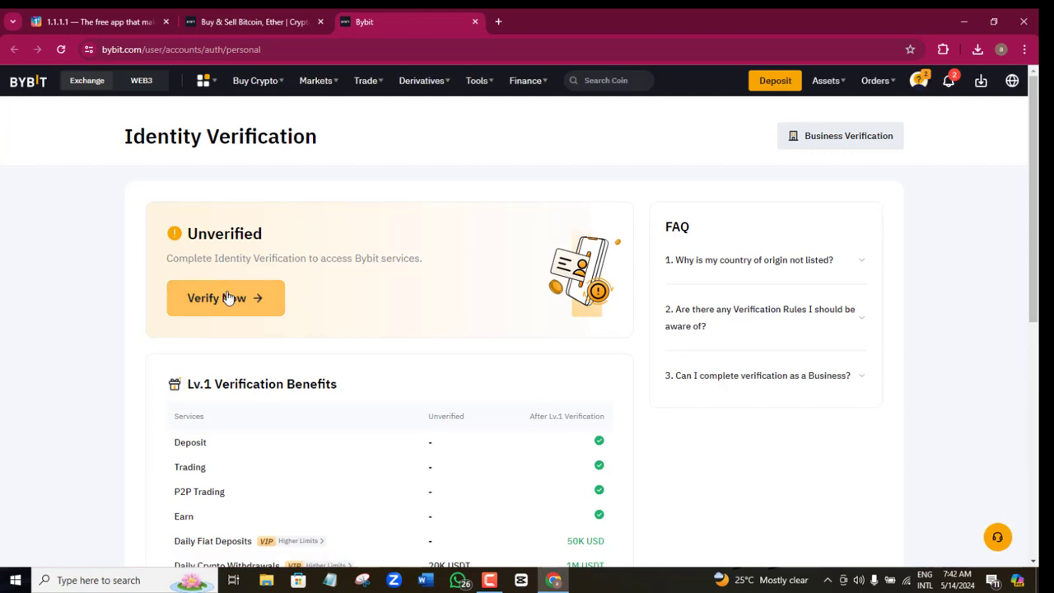
pyautogui.click(224, 296)
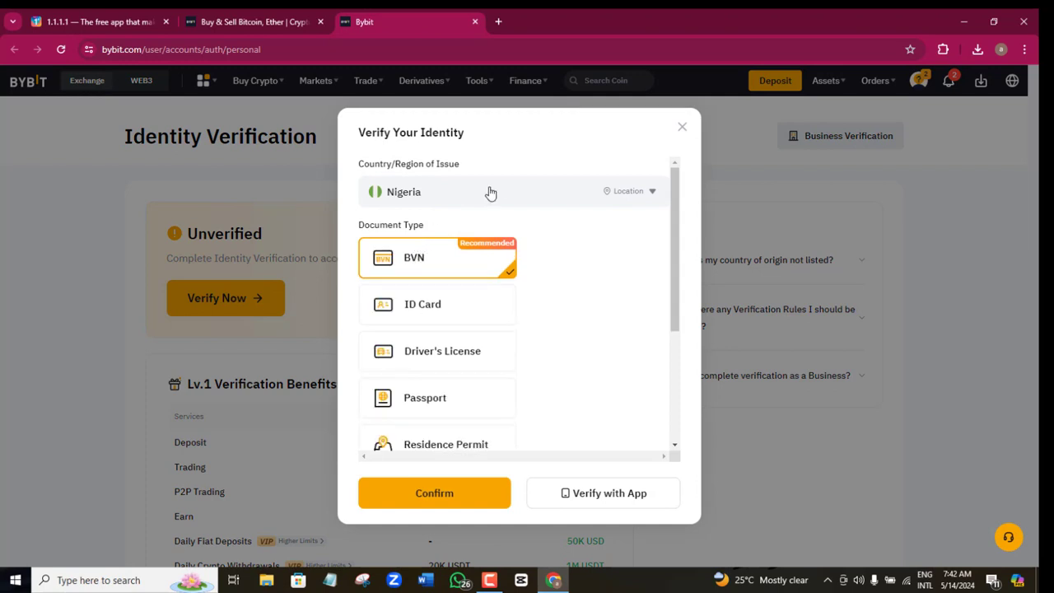
pyautogui.moveTo(462, 259)
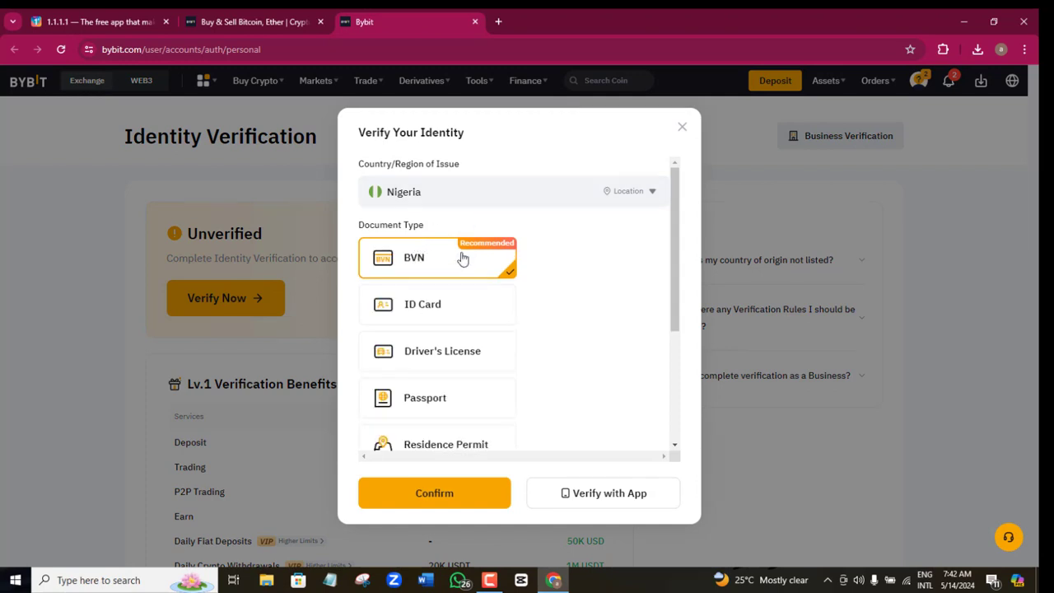
pyautogui.moveTo(467, 287)
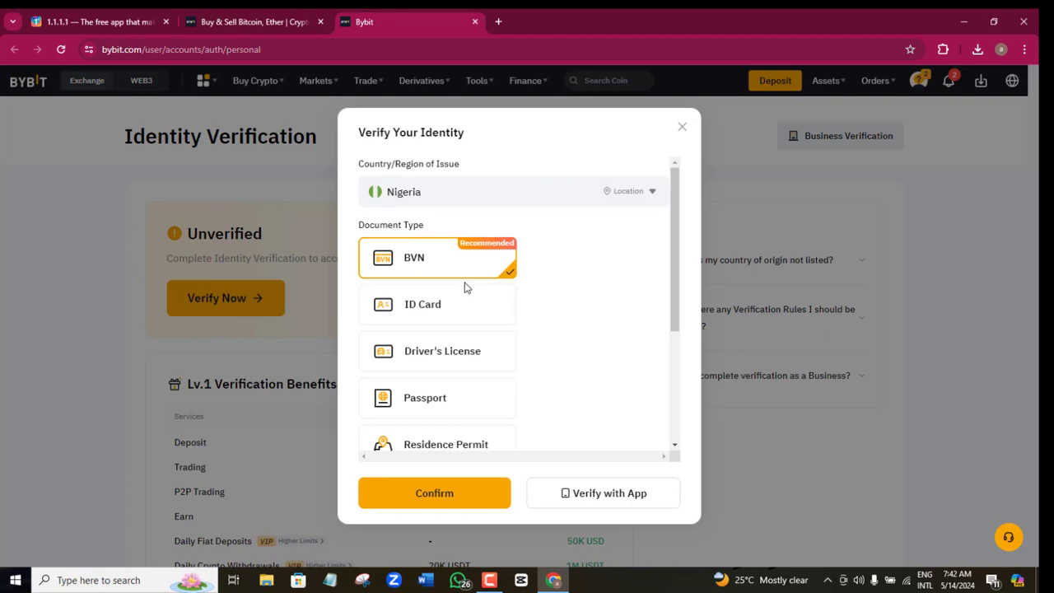
pyautogui.moveTo(485, 497)
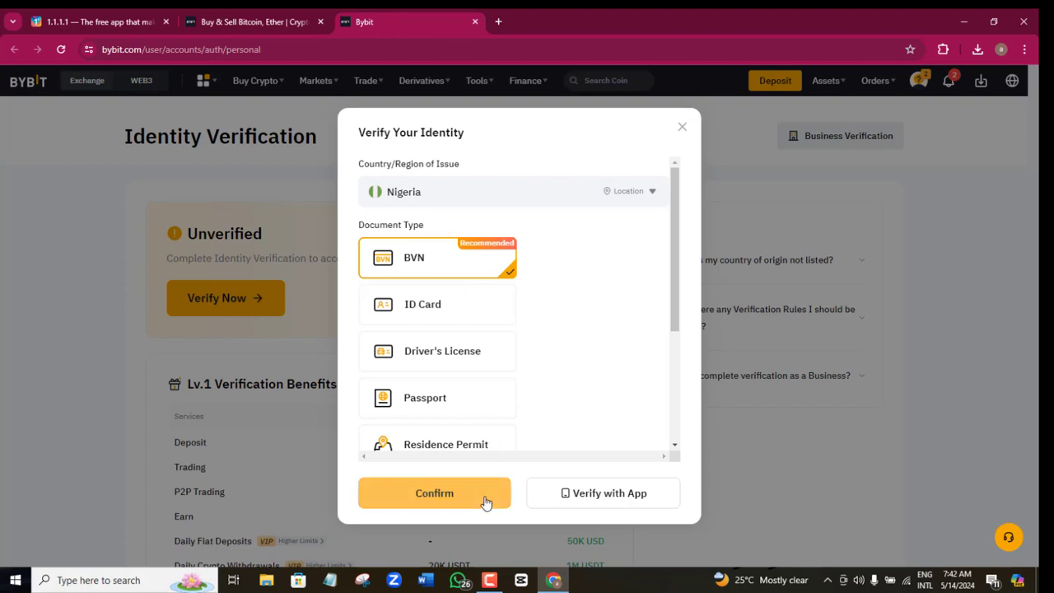
pyautogui.click(435, 492)
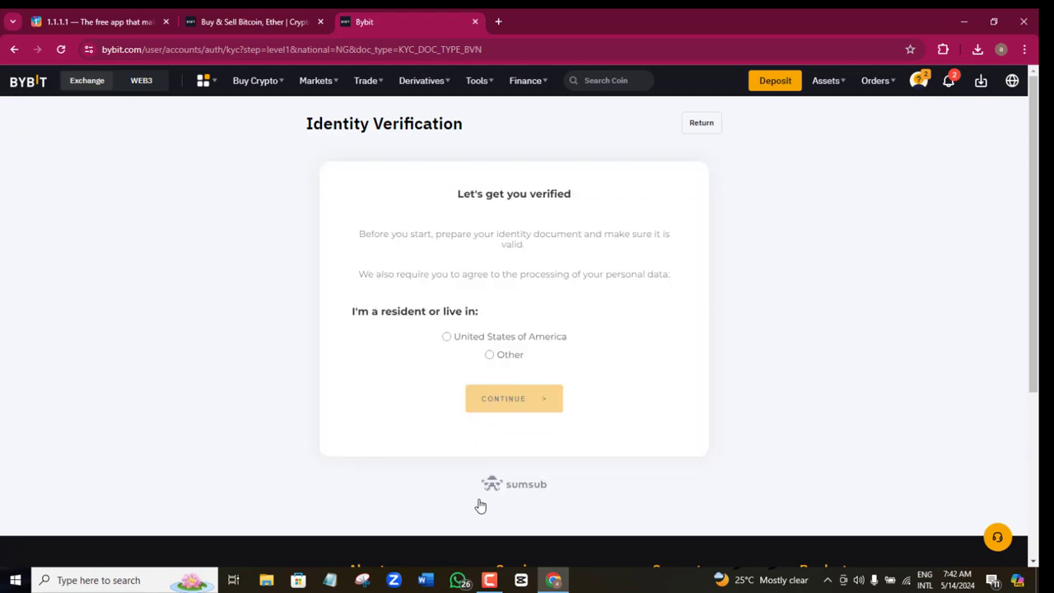
# Select Other as place of residence and continue to the verification form.
pyautogui.click(489, 354)
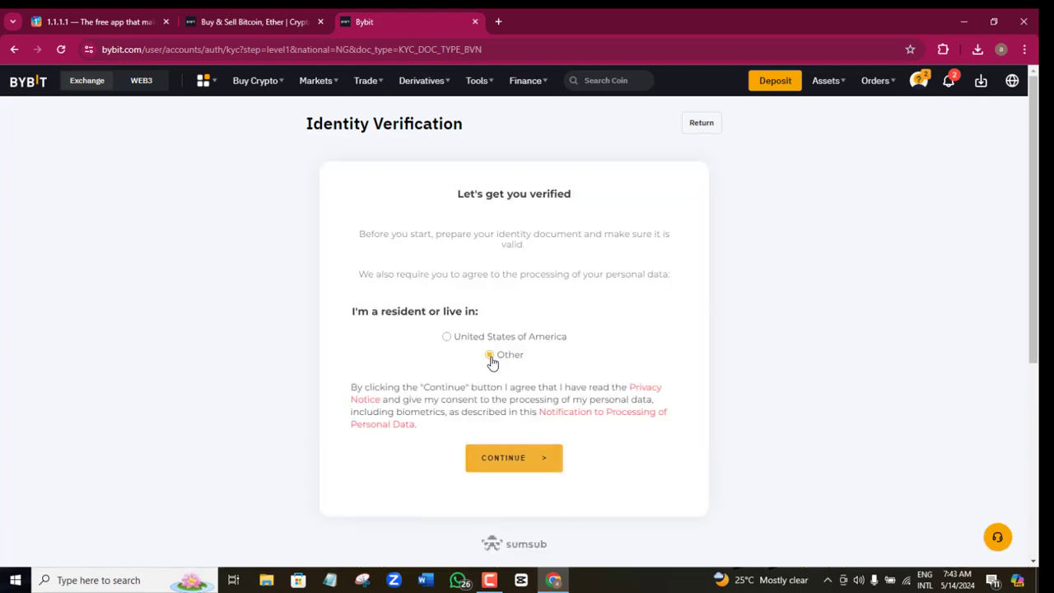
pyautogui.click(489, 354)
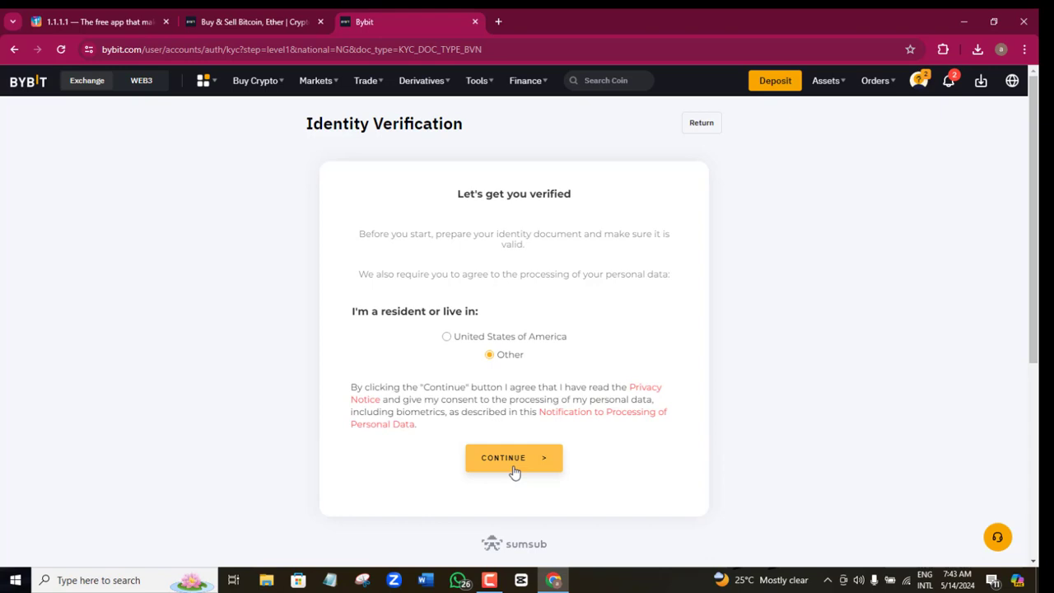
pyautogui.click(514, 458)
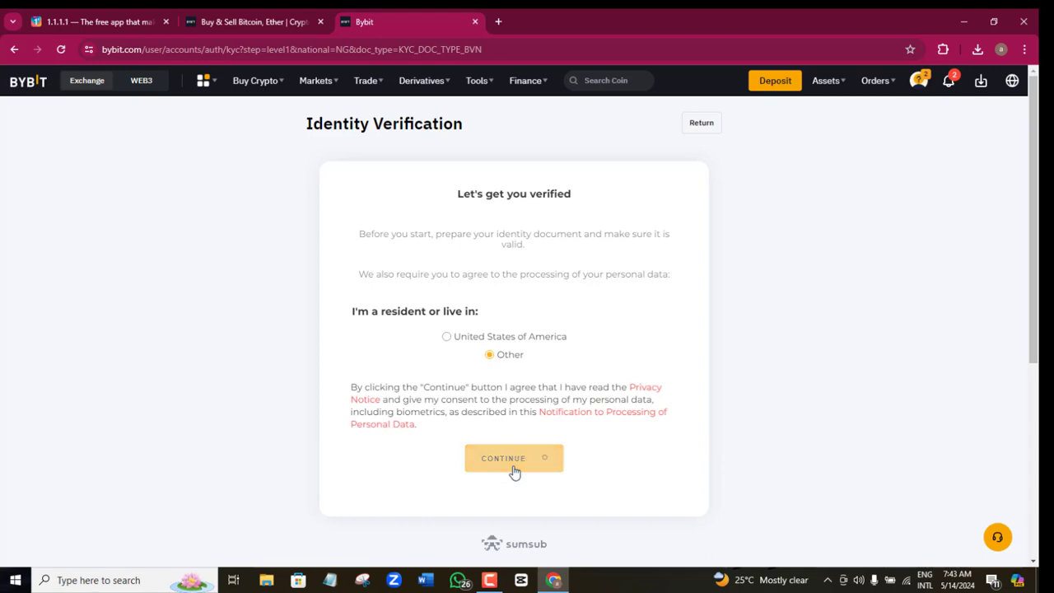
pyautogui.click(514, 458)
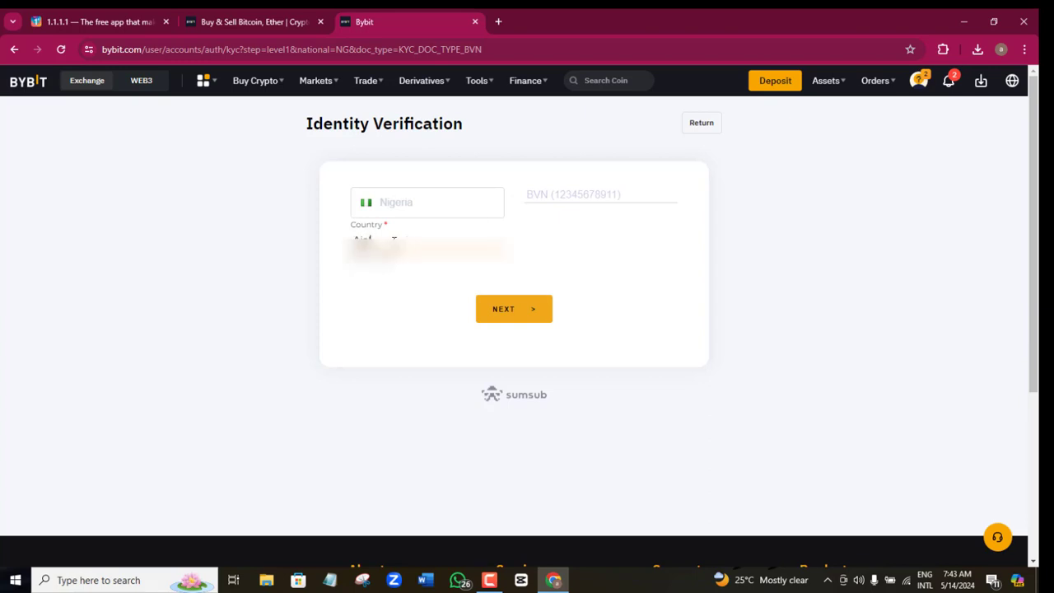
# Enter the BVN (2217...), submit it and start the face liveness check.
pyautogui.click(599, 197)
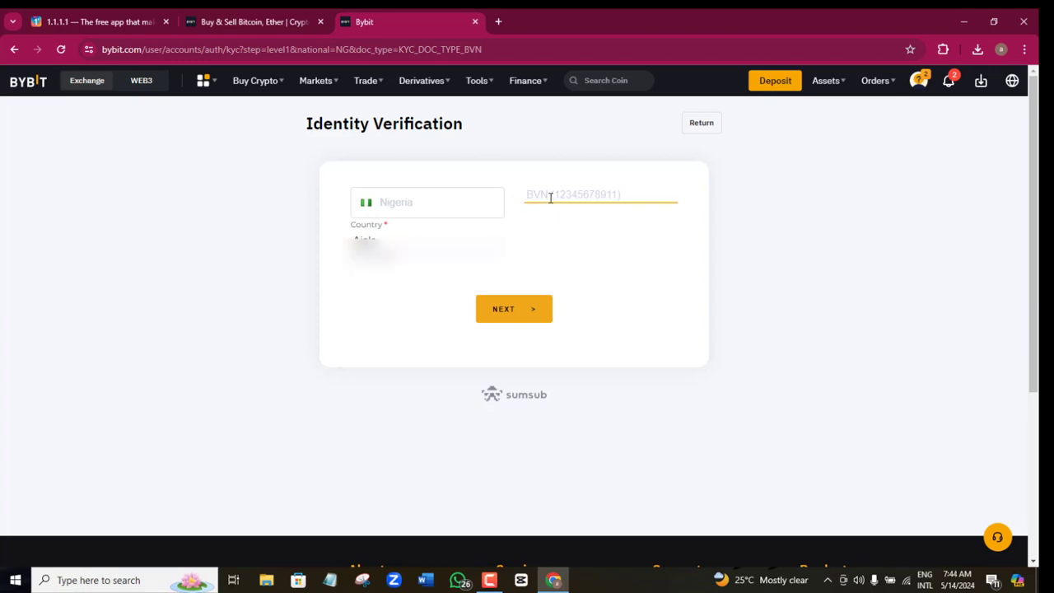
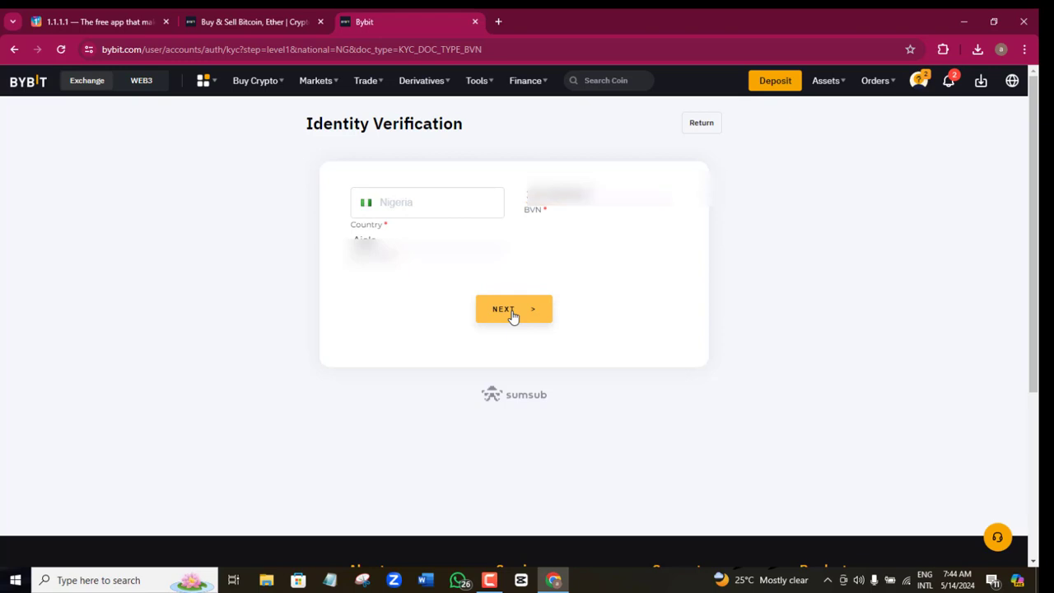
pyautogui.click(514, 310)
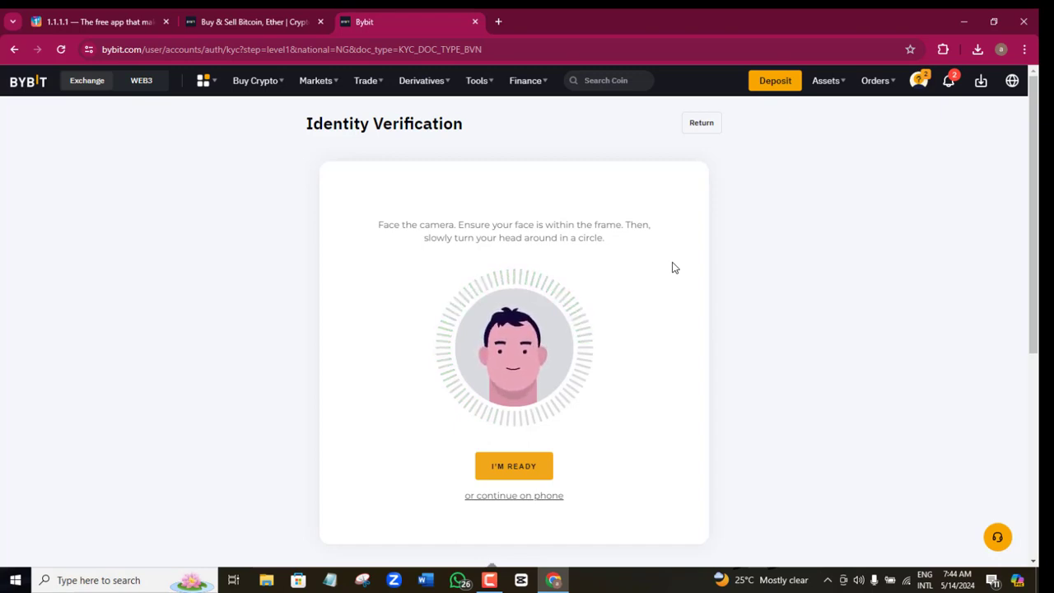
pyautogui.moveTo(662, 273)
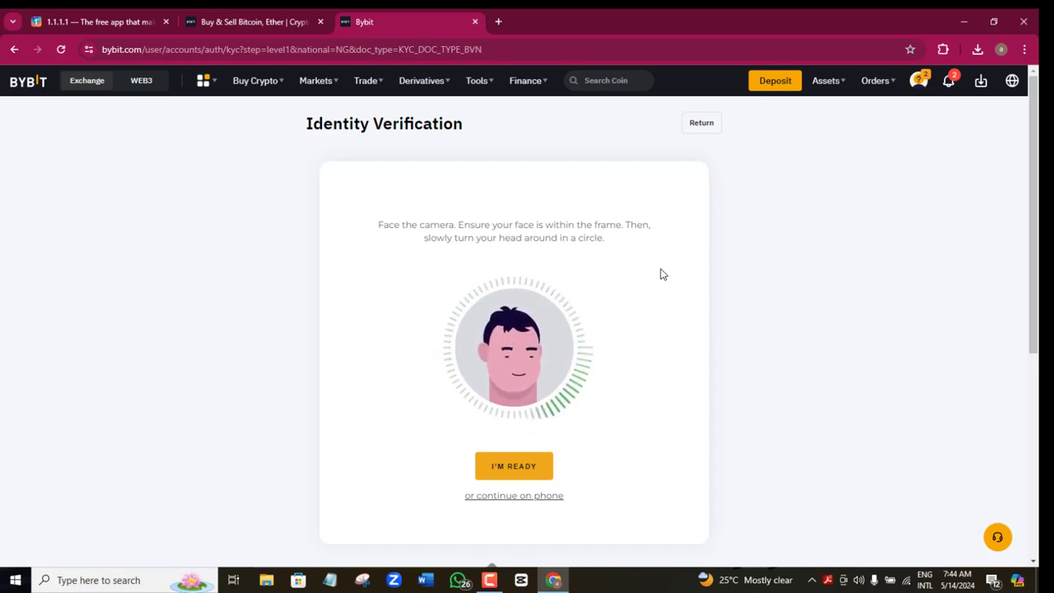
pyautogui.click(513, 465)
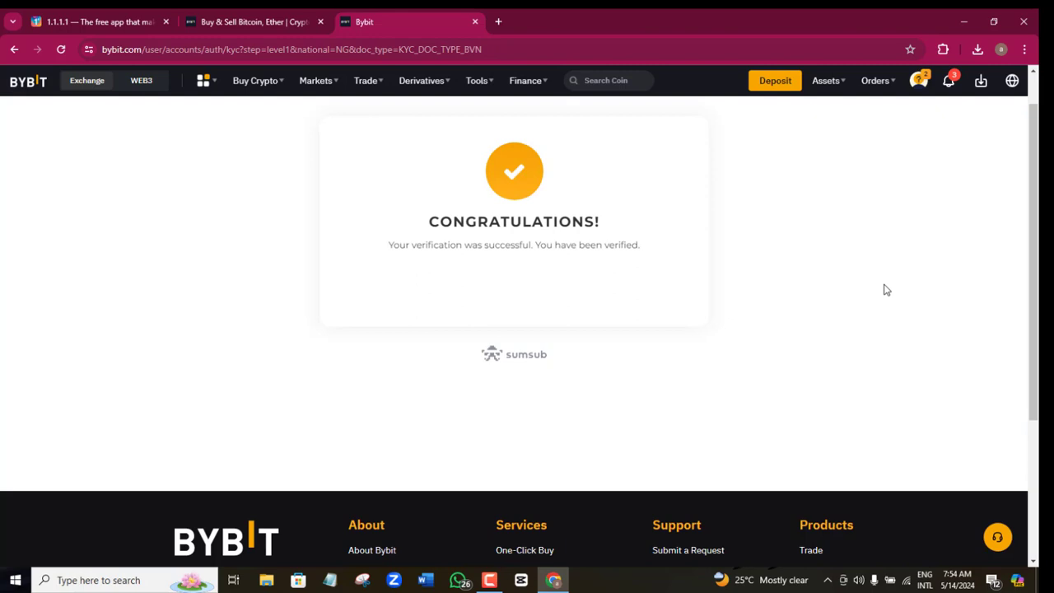
pyautogui.click(916, 79)
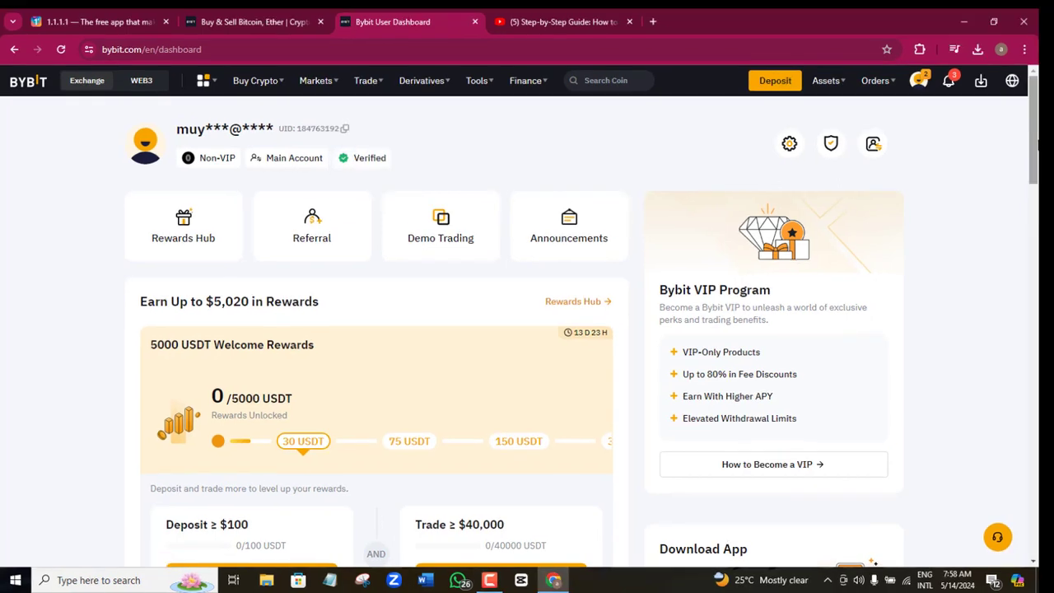
pyautogui.scroll(-3)
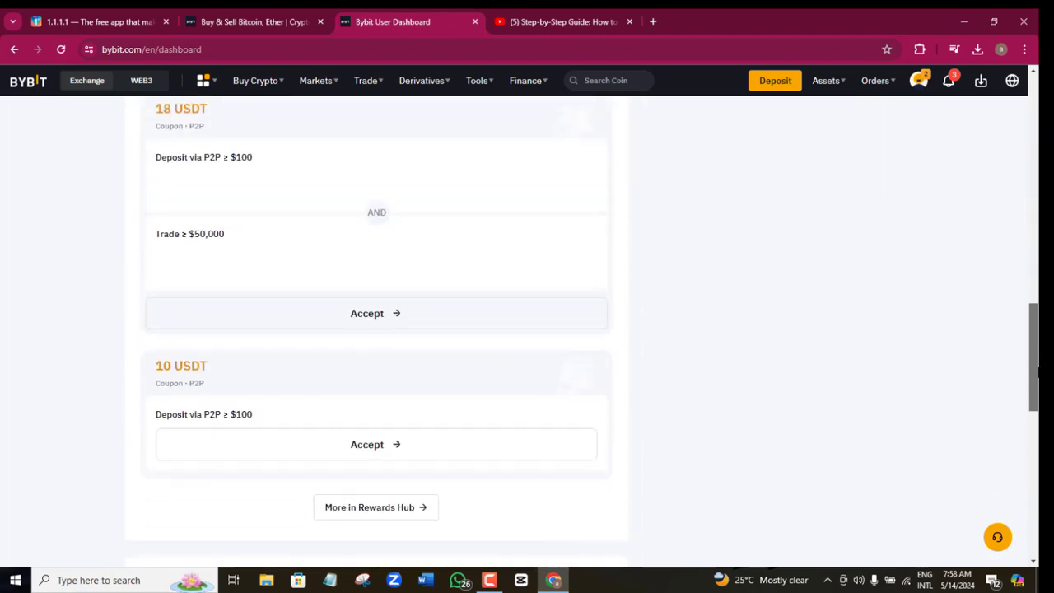
pyautogui.scroll(-3)
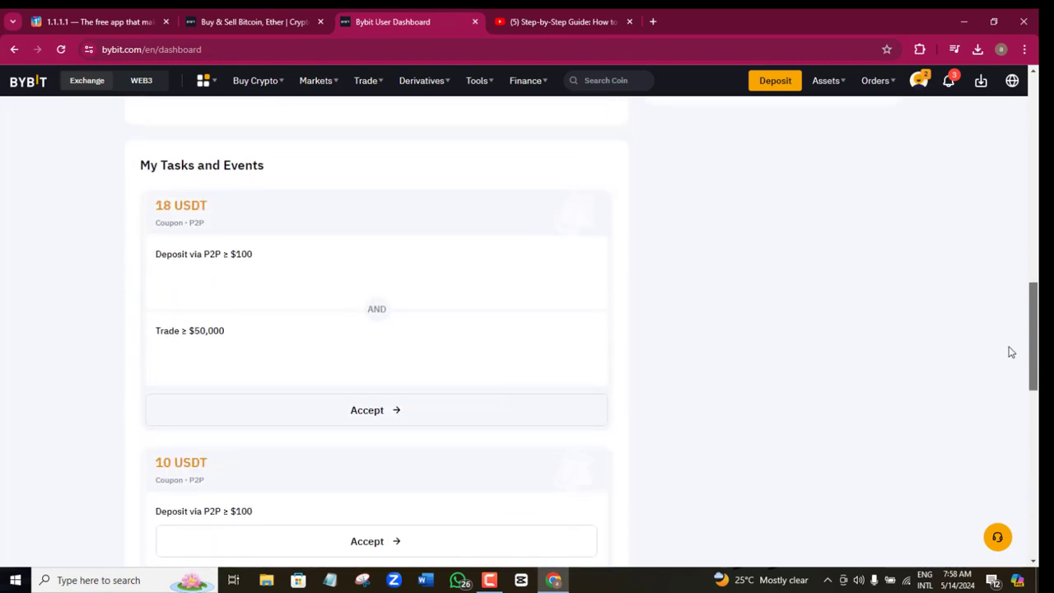
pyautogui.scroll(3)
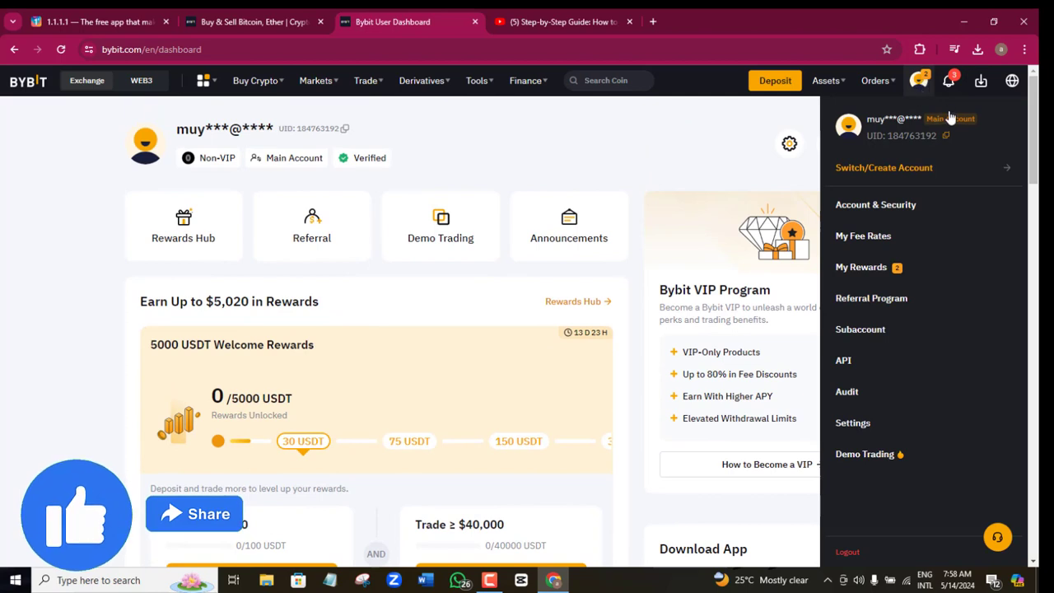
pyautogui.moveTo(928, 140)
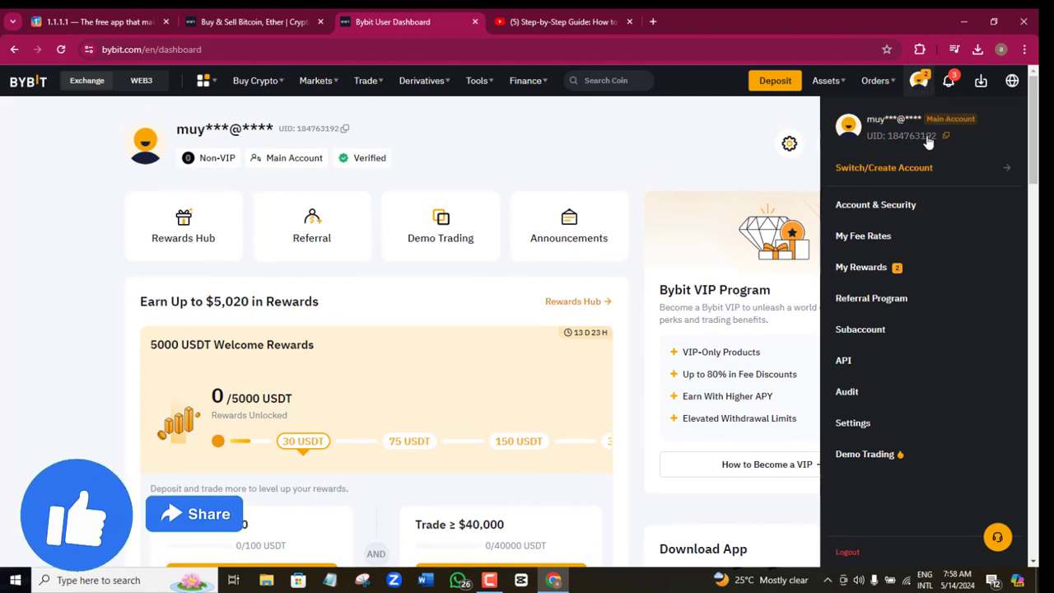
pyautogui.moveTo(860, 266)
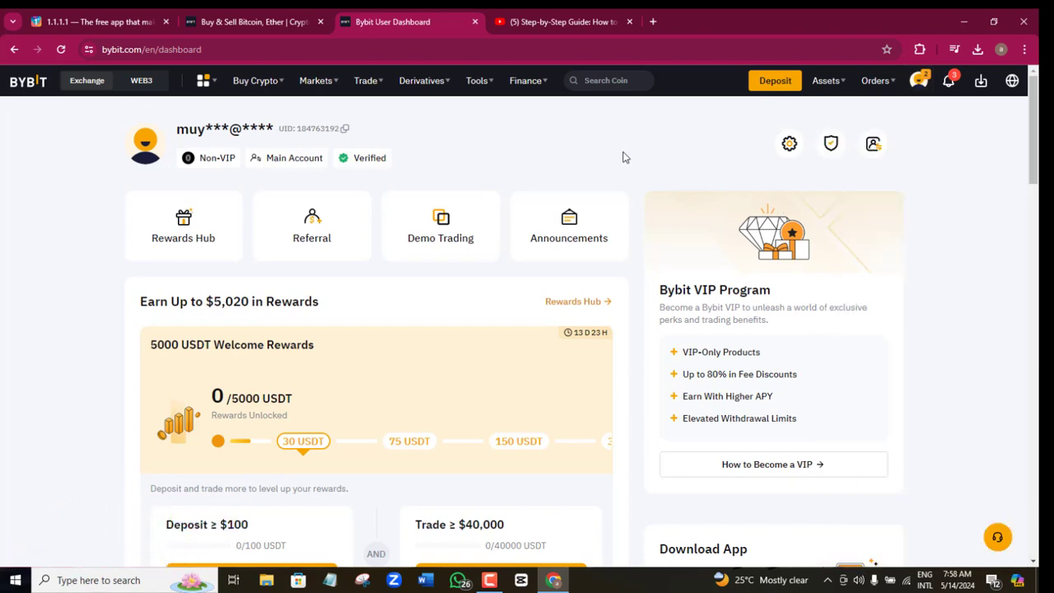
pyautogui.moveTo(608, 198)
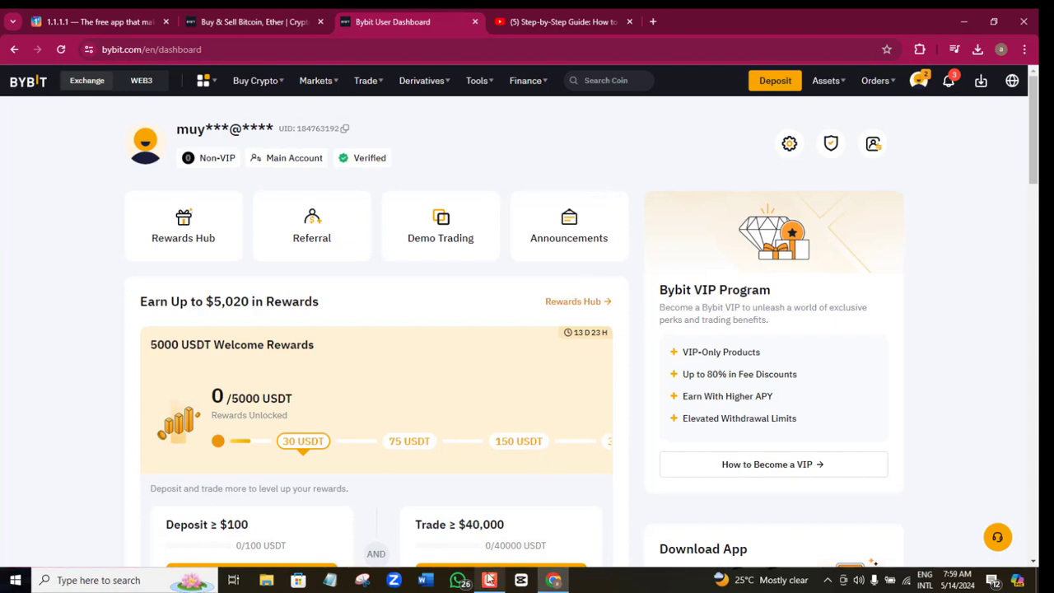
pyautogui.moveTo(925, 520)
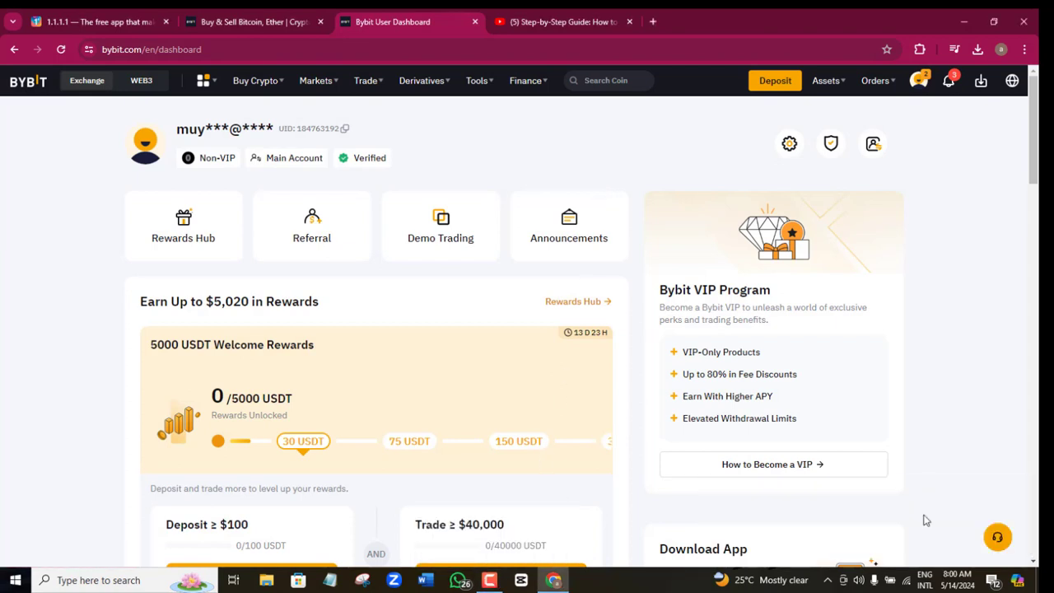
pyautogui.moveTo(145, 91)
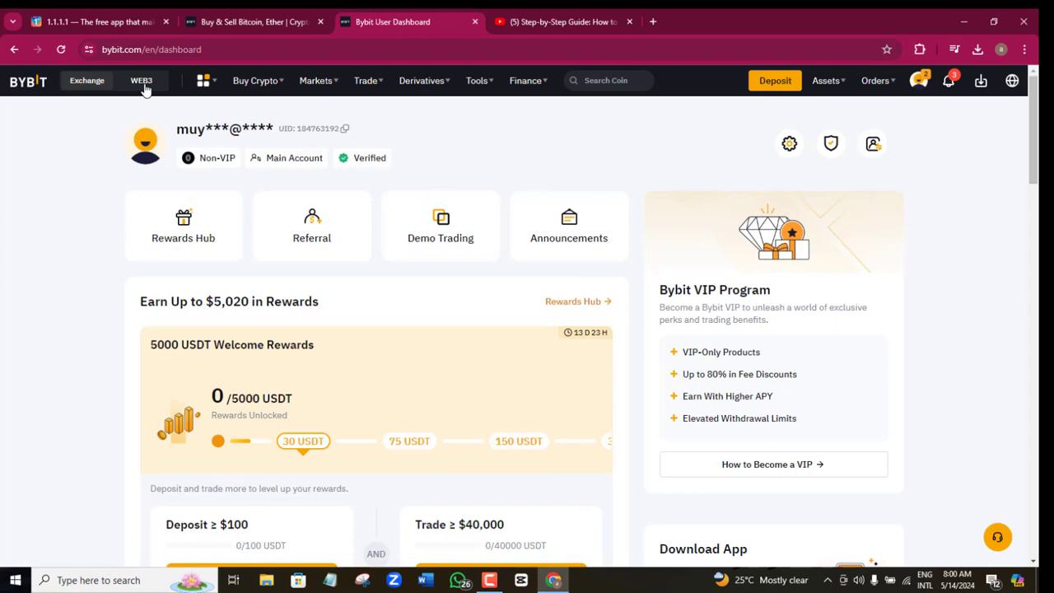
pyautogui.click(201, 79)
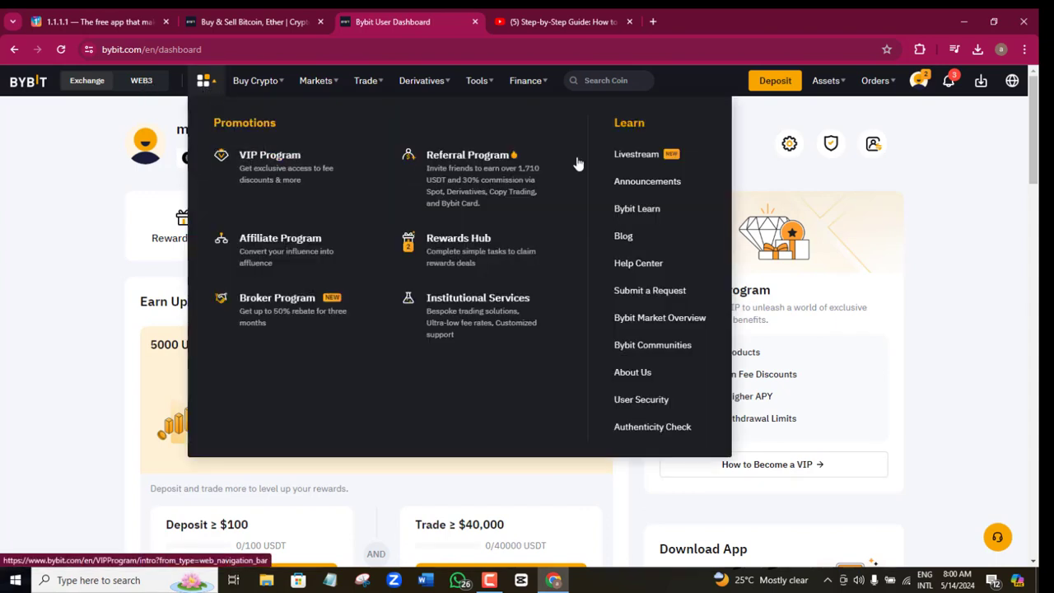
pyautogui.click(206, 79)
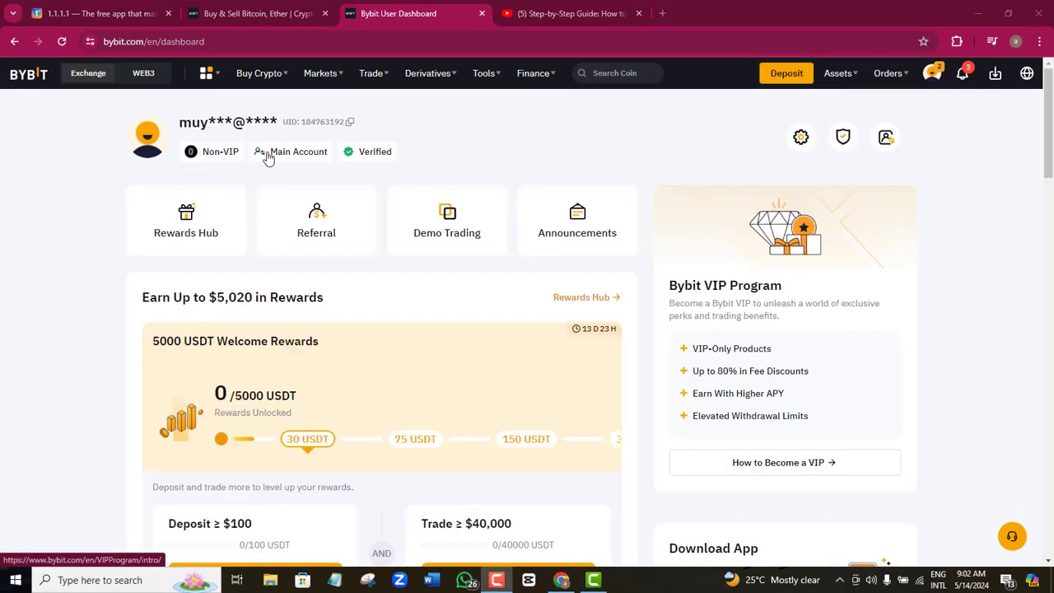
pyautogui.moveTo(375, 151)
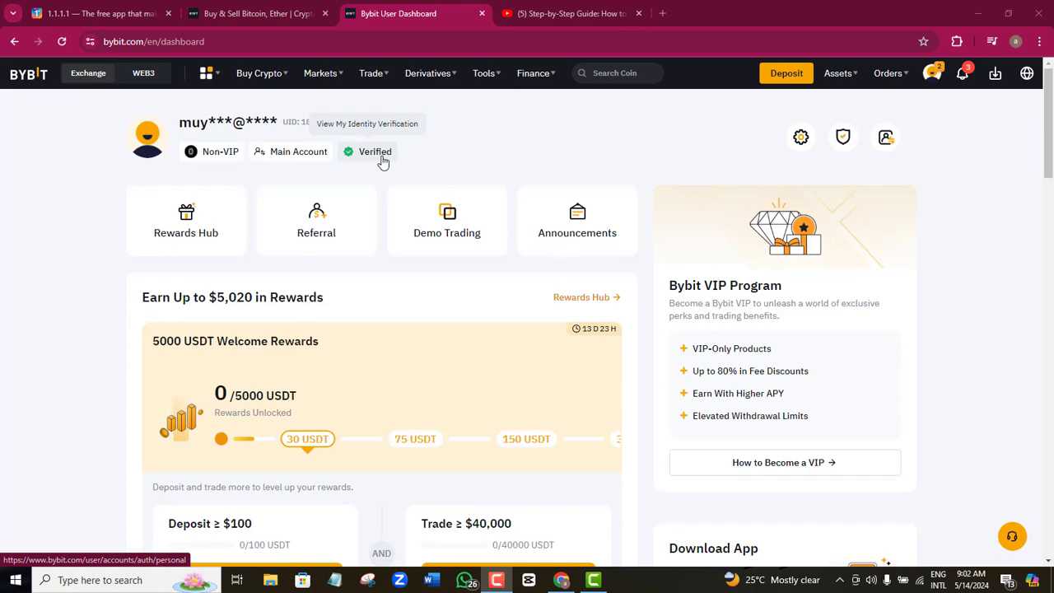
pyautogui.moveTo(395, 156)
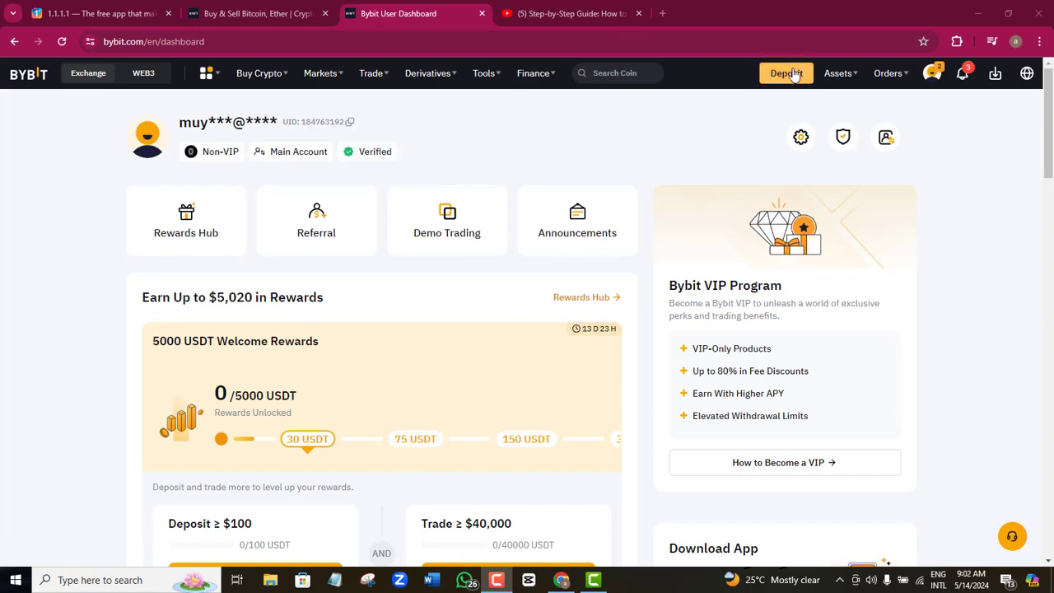
# Go to the crypto Deposit page from the top bar.
pyautogui.click(784, 72)
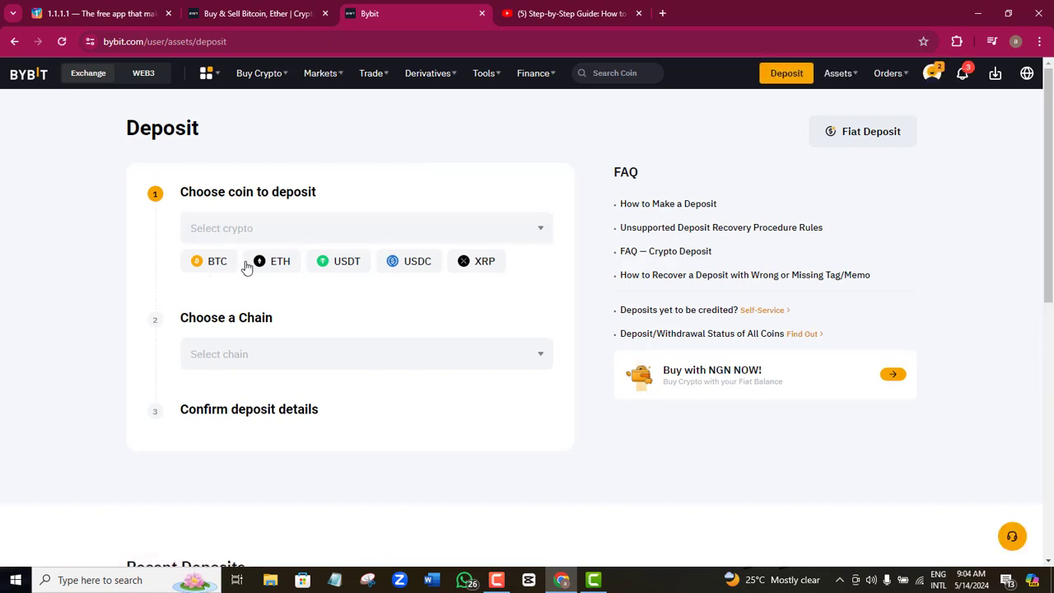
pyautogui.moveTo(294, 267)
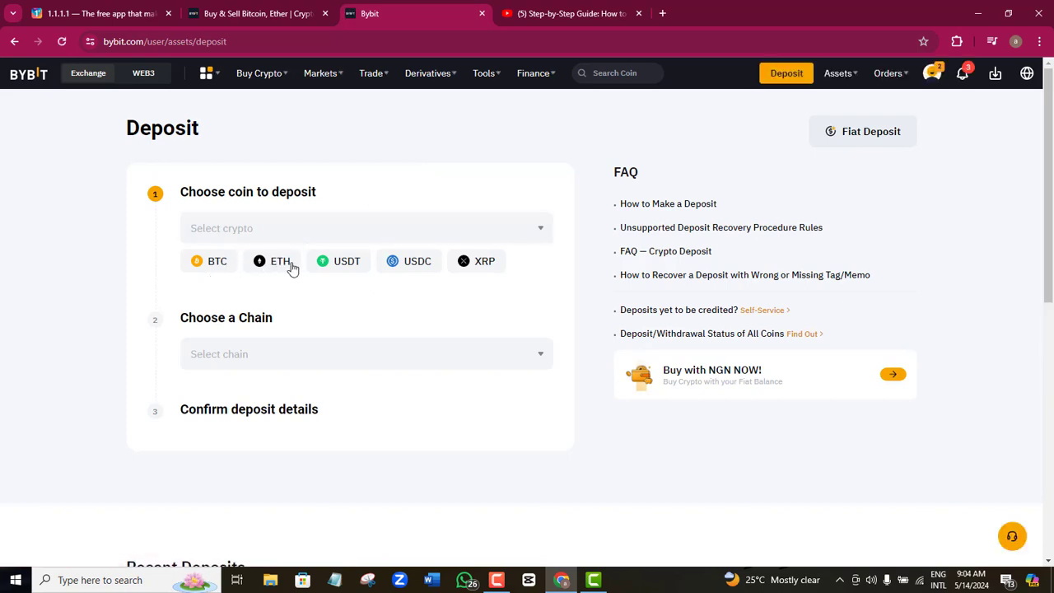
pyautogui.moveTo(415, 272)
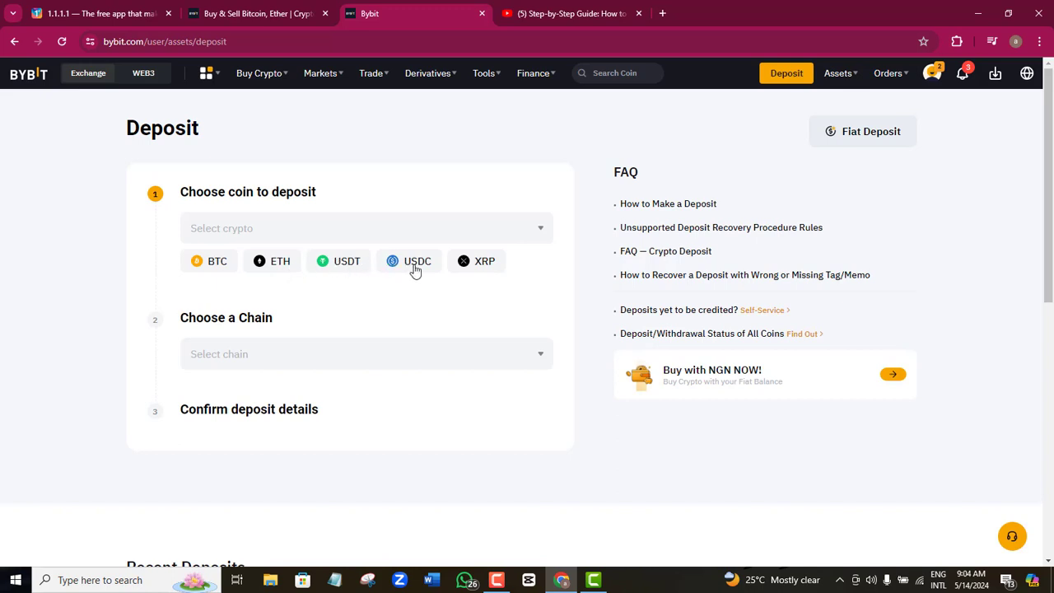
pyautogui.moveTo(484, 273)
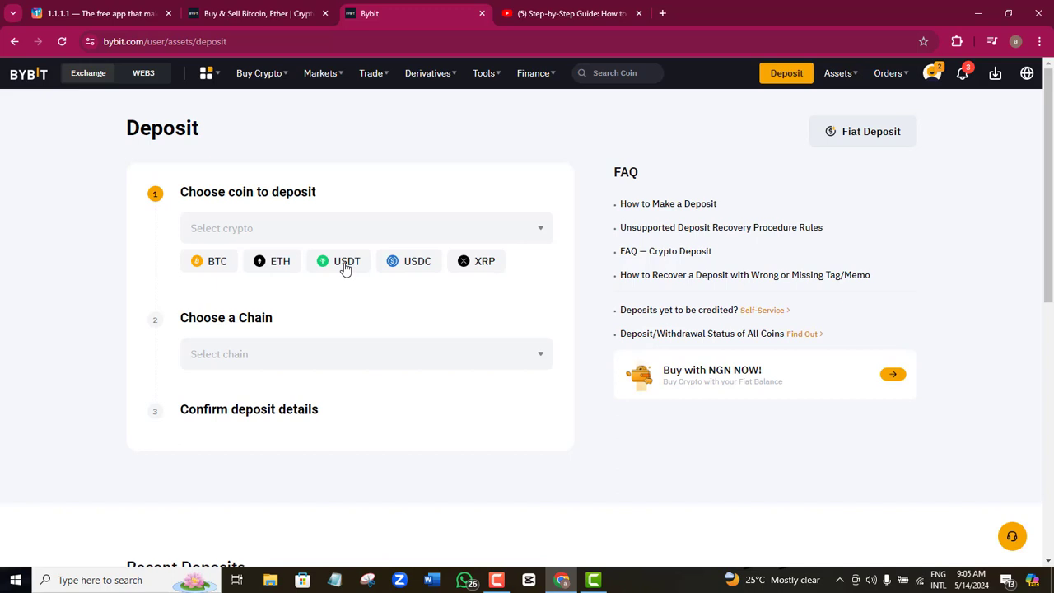
pyautogui.moveTo(220, 272)
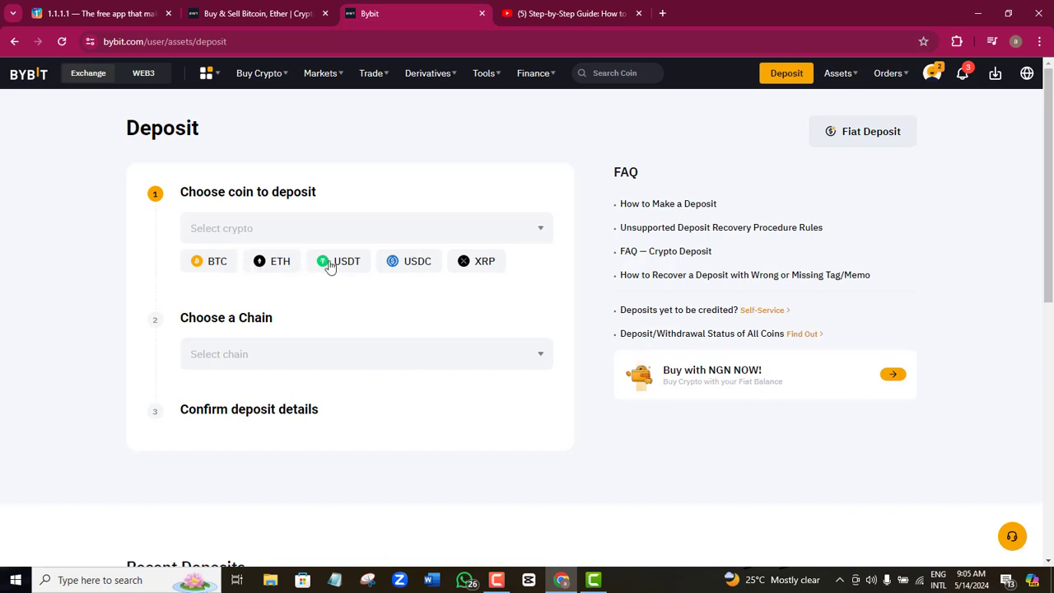
pyautogui.moveTo(339, 267)
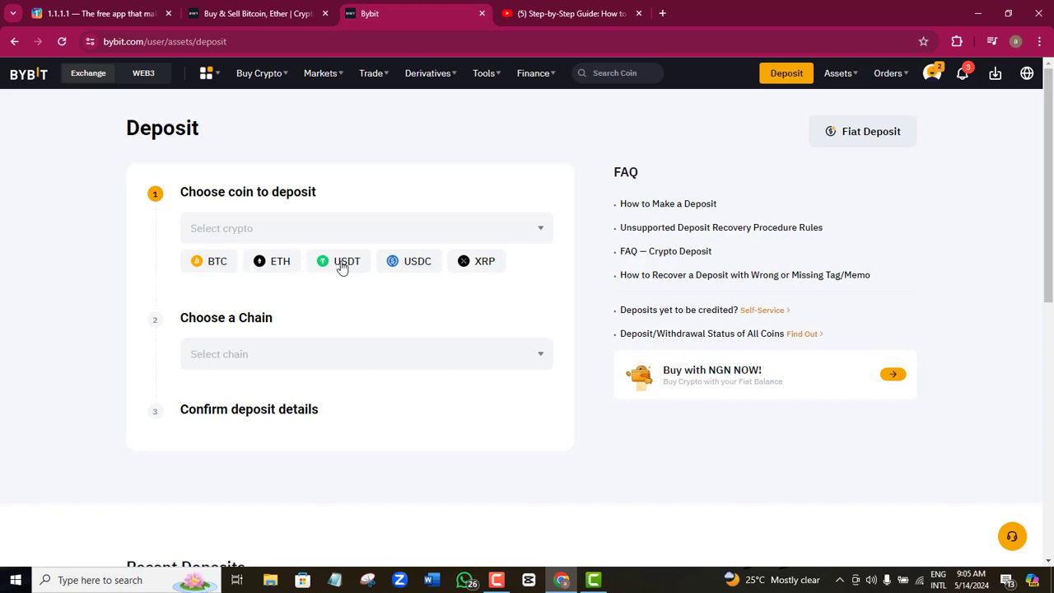
# Choose USDT as the deposit coin and TRC20 as the chain.
pyautogui.click(346, 260)
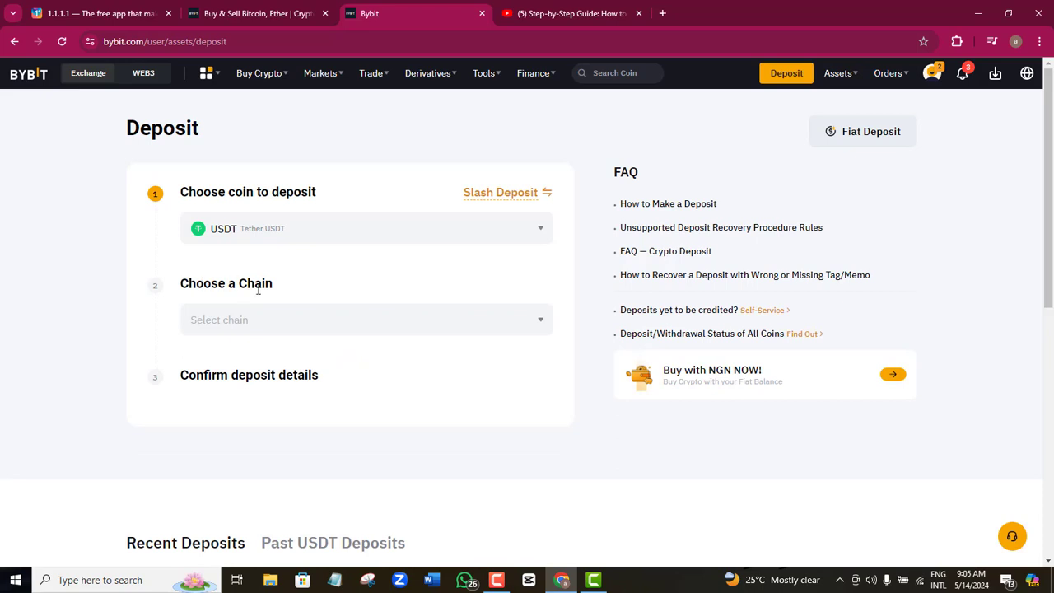
pyautogui.moveTo(359, 300)
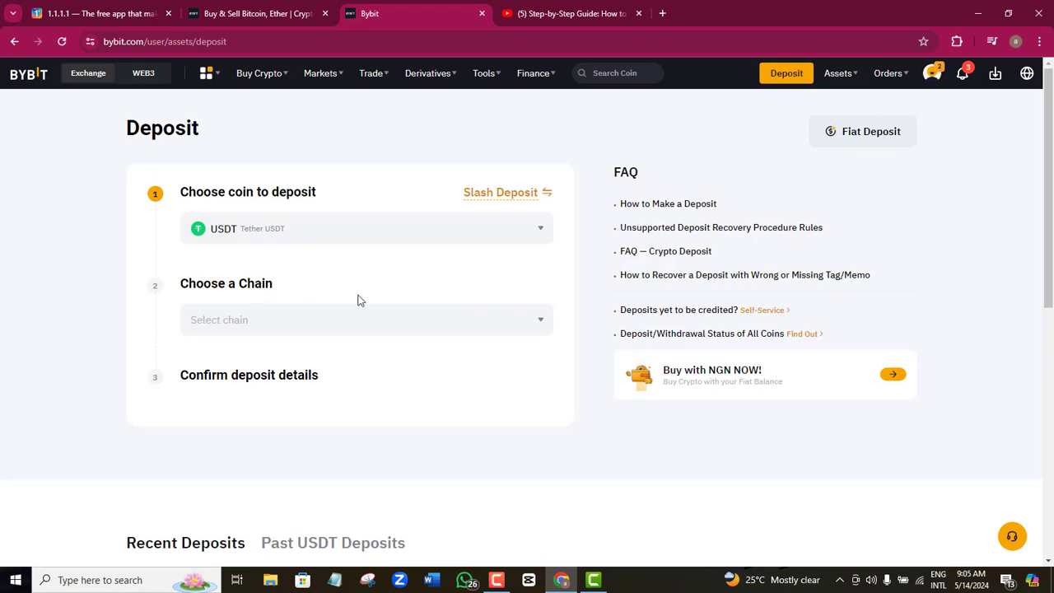
pyautogui.click(366, 320)
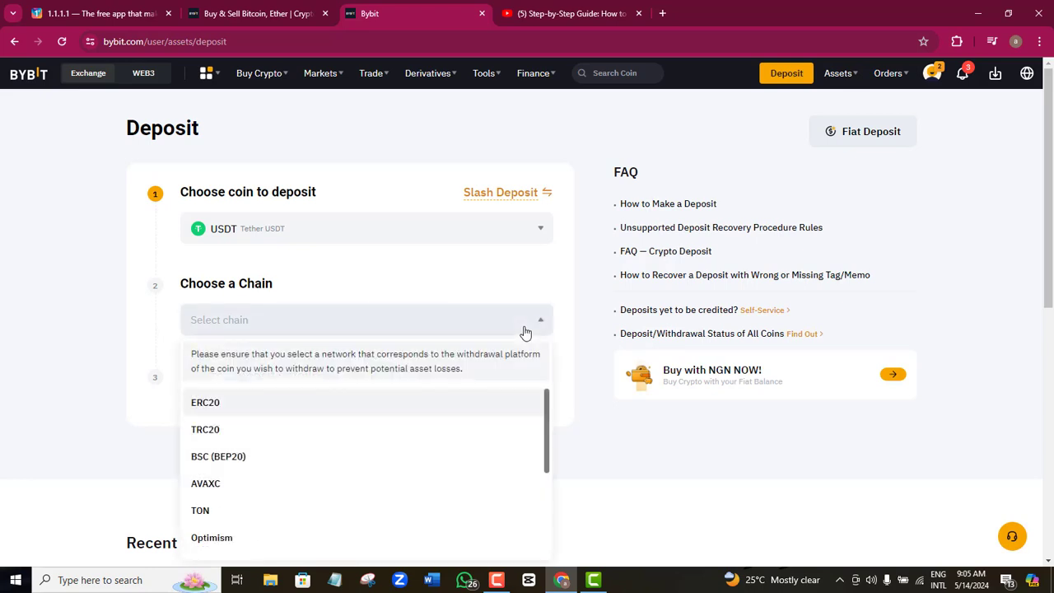
pyautogui.moveTo(547, 400)
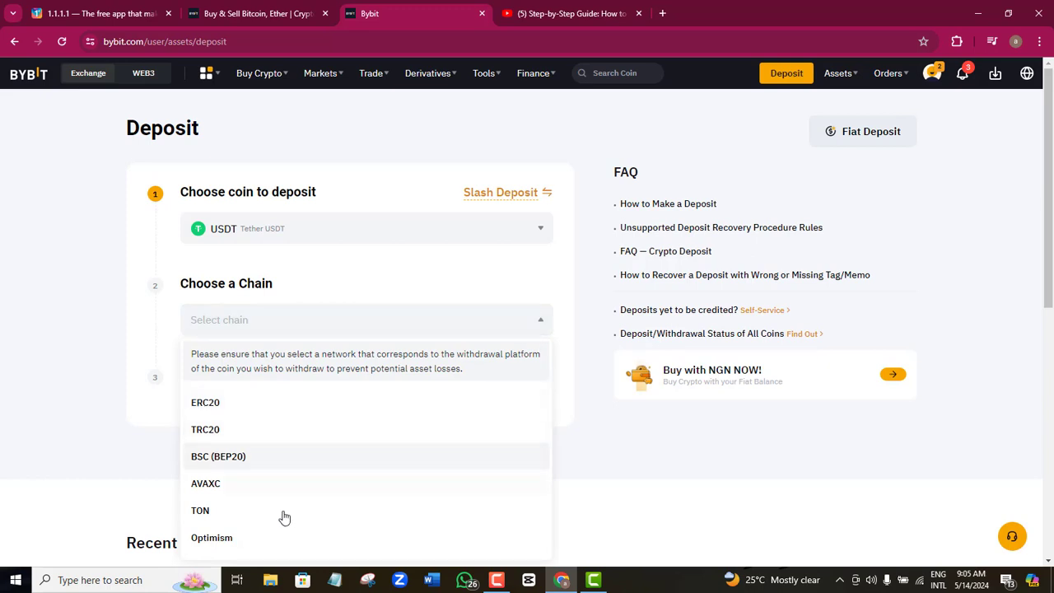
pyautogui.moveTo(222, 402)
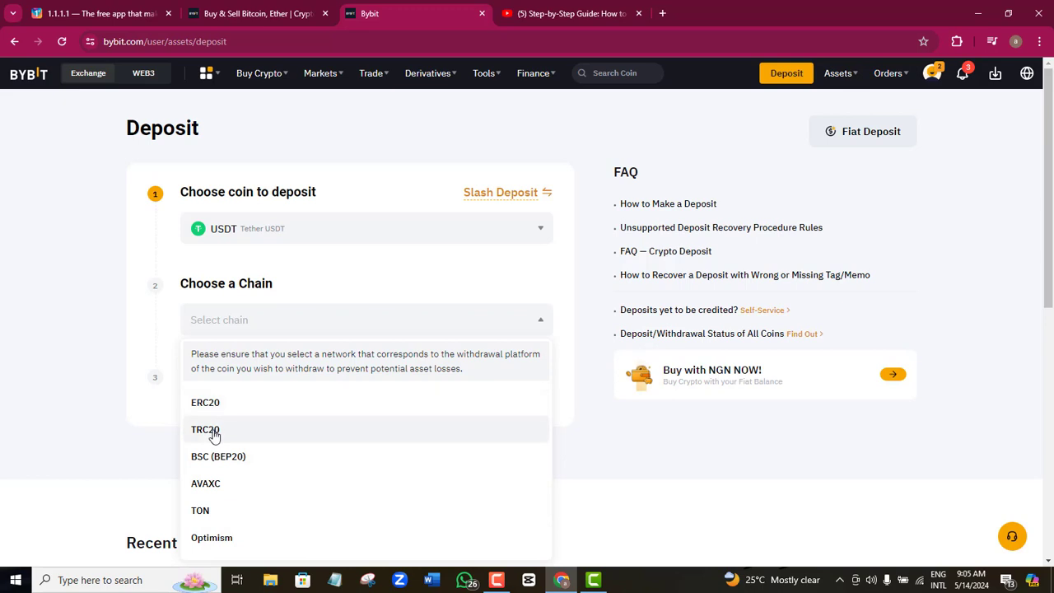
pyautogui.click(204, 428)
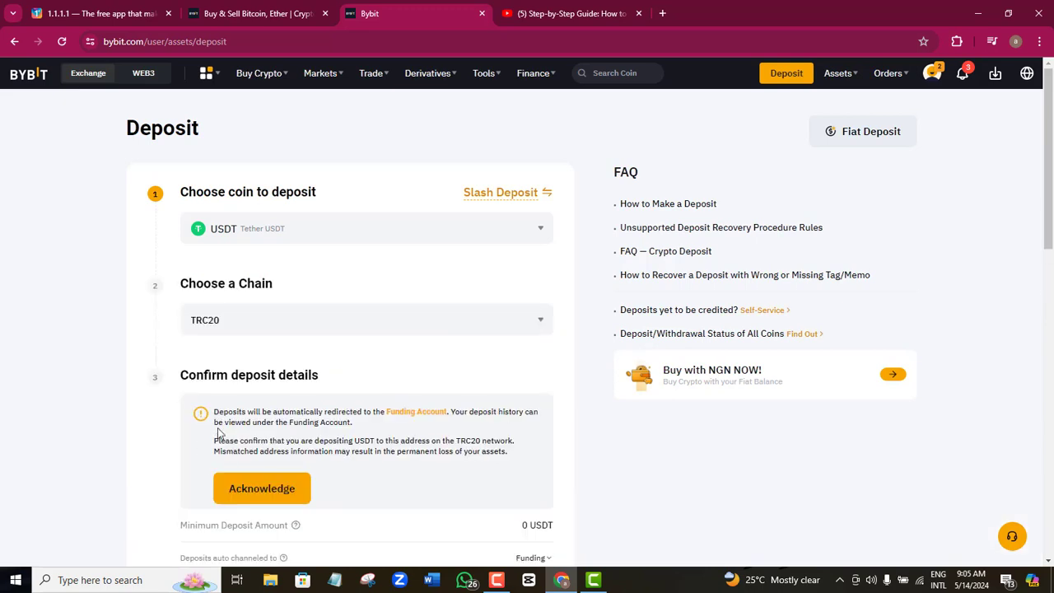
pyautogui.moveTo(359, 389)
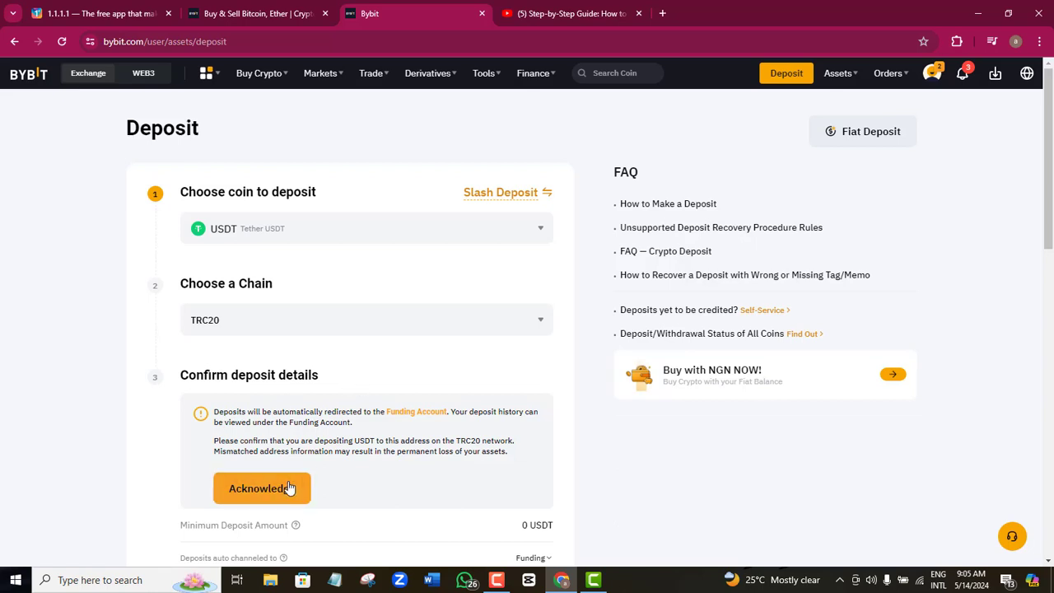
# Acknowledge the network warning and copy the USDT TRC20 deposit address.
pyautogui.click(262, 488)
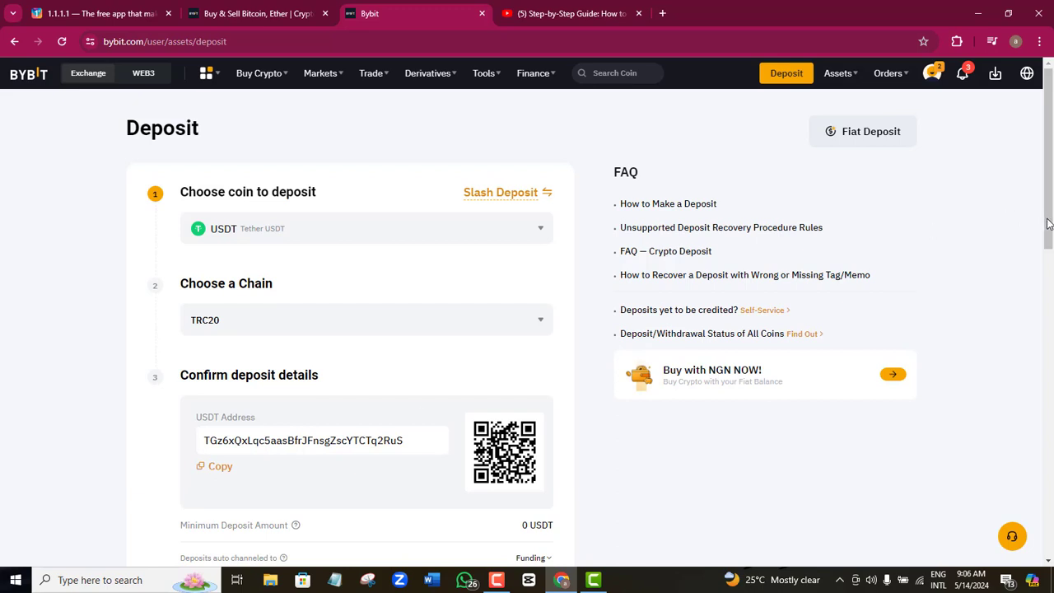
pyautogui.scroll(-3)
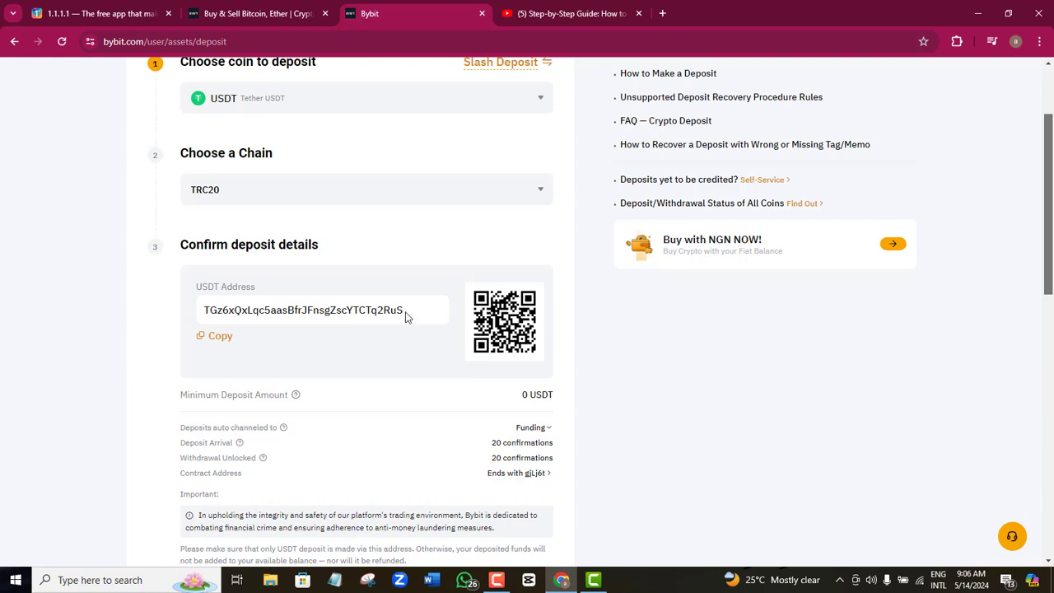
pyautogui.moveTo(350, 310)
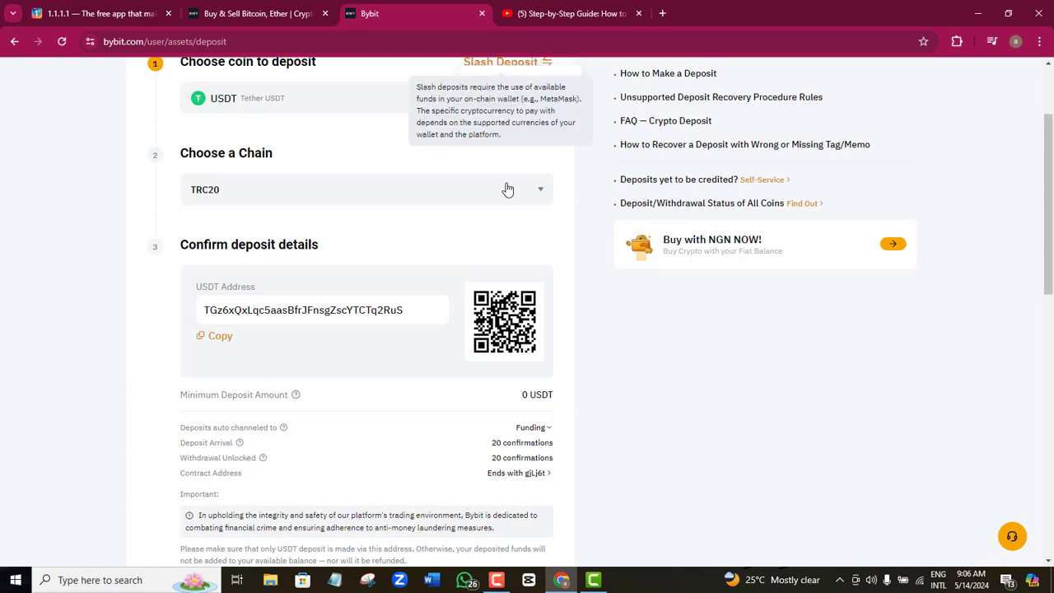
pyautogui.click(214, 336)
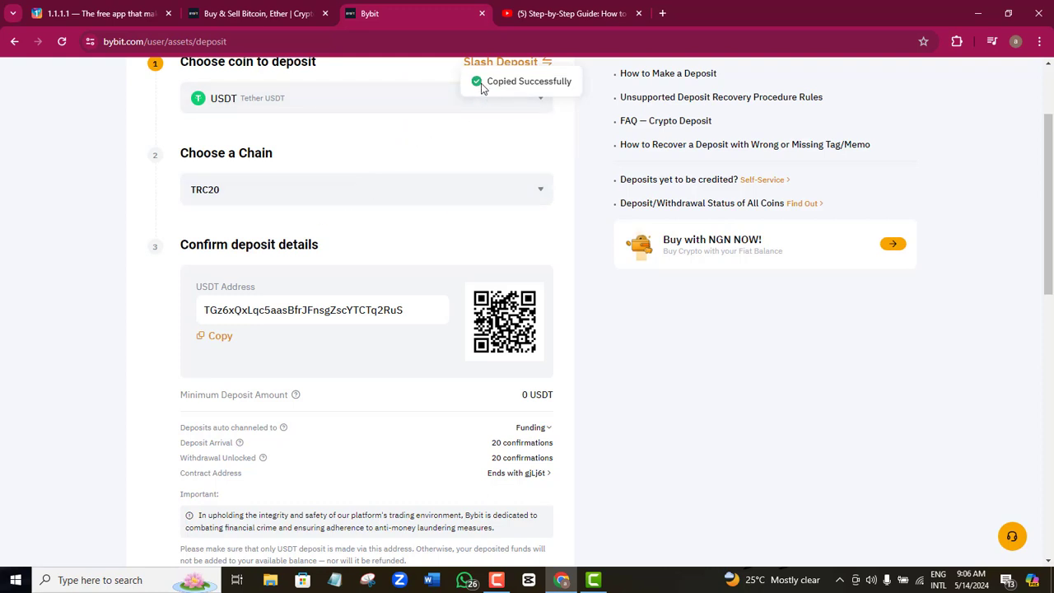
pyautogui.moveTo(329, 346)
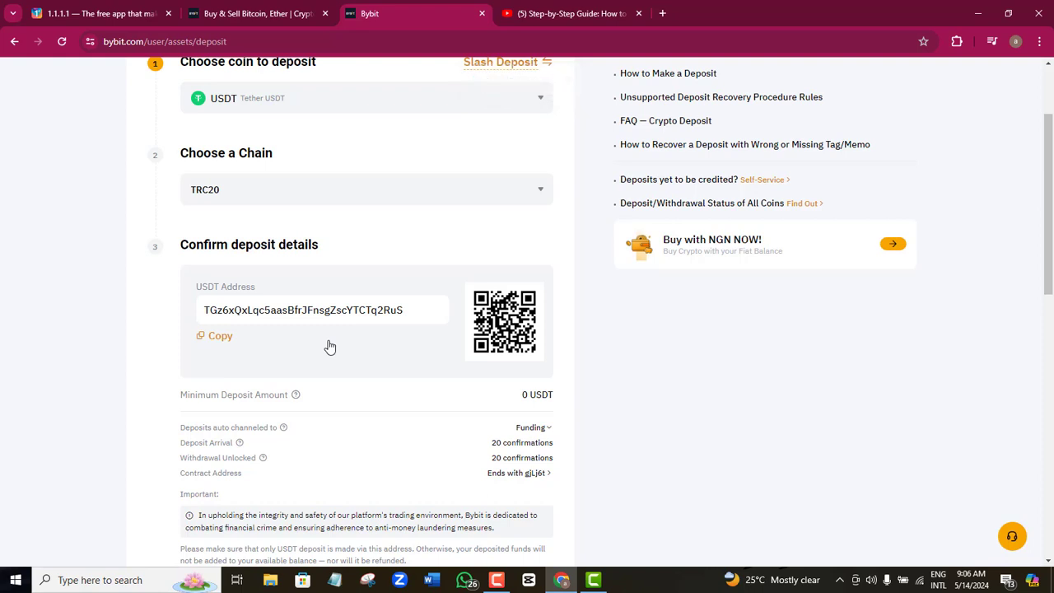
pyautogui.moveTo(1048, 231)
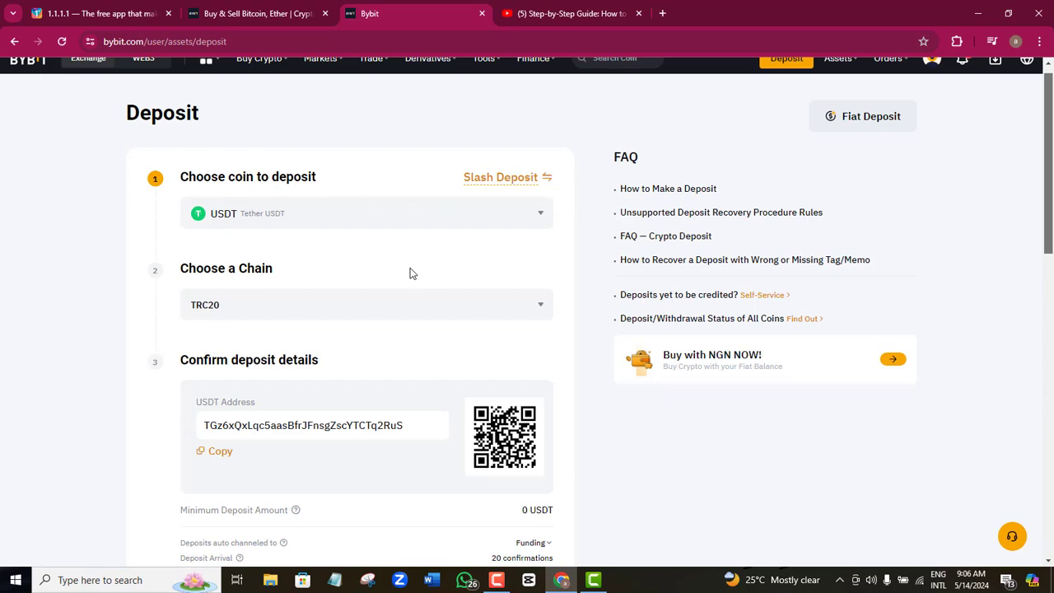
# Go to Withdraw under Assets and follow Set Up Now to the Account & Security page.
pyautogui.click(838, 72)
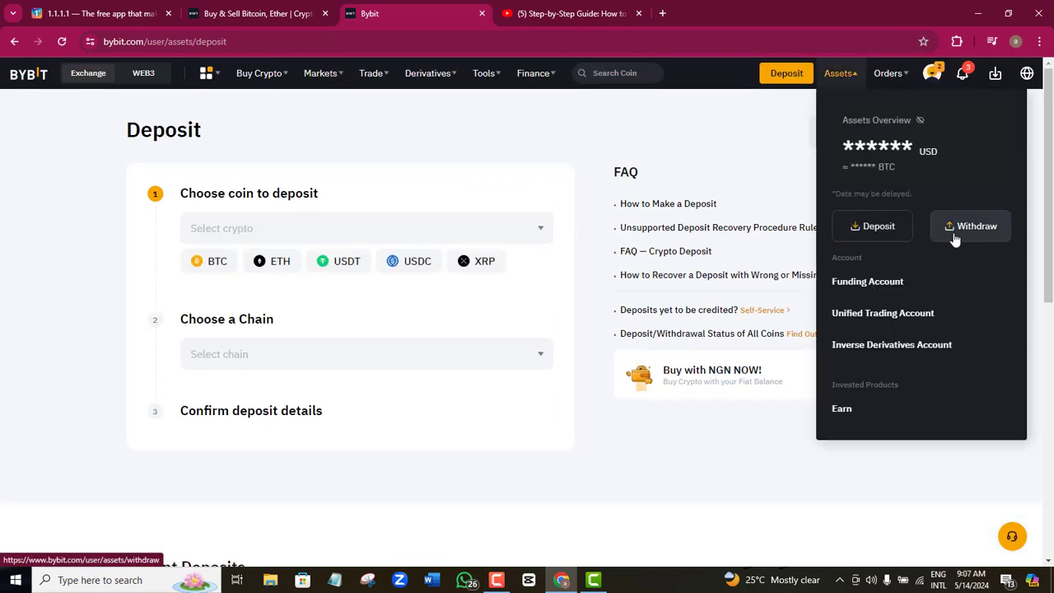
pyautogui.click(969, 226)
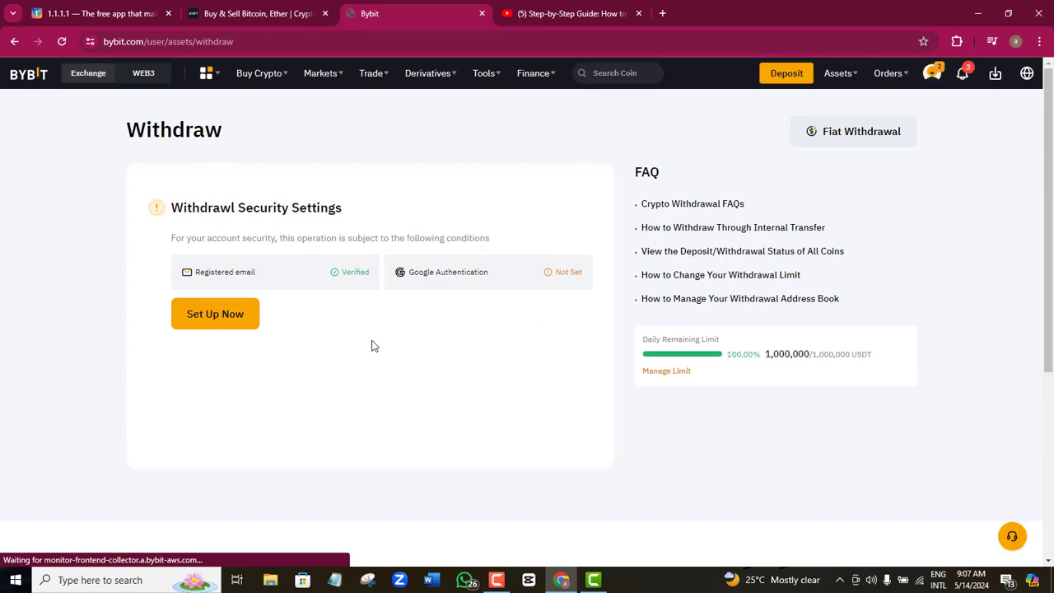
pyautogui.moveTo(214, 313)
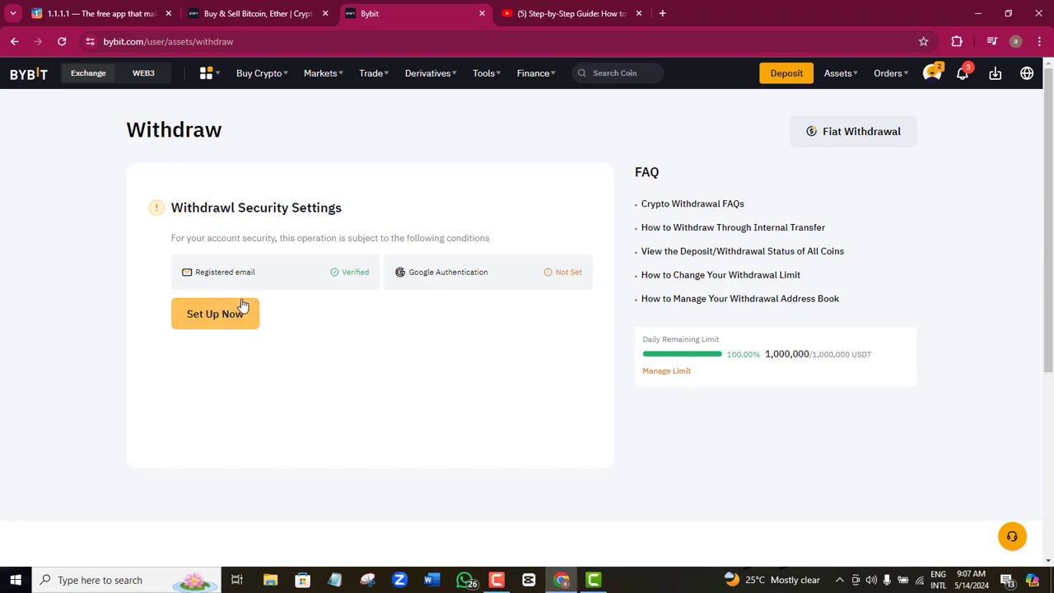
pyautogui.click(214, 313)
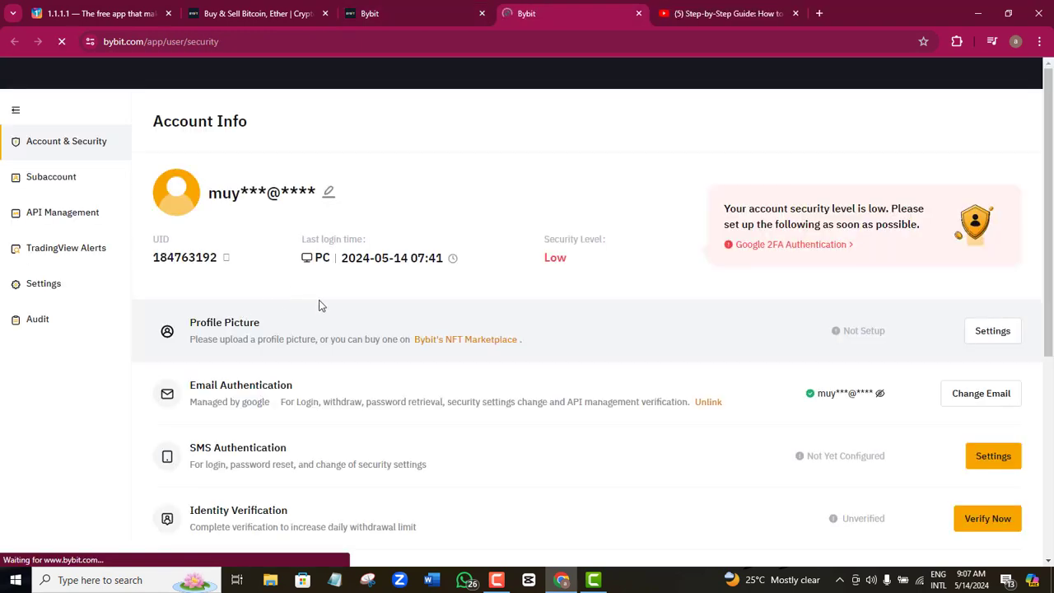
pyautogui.scroll(-3)
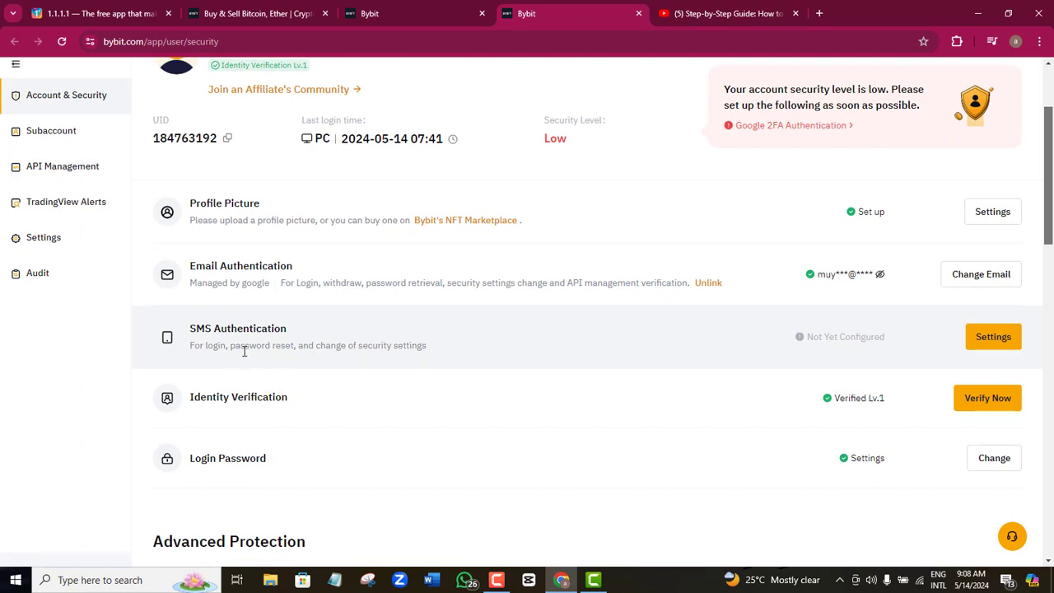
pyautogui.moveTo(993, 336)
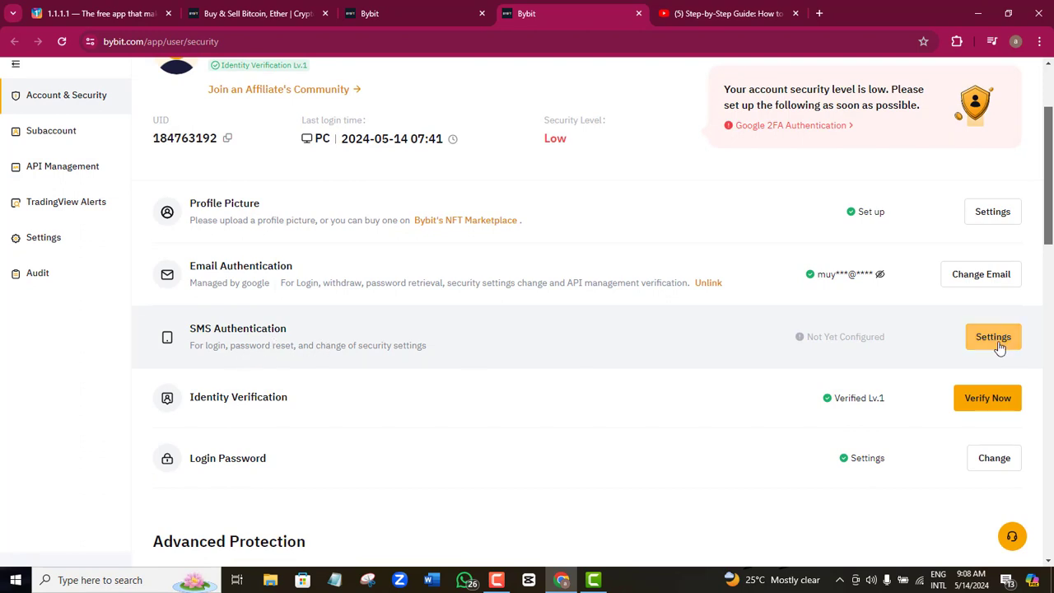
# Link a +234 Nigeria mobile number, solve the slider puzzle and submit the emailed code.
pyautogui.click(991, 336)
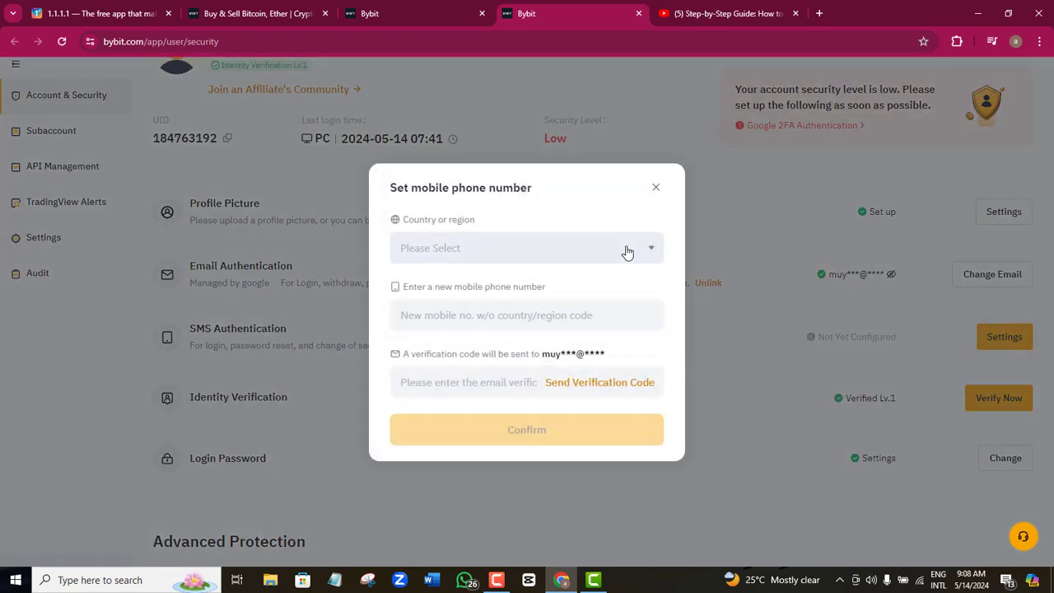
pyautogui.write('nige')
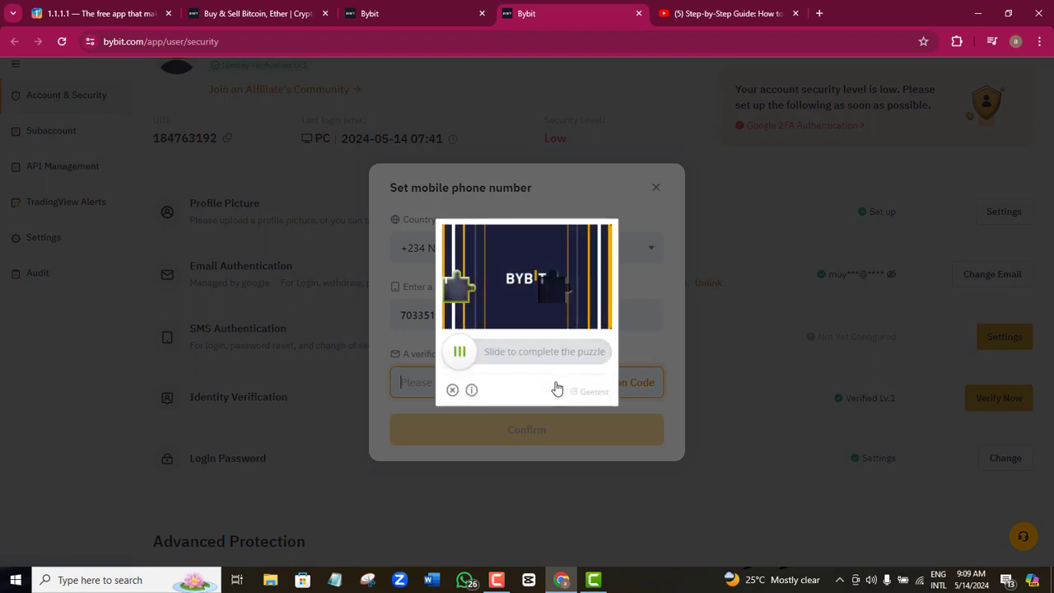
pyautogui.moveTo(460, 352); pyautogui.dragTo(557, 352)
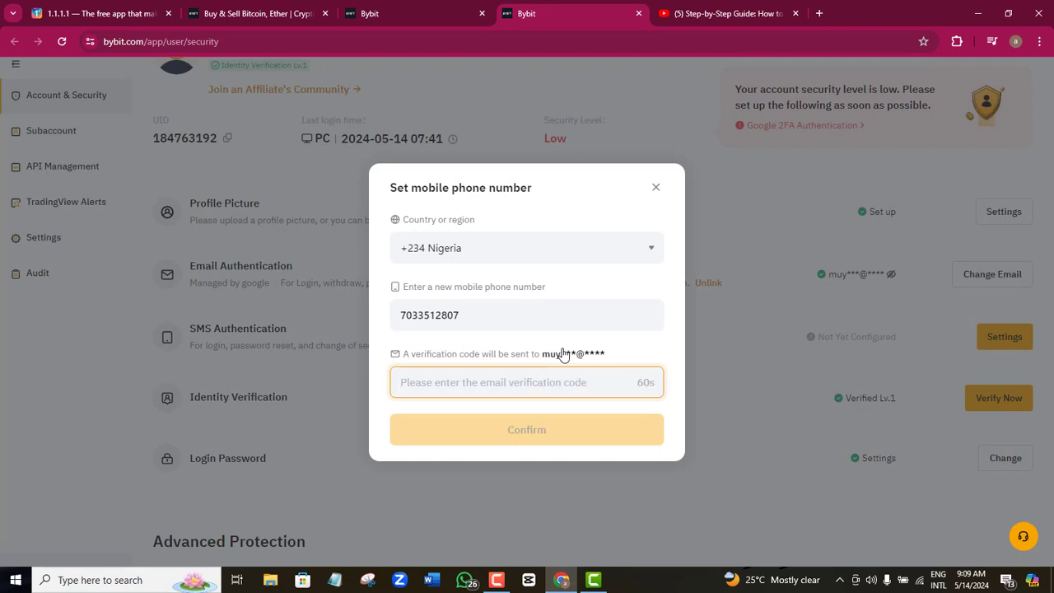
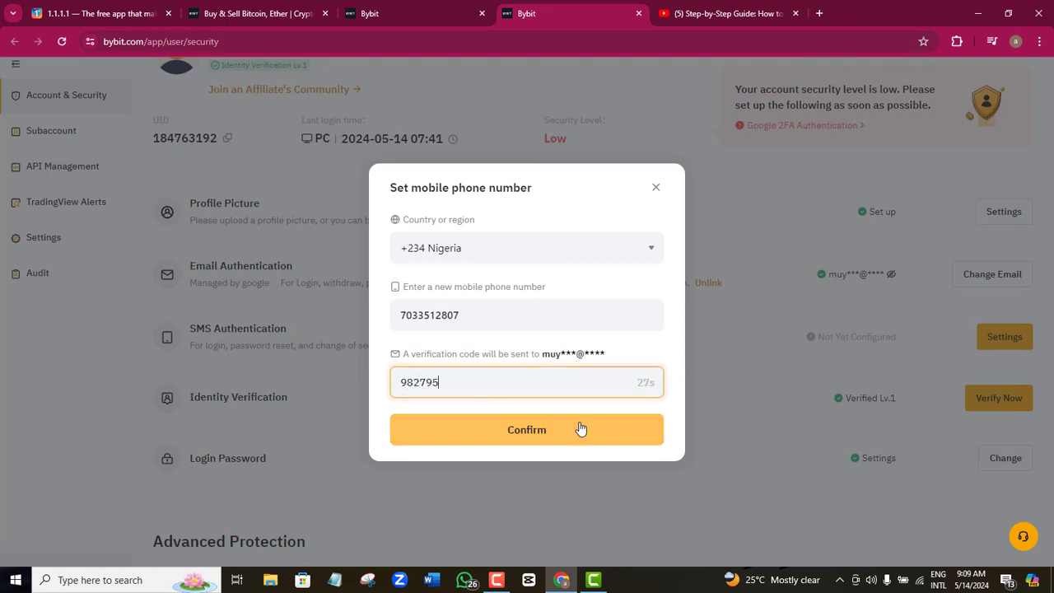
pyautogui.click(527, 428)
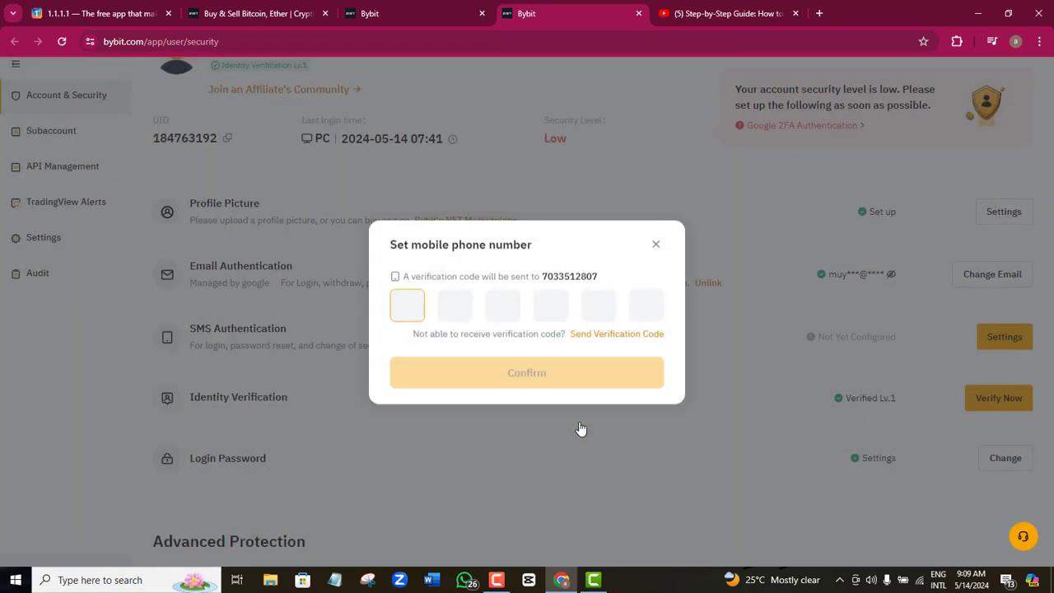
pyautogui.click(615, 333)
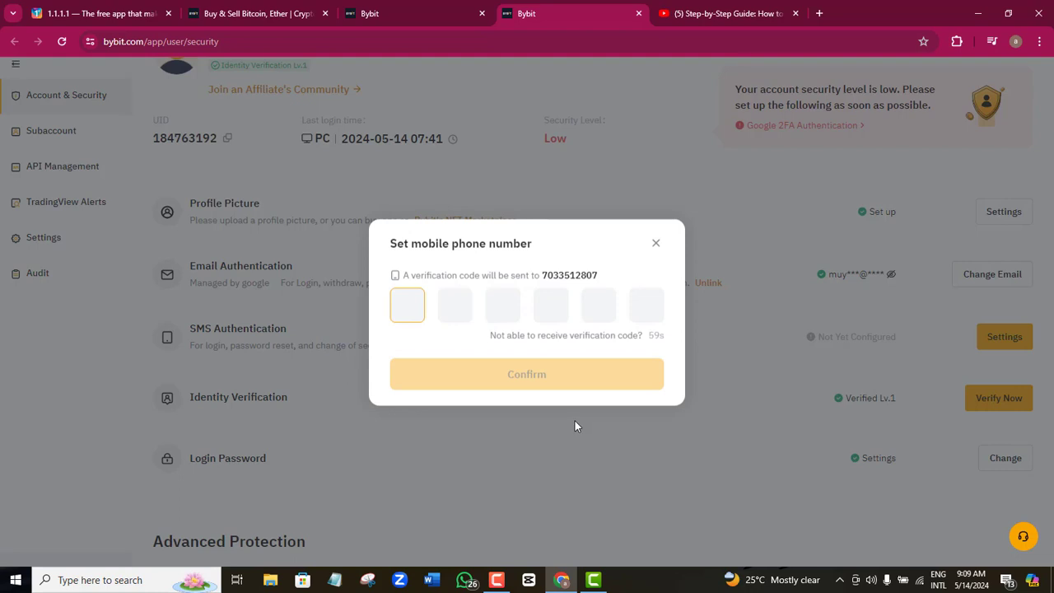
pyautogui.moveTo(564, 332)
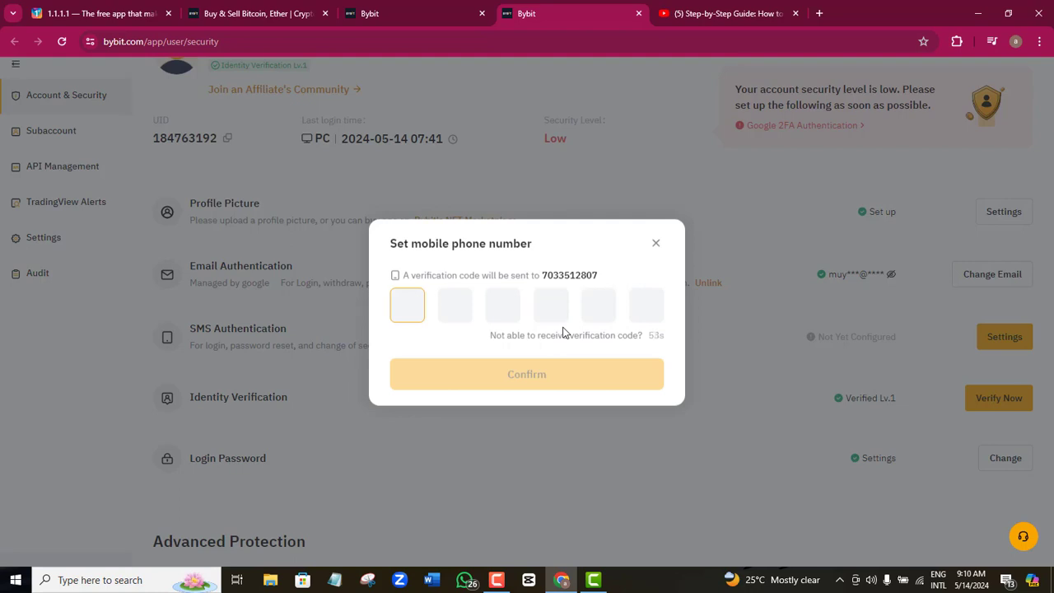
pyautogui.click(407, 304)
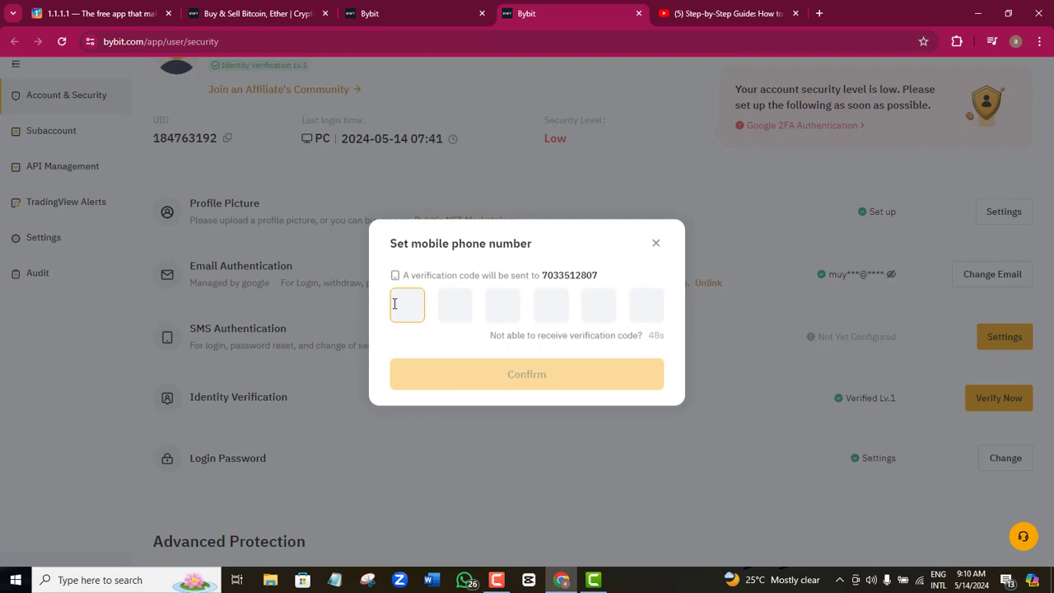
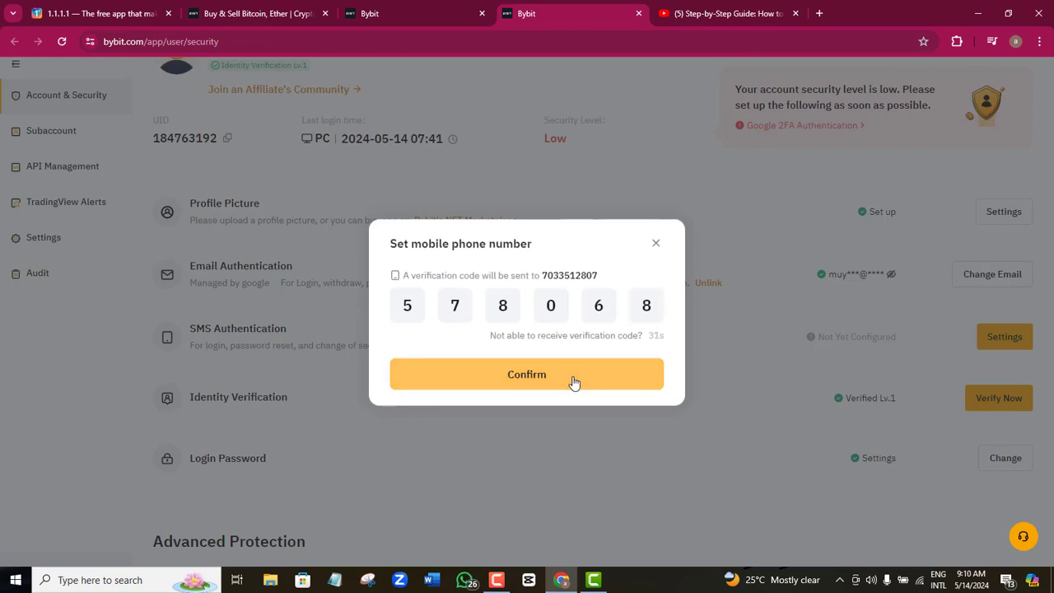
pyautogui.click(527, 373)
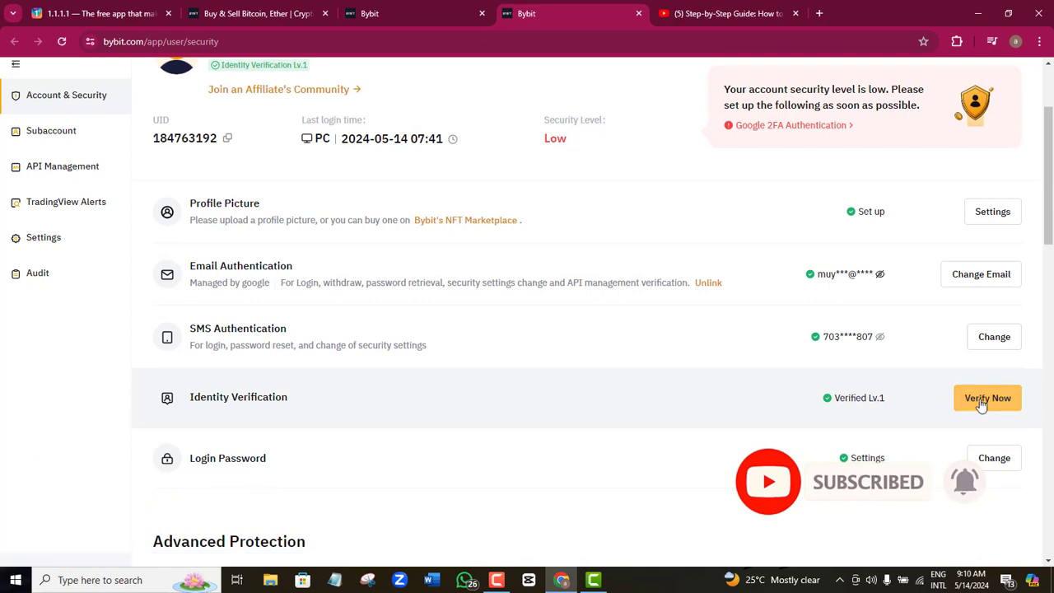
pyautogui.click(986, 397)
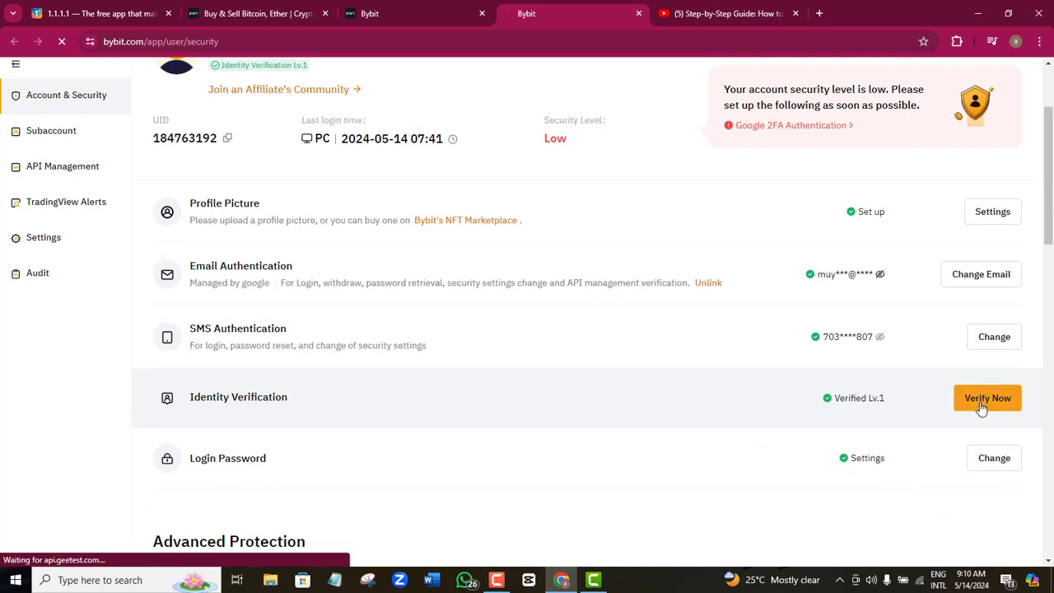
pyautogui.click(986, 397)
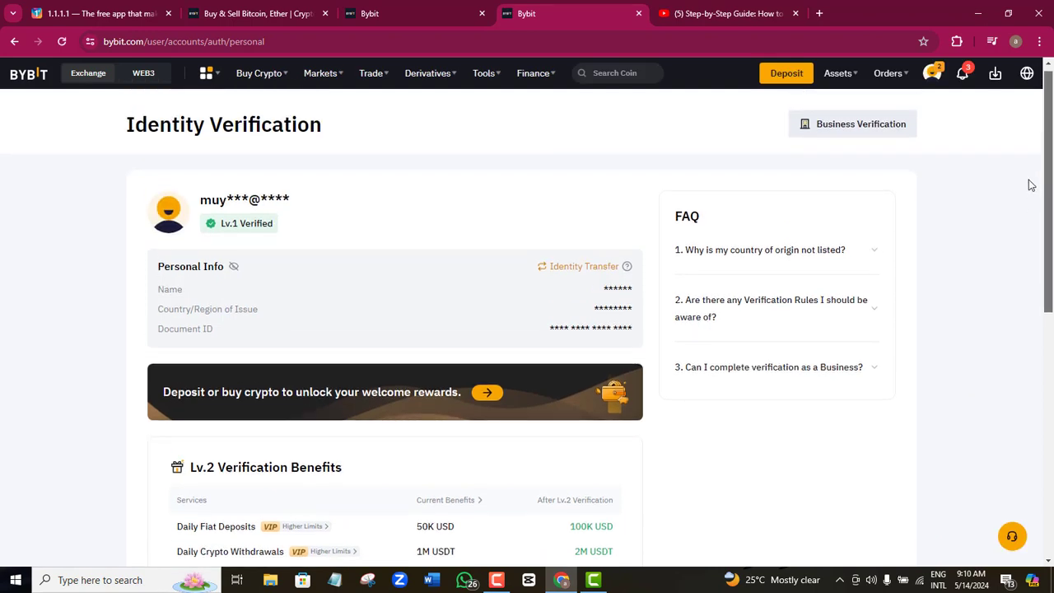
pyautogui.click(583, 267)
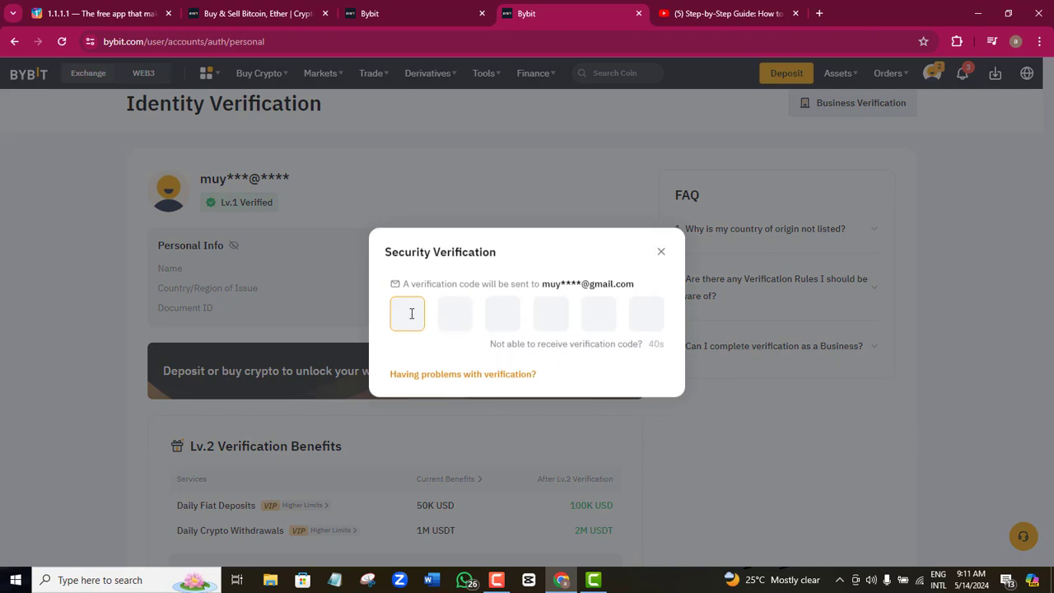
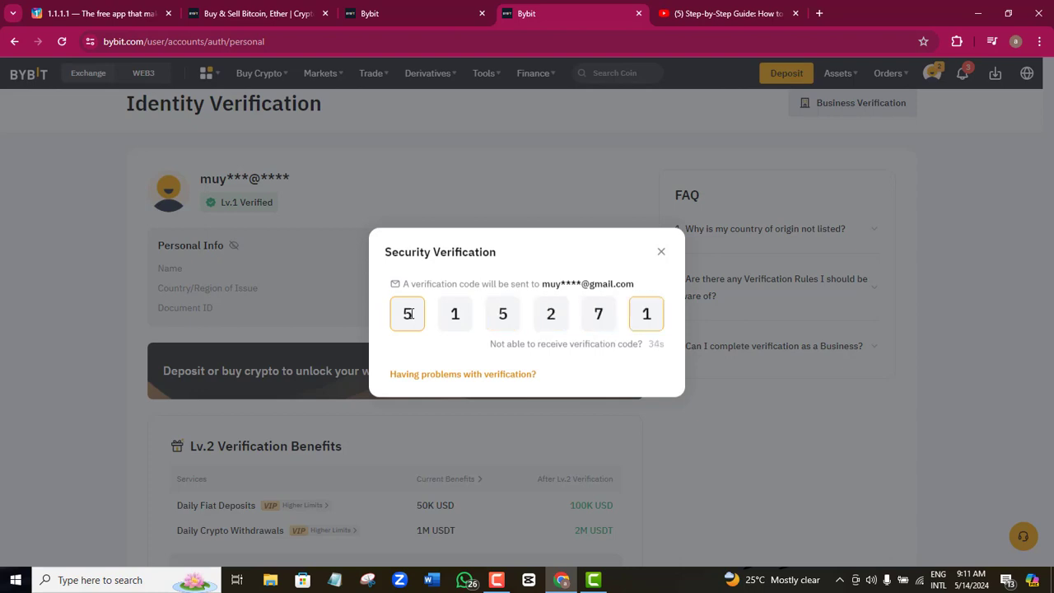
pyautogui.click(660, 251)
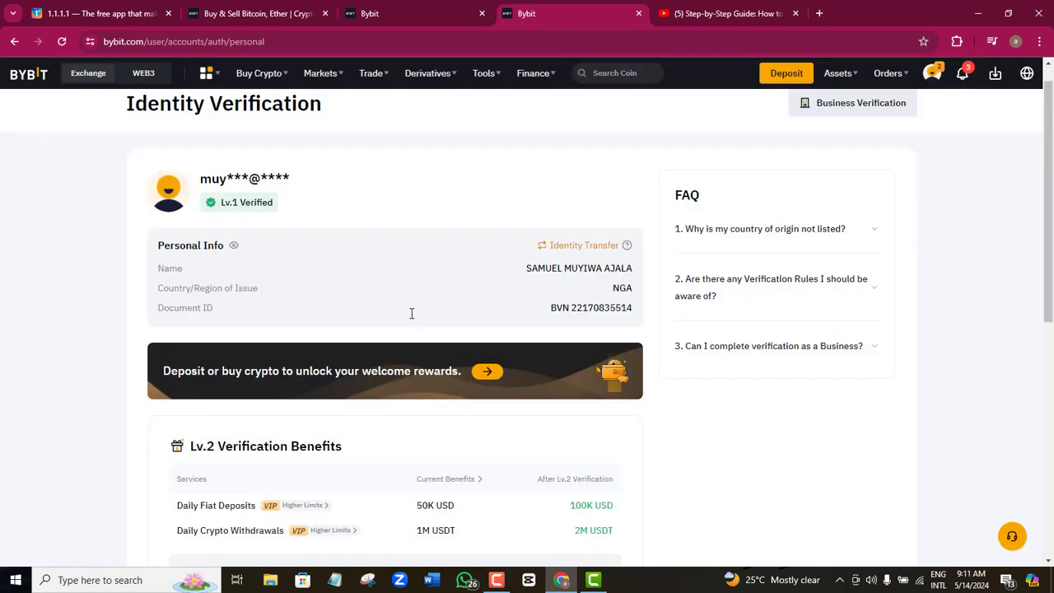
# Start the Lv.2 upgrade and move past the accepted proof-of-address documents list.
pyautogui.scroll(-3)
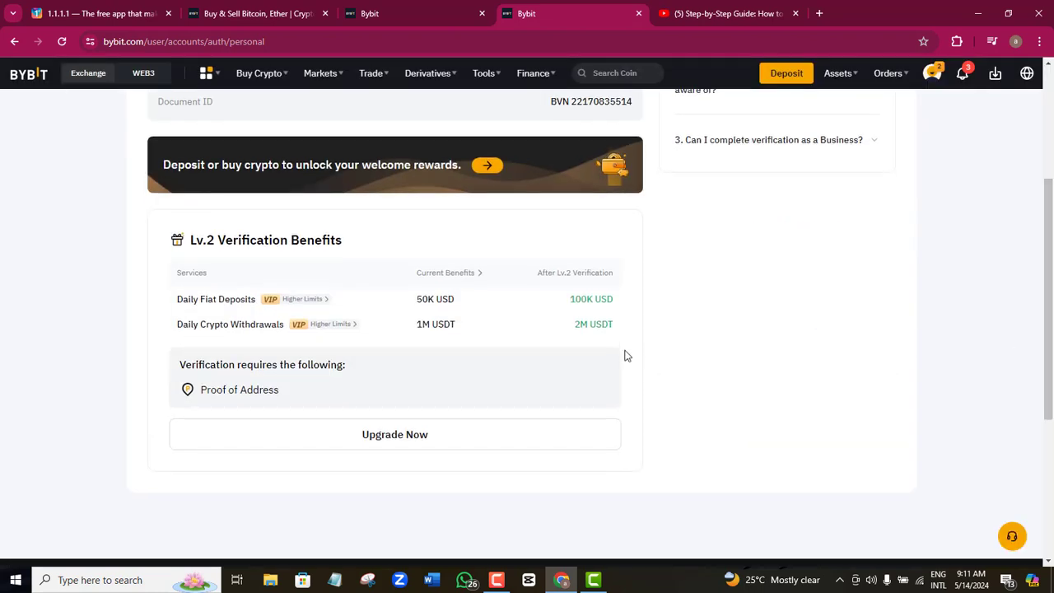
pyautogui.click(395, 434)
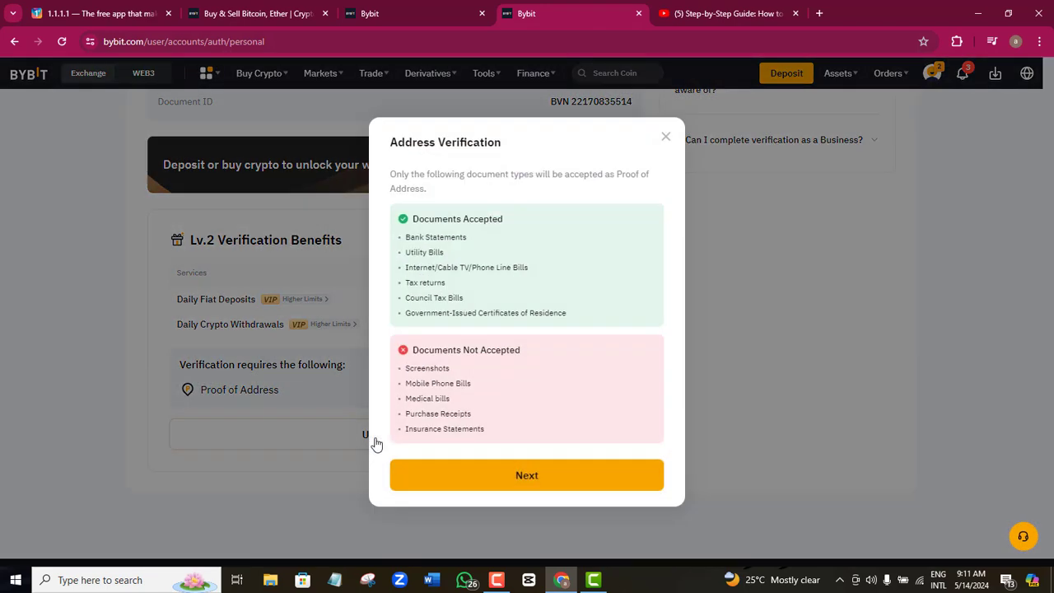
pyautogui.moveTo(531, 404)
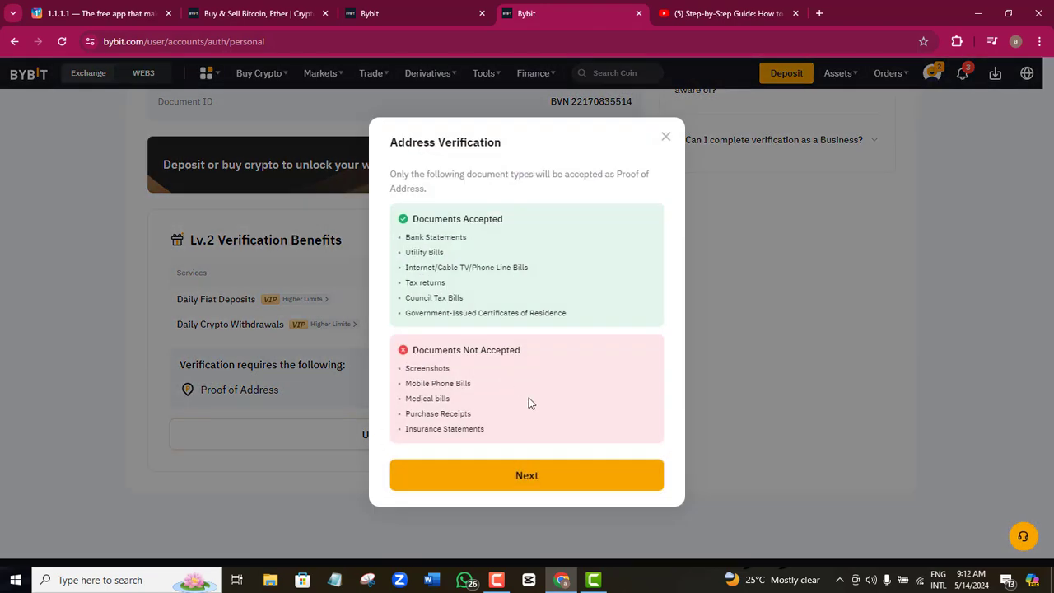
pyautogui.moveTo(494, 379)
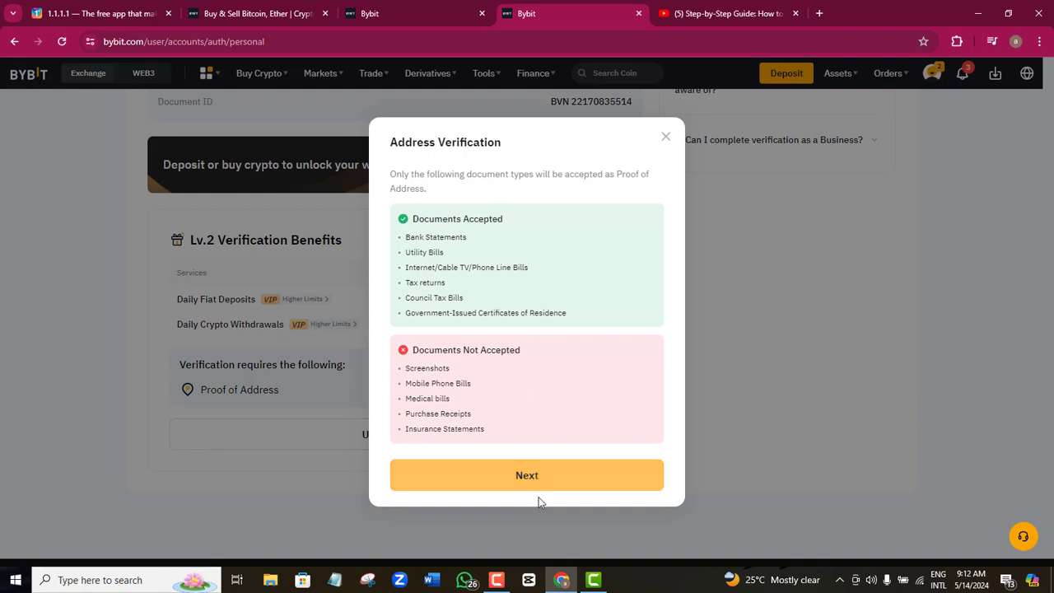
pyautogui.click(527, 474)
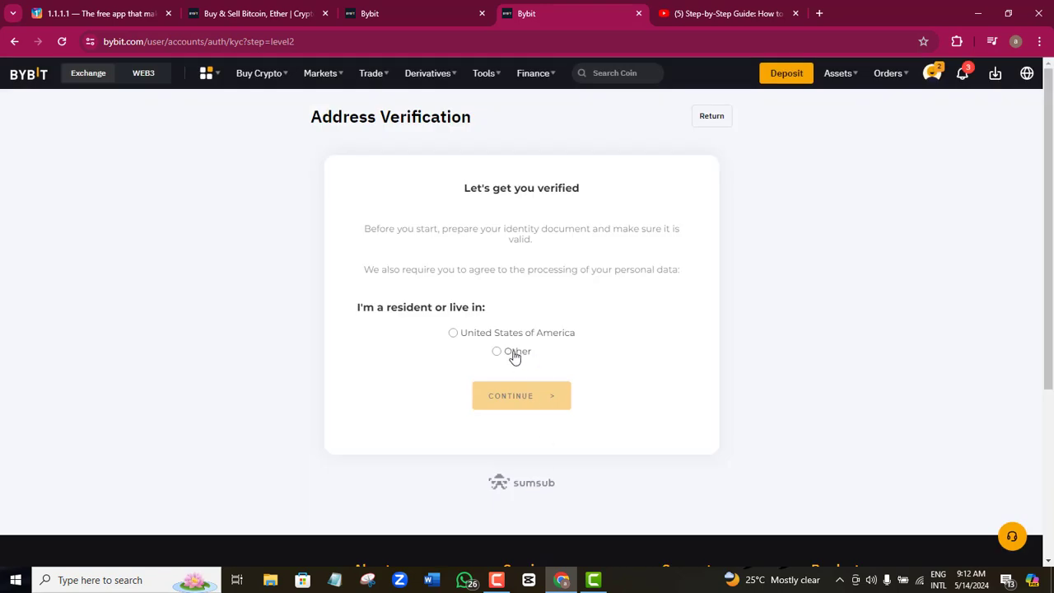
# Declare residence outside the United States and submit the uploaded proof-of-address document.
pyautogui.click(498, 351)
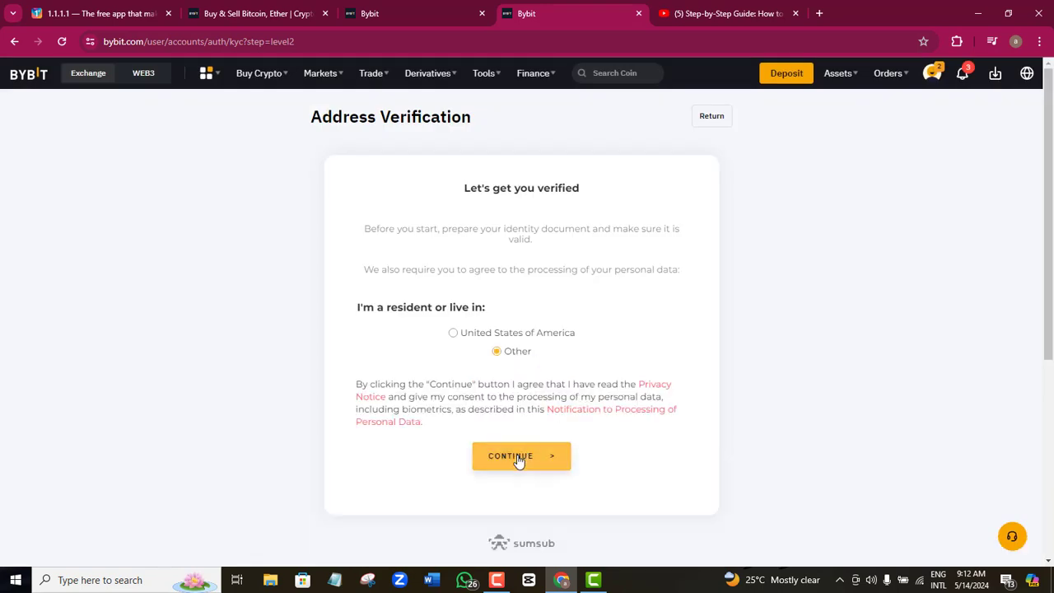
pyautogui.click(520, 455)
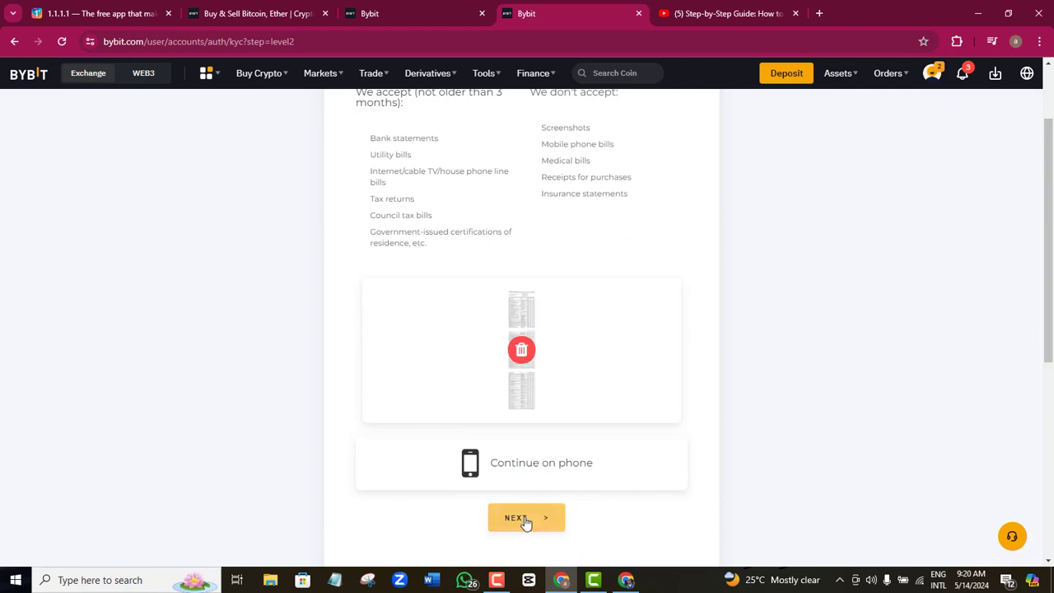
pyautogui.click(527, 517)
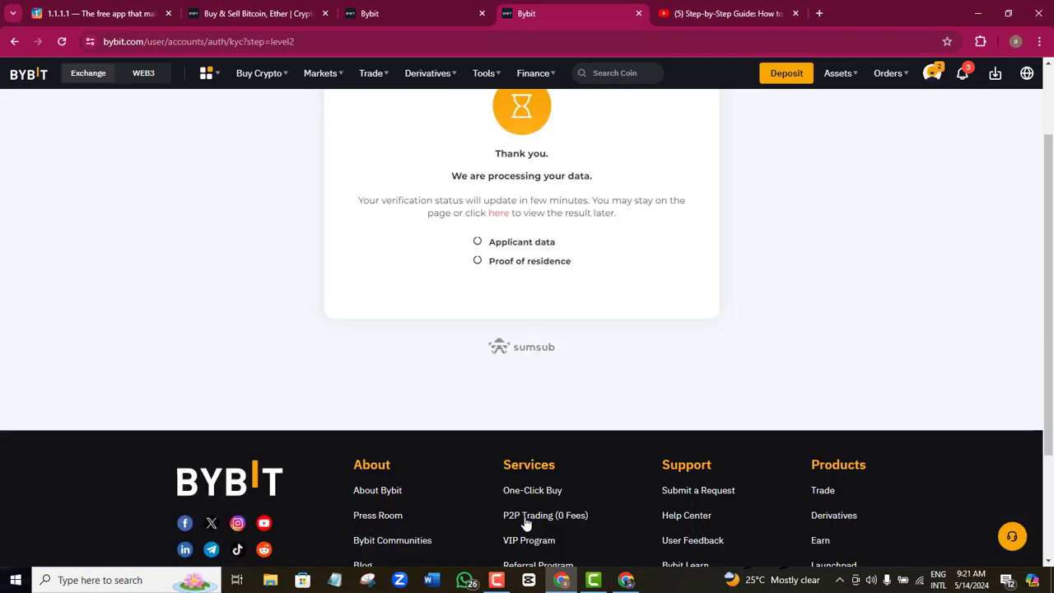
pyautogui.moveTo(774, 247)
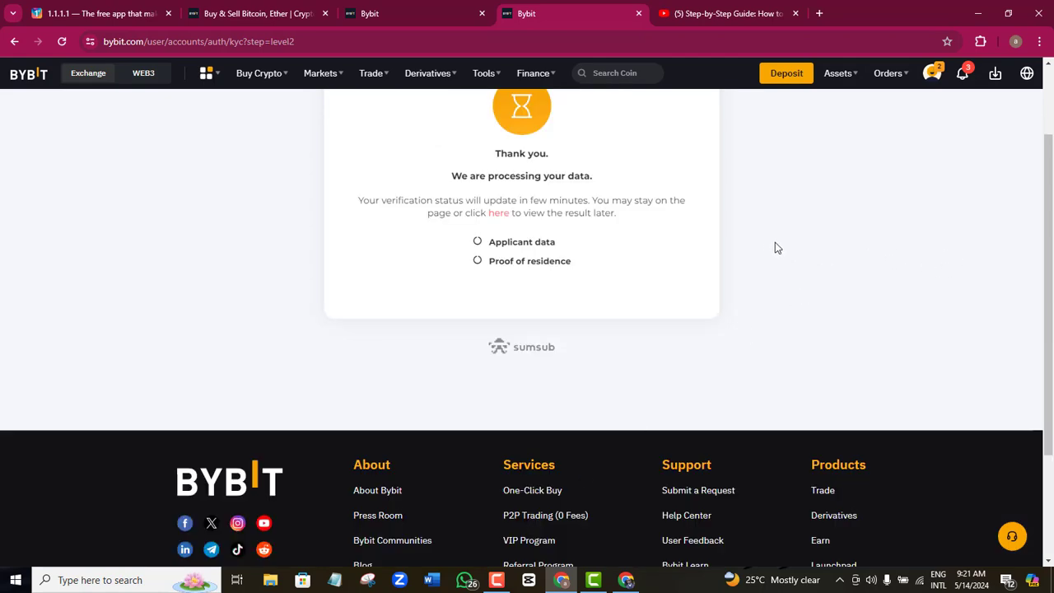
pyautogui.moveTo(603, 197)
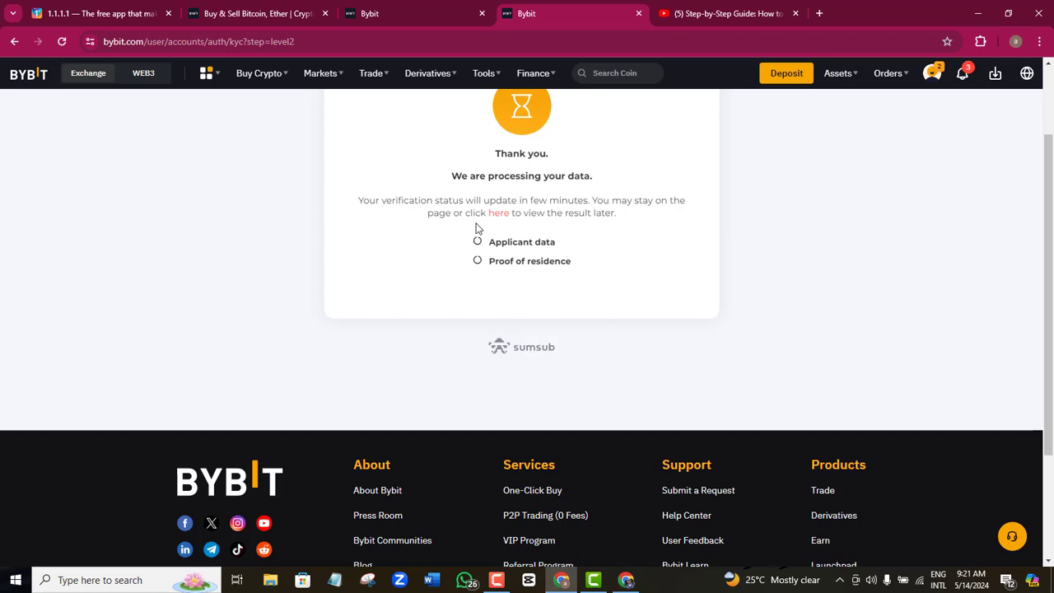
pyautogui.moveTo(484, 250)
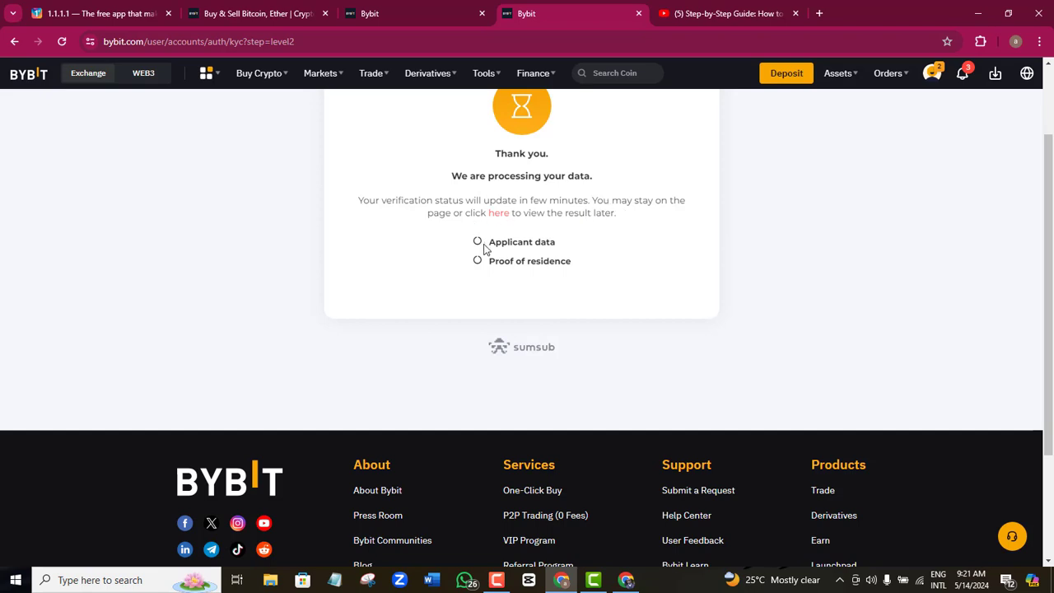
pyautogui.moveTo(481, 255)
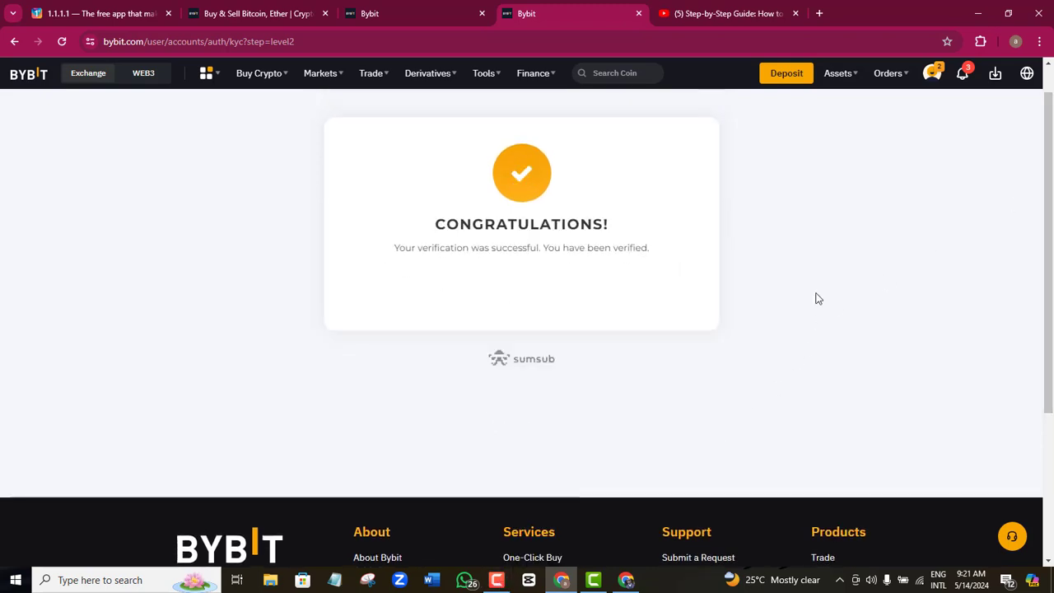
pyautogui.moveTo(441, 250)
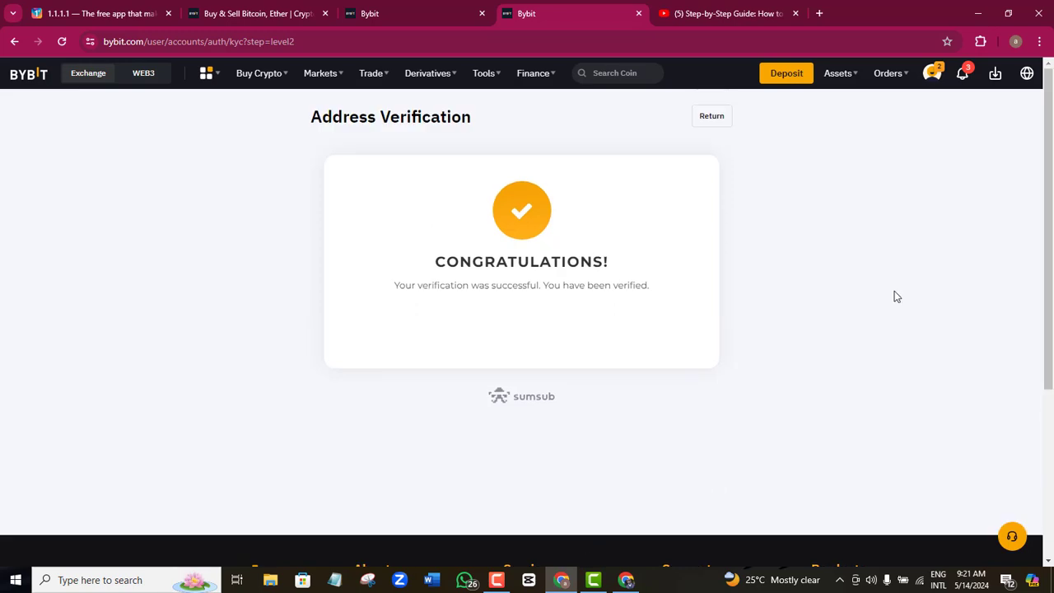
pyautogui.moveTo(712, 115)
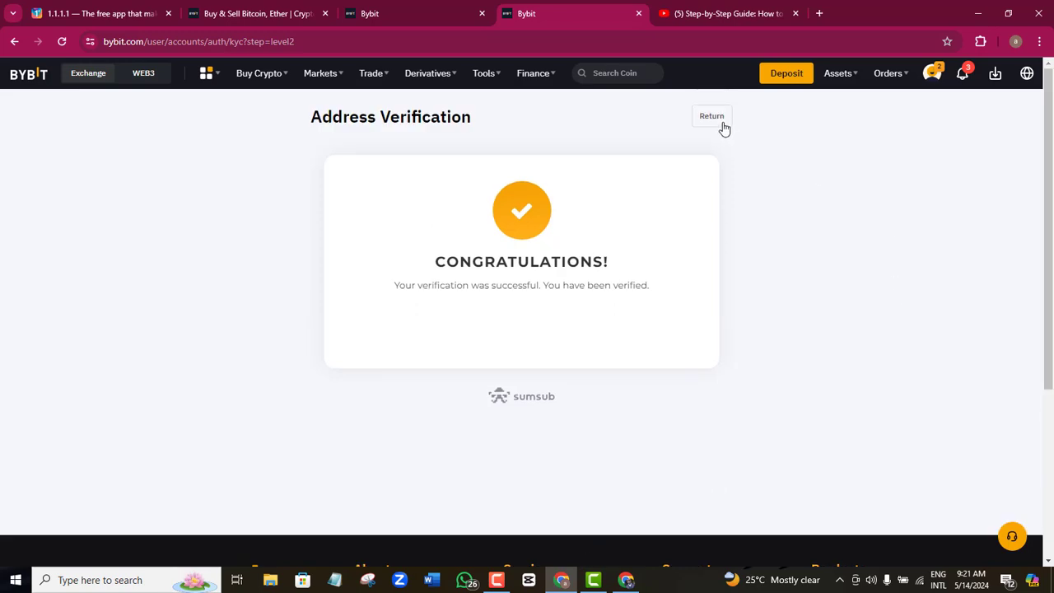
# Leave the address verification success page for the Deposit page.
pyautogui.click(838, 72)
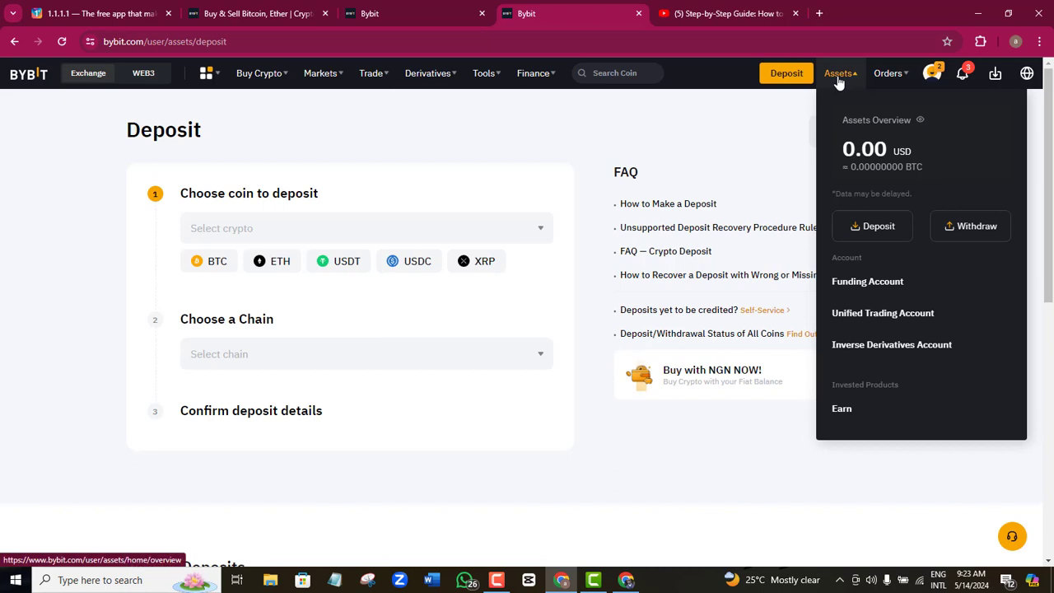
# From the Withdraw page, begin Google 2FA setup via Set Up Now and the 2FA link.
pyautogui.click(970, 226)
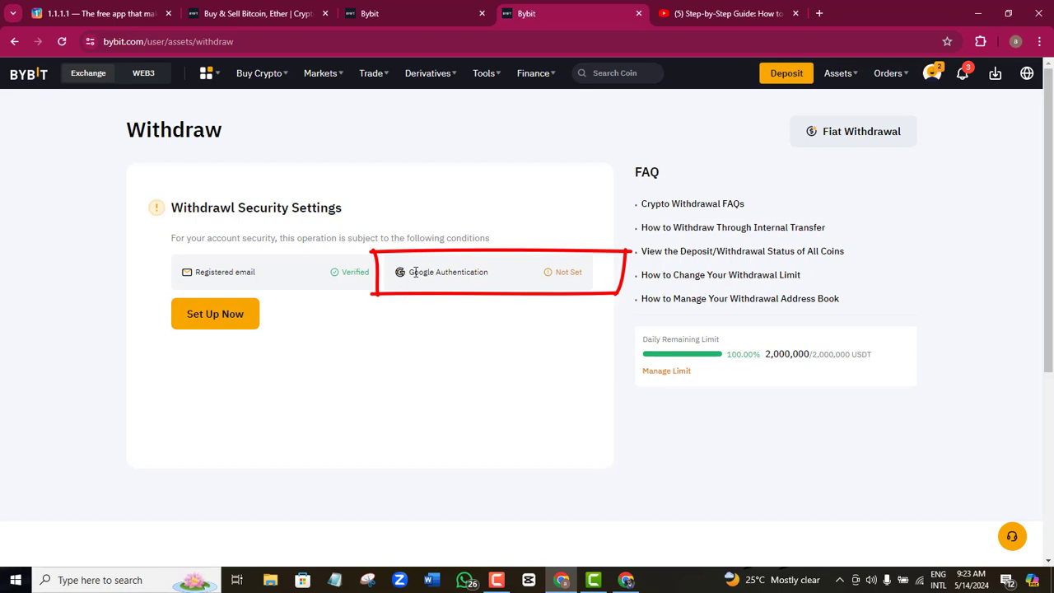
pyautogui.click(448, 272)
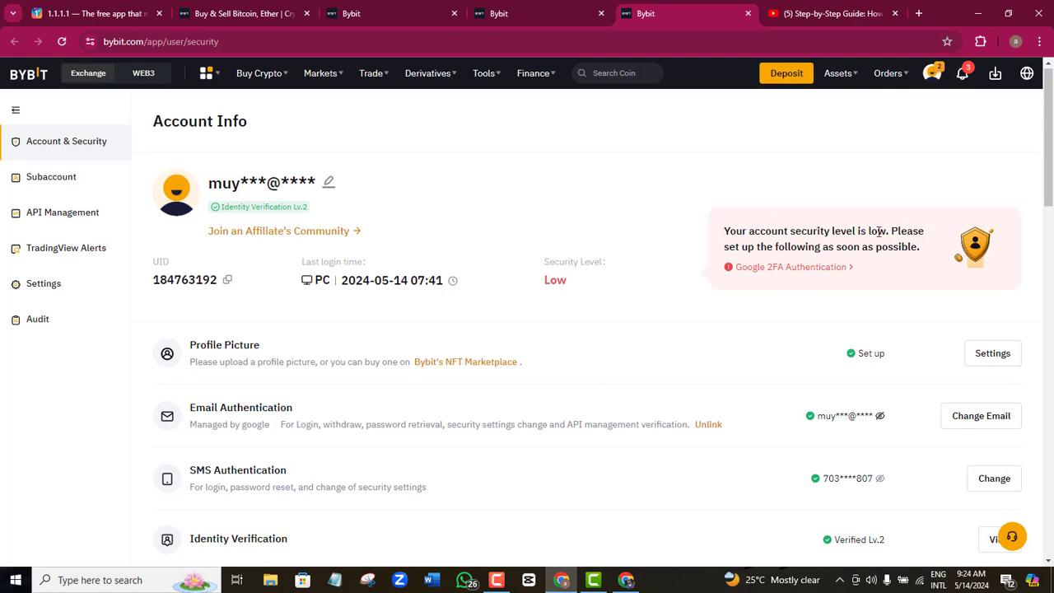
pyautogui.moveTo(789, 272)
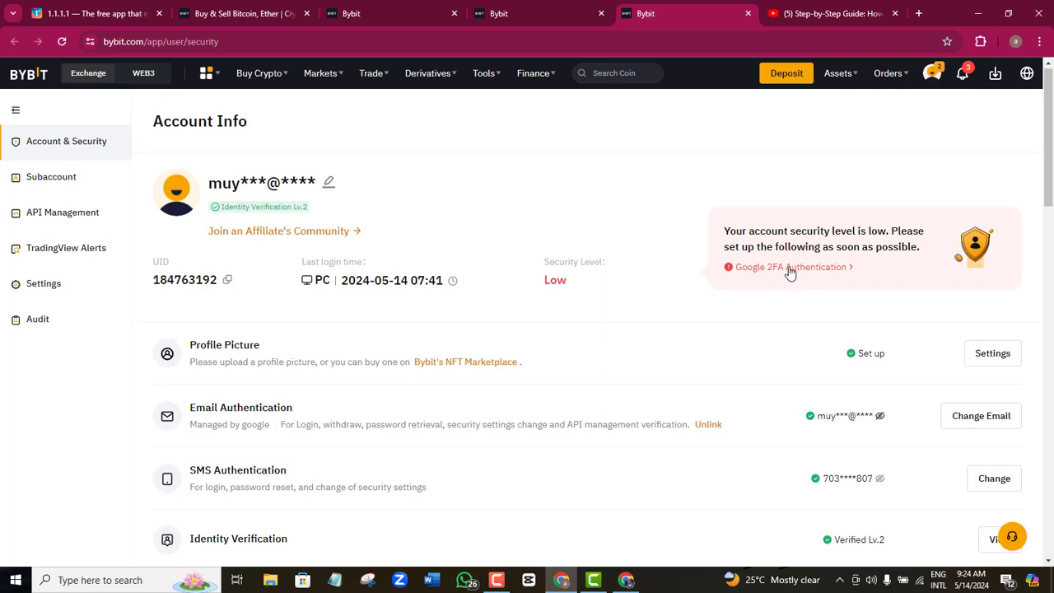
pyautogui.click(789, 267)
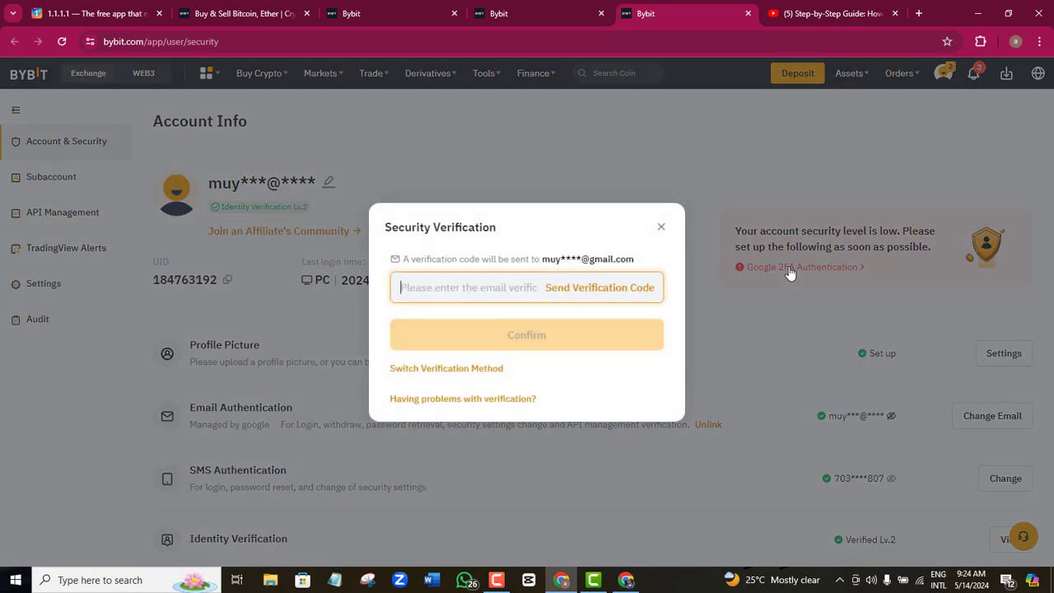
pyautogui.moveTo(706, 280)
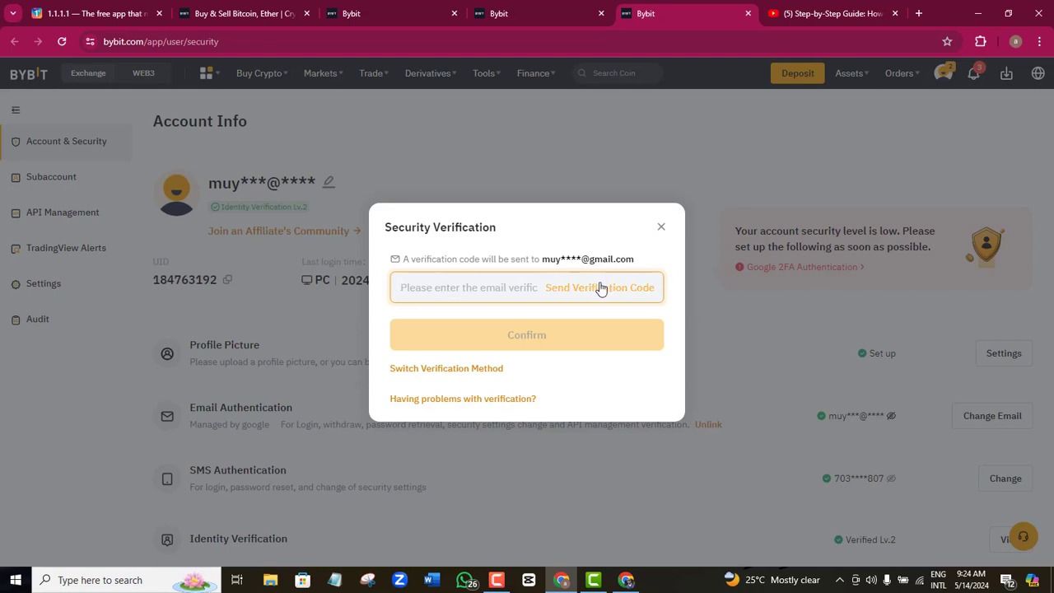
pyautogui.click(599, 287)
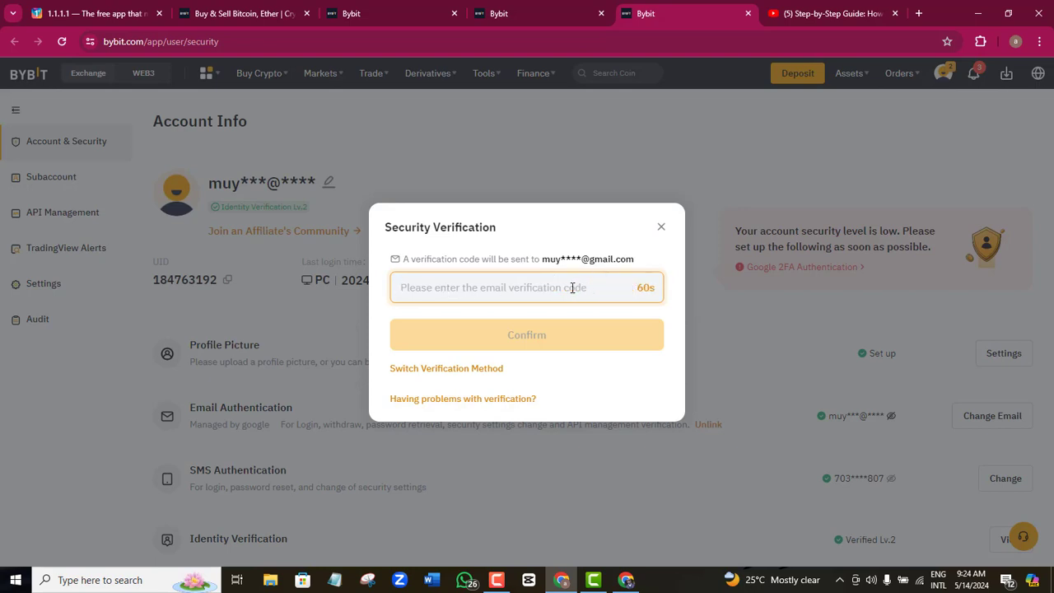
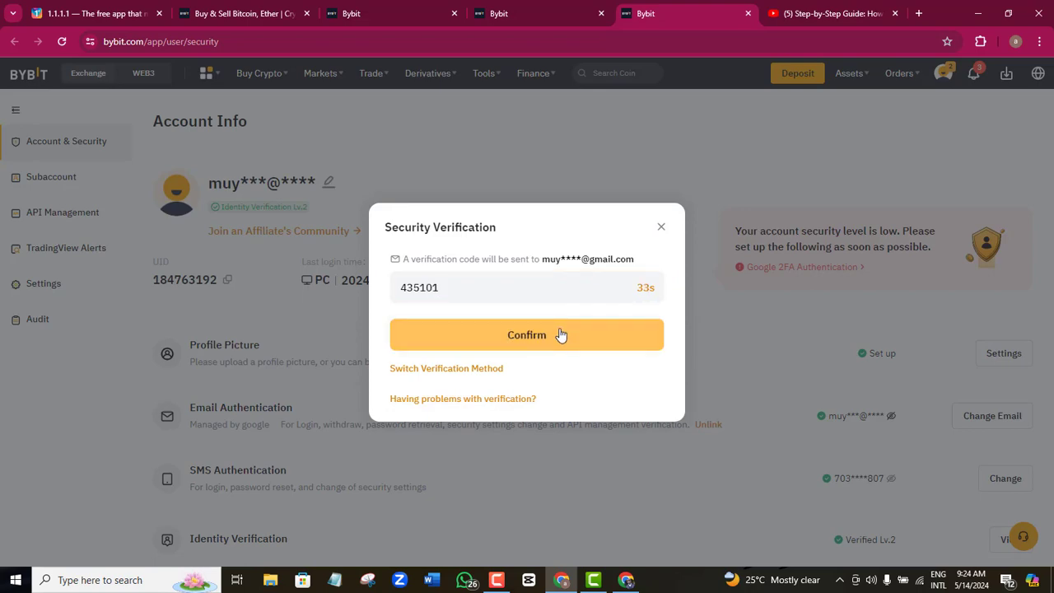
pyautogui.click(527, 335)
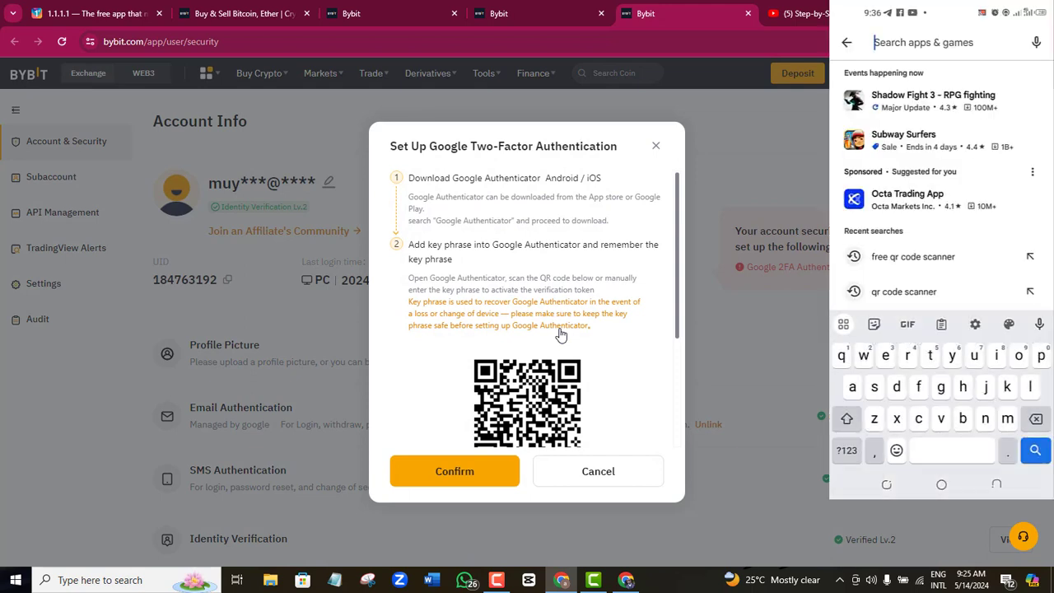
# Scan the QR code in Google Authenticator, enter the 2FA code and confirm to enable it.
pyautogui.write('googl')
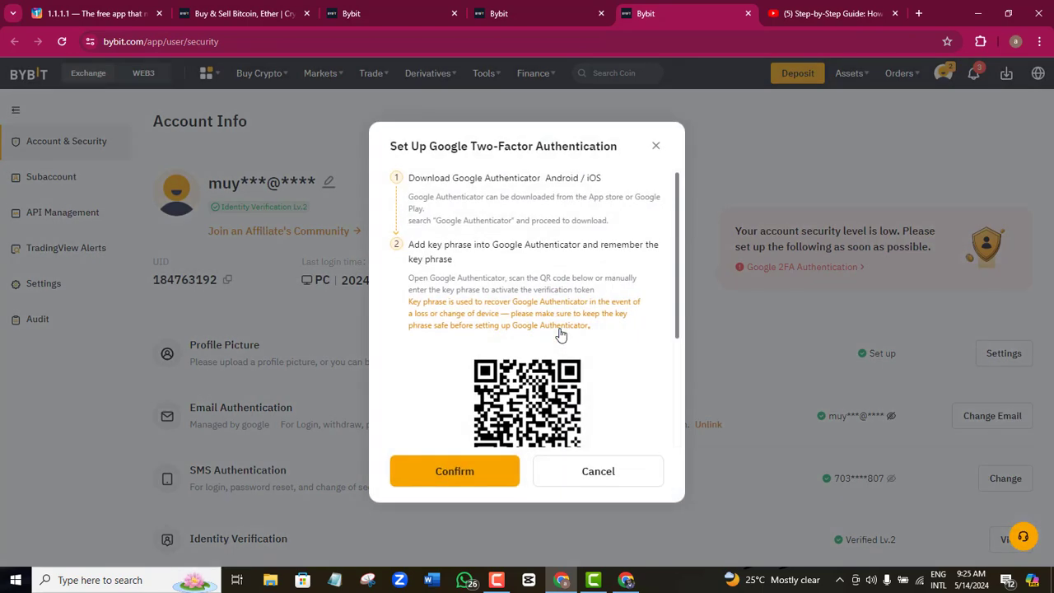
pyautogui.scroll(-3)
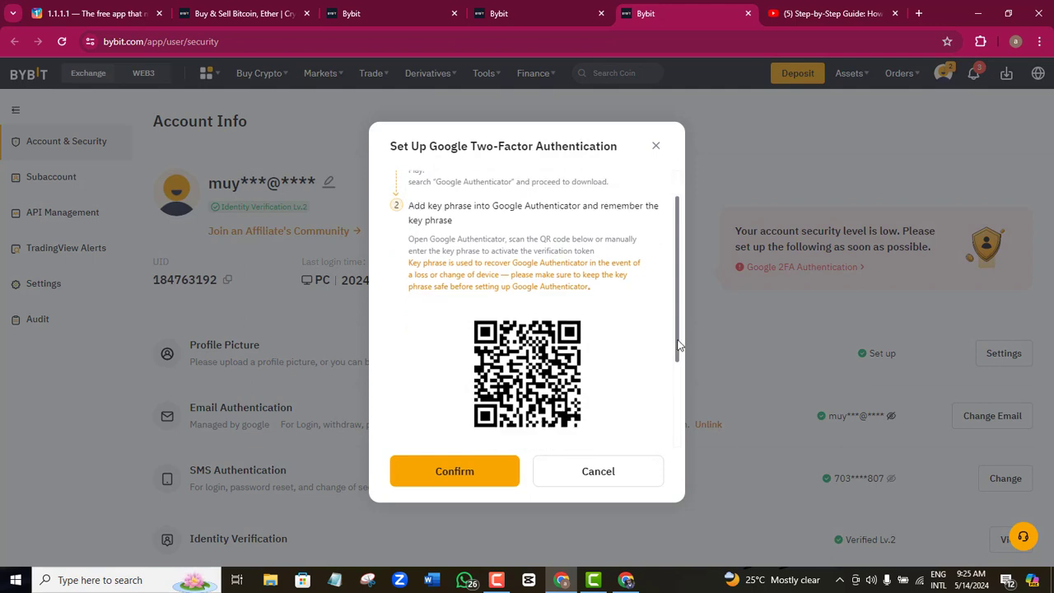
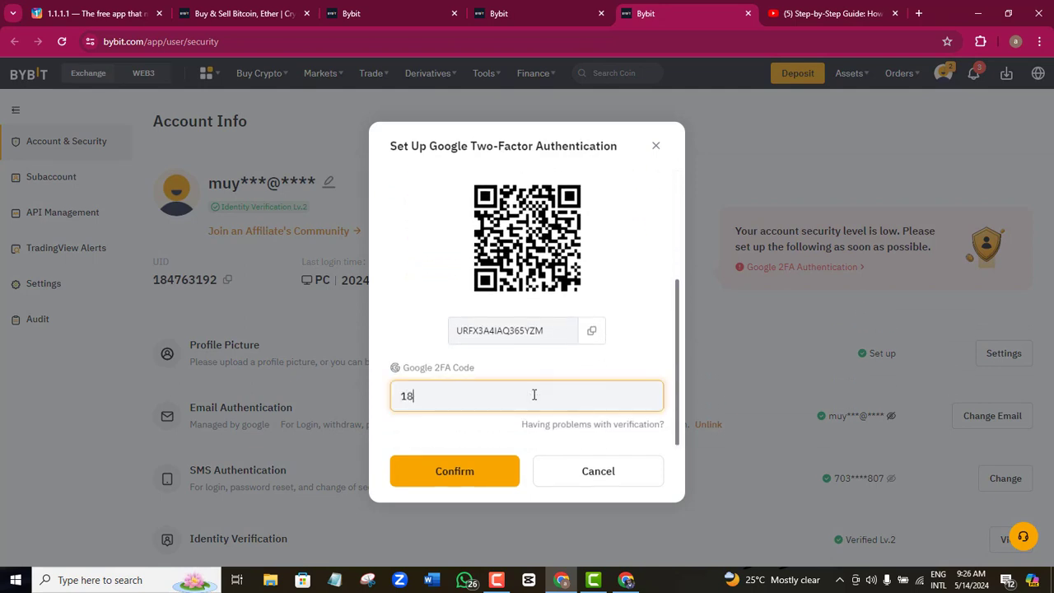
pyautogui.click(454, 471)
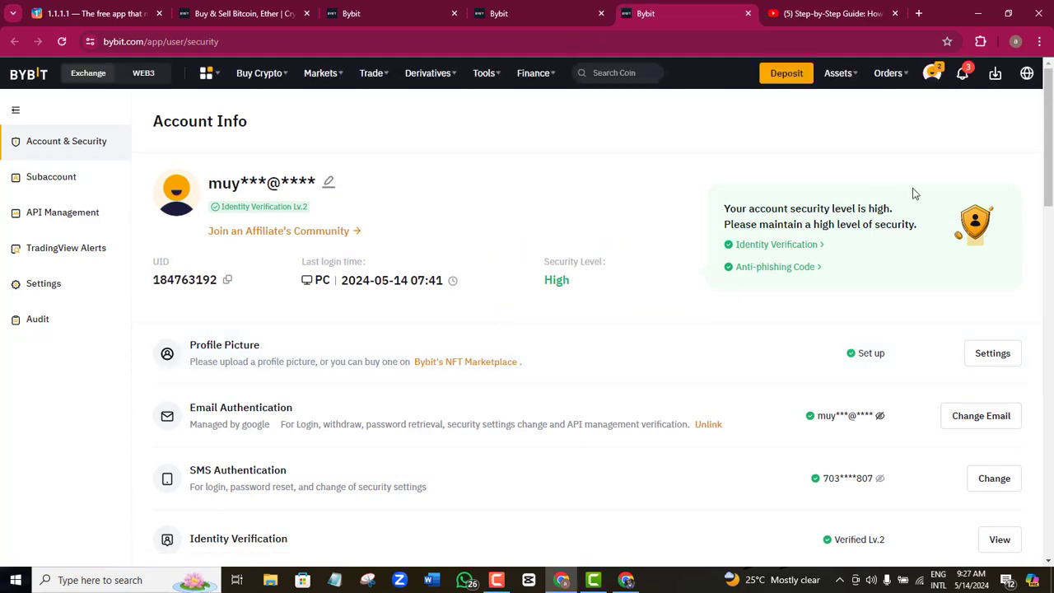
# Go to Assets and bring up the crypto withdrawal form.
pyautogui.scroll(-3)
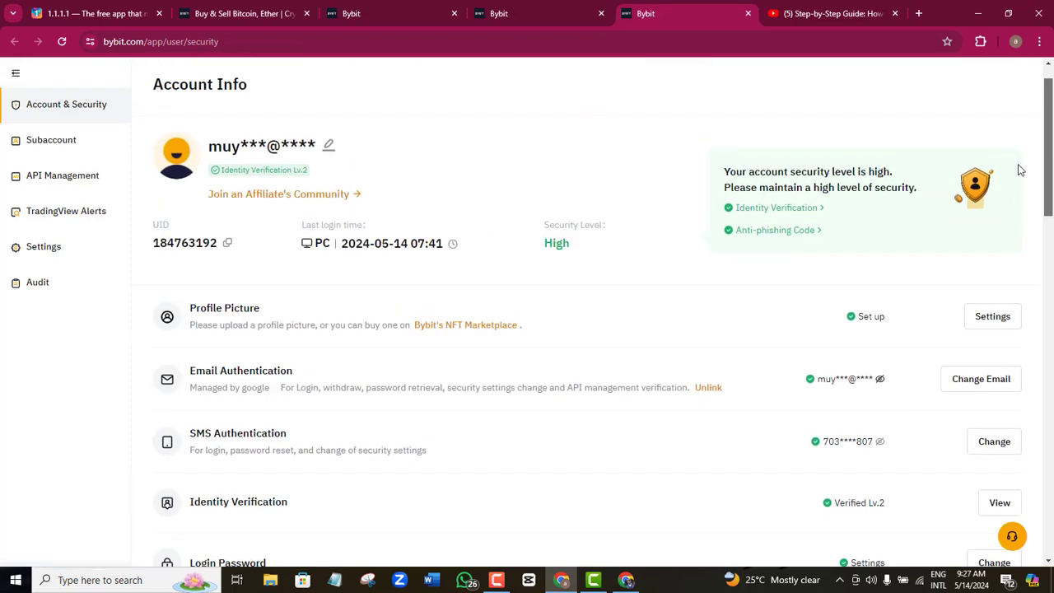
pyautogui.click(836, 73)
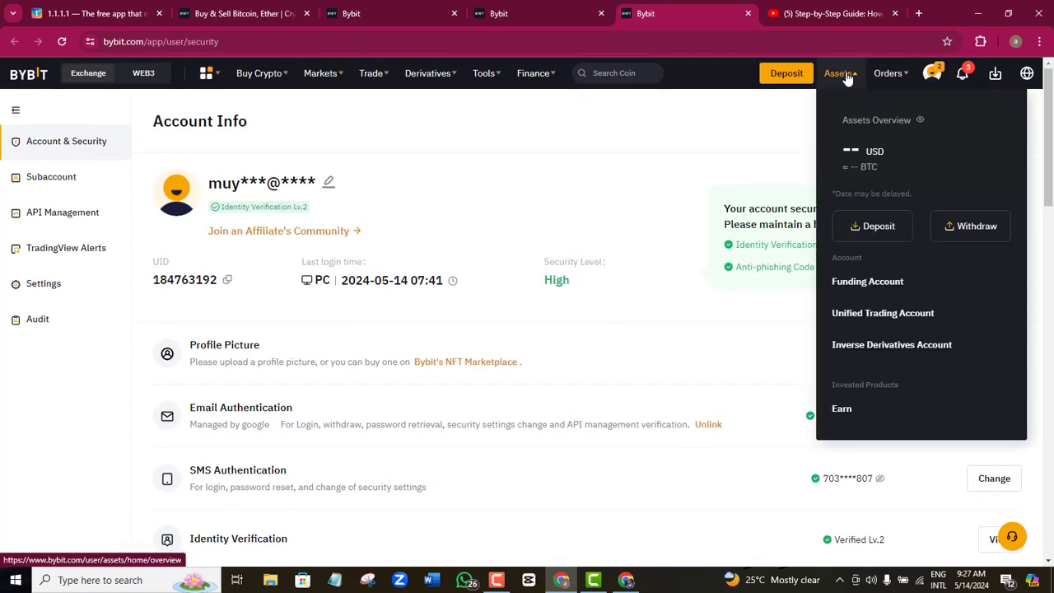
pyautogui.click(970, 225)
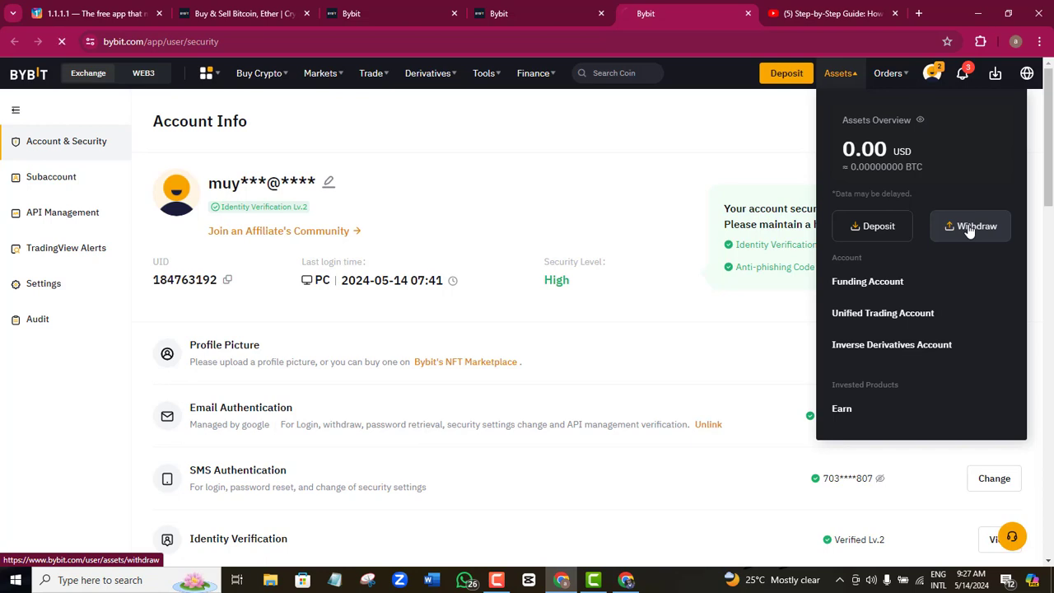
pyautogui.click(970, 225)
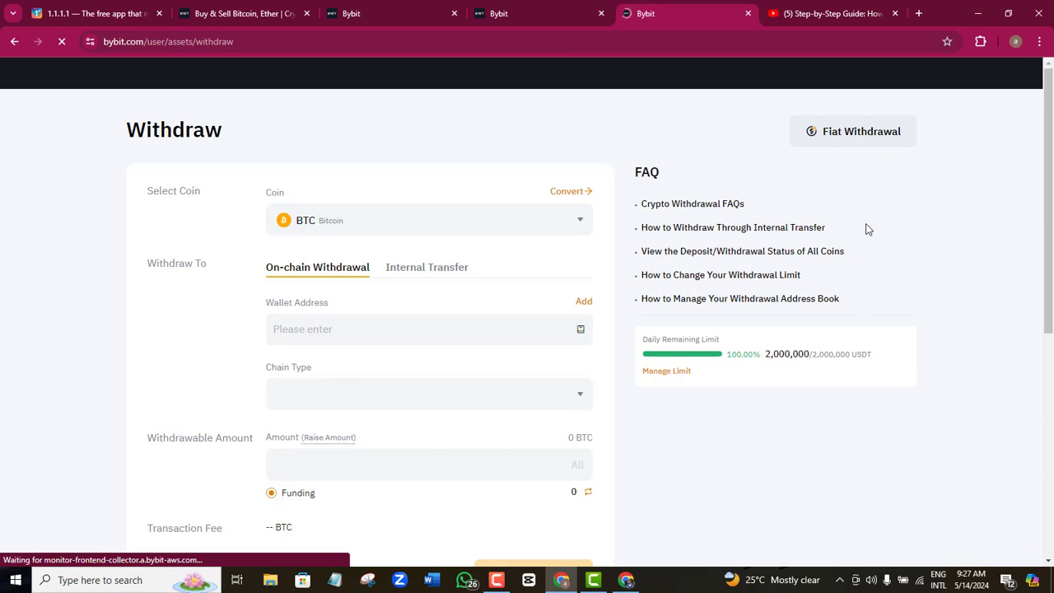
pyautogui.click(428, 221)
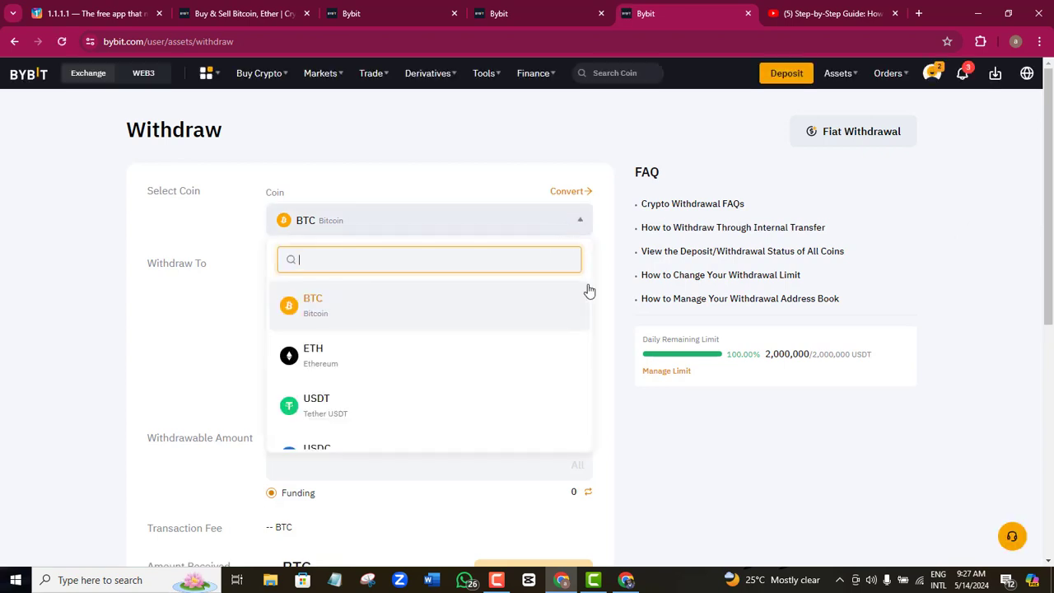
pyautogui.moveTo(321, 405)
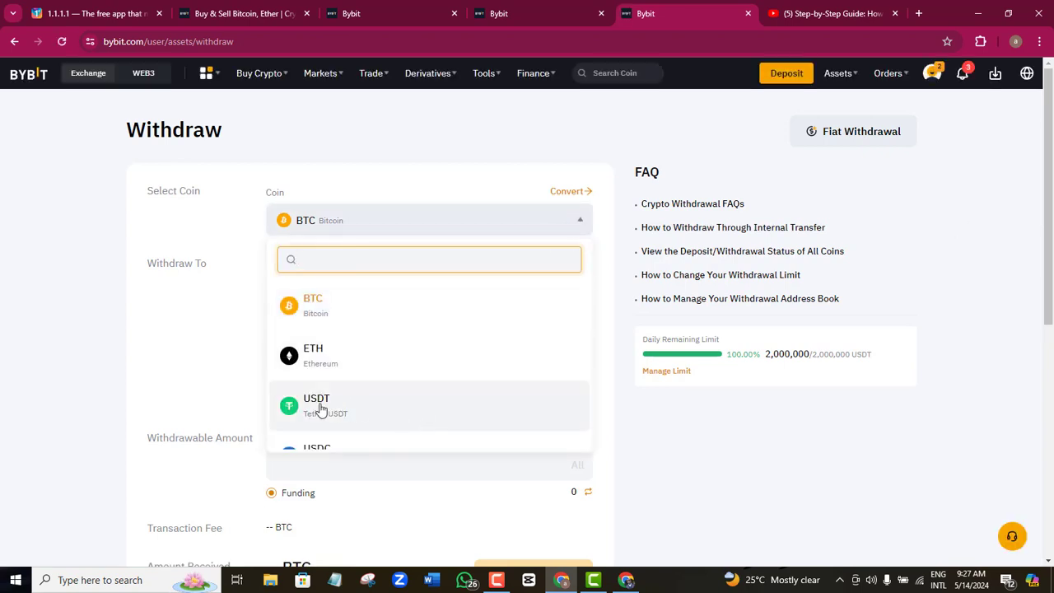
pyautogui.click(316, 405)
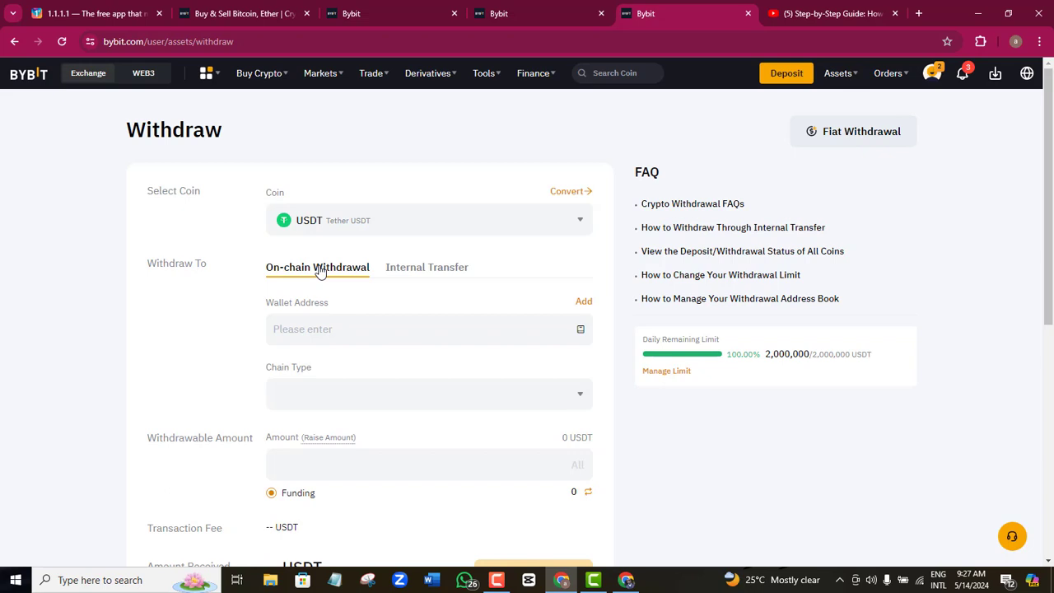
pyautogui.moveTo(371, 300)
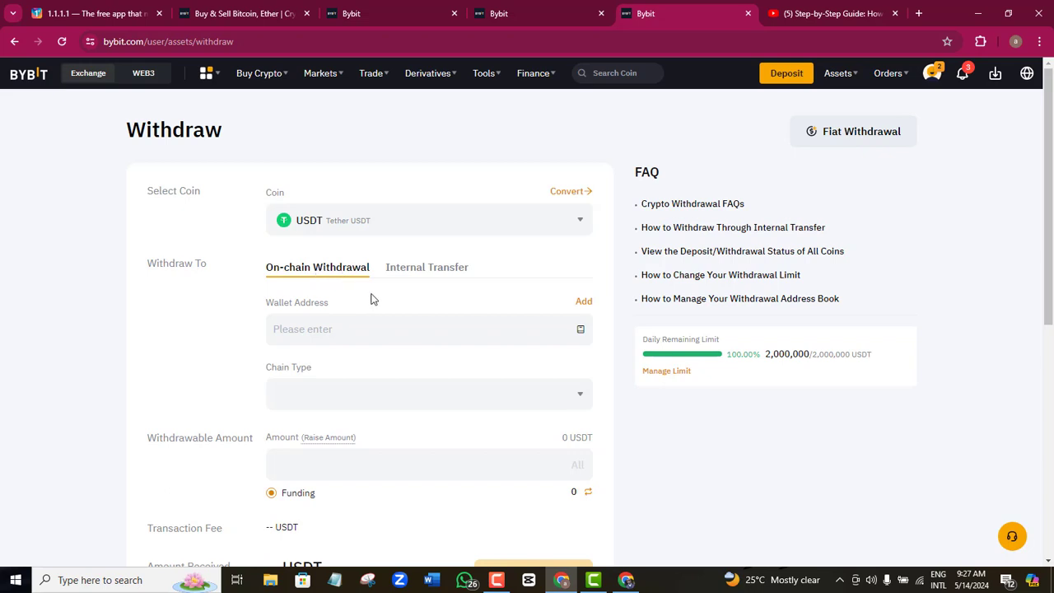
pyautogui.click(404, 330)
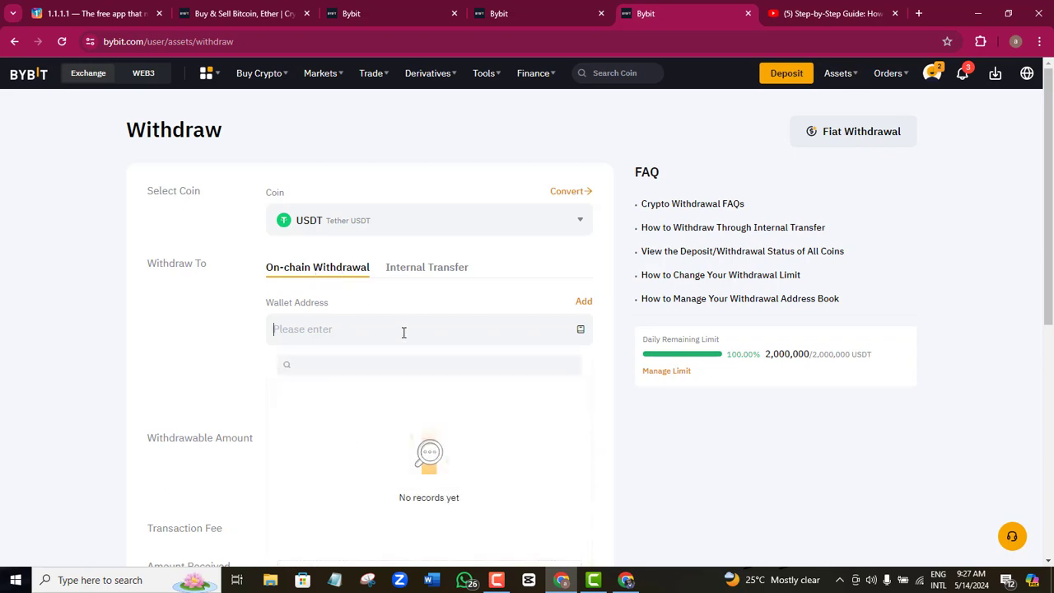
pyautogui.moveTo(420, 412)
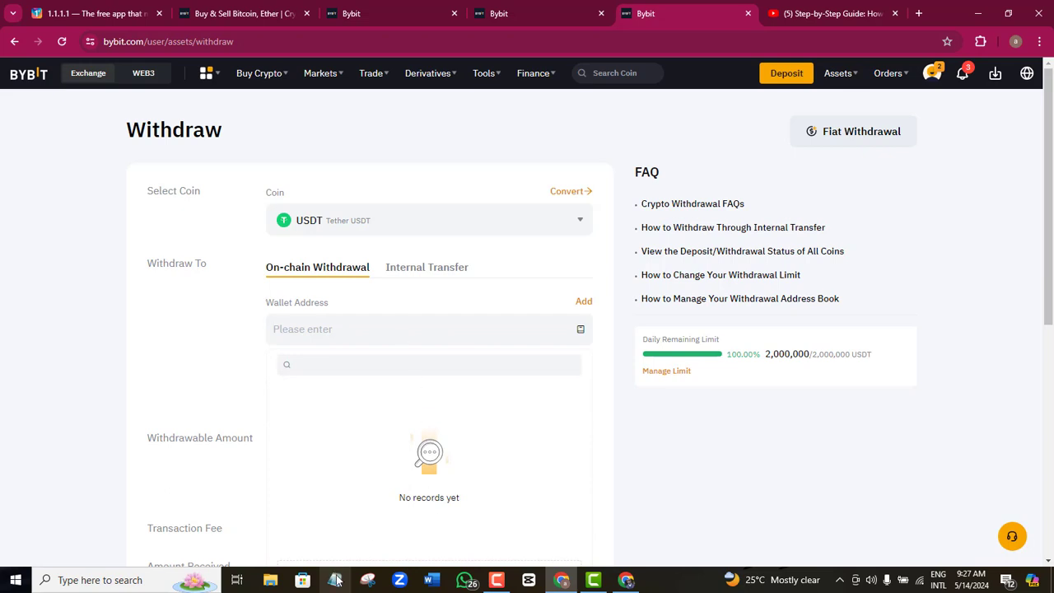
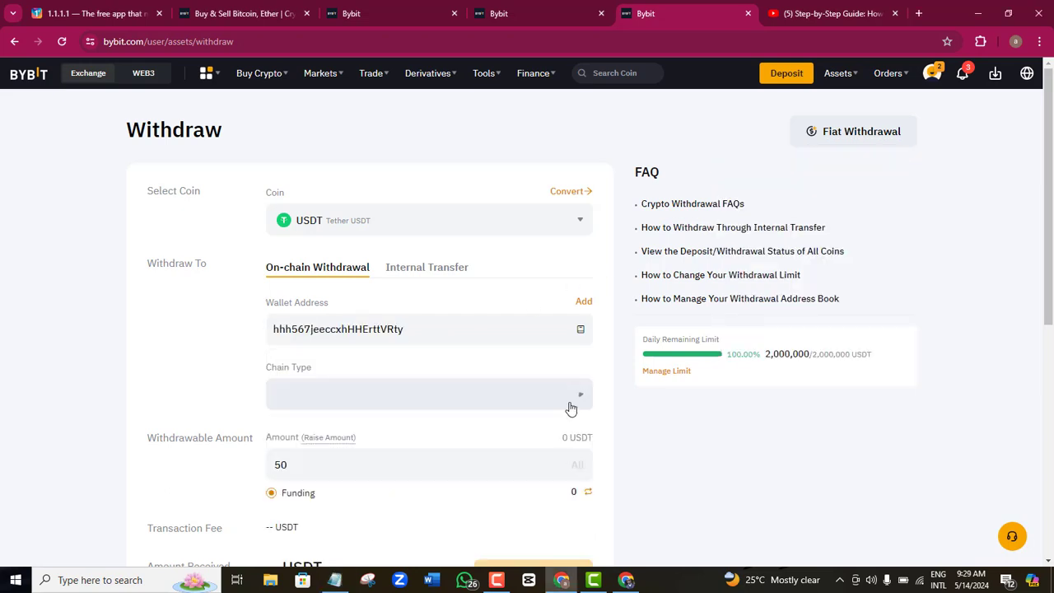
# Select the TRC20 chain and set the withdrawal amount to 4.
pyautogui.click(428, 392)
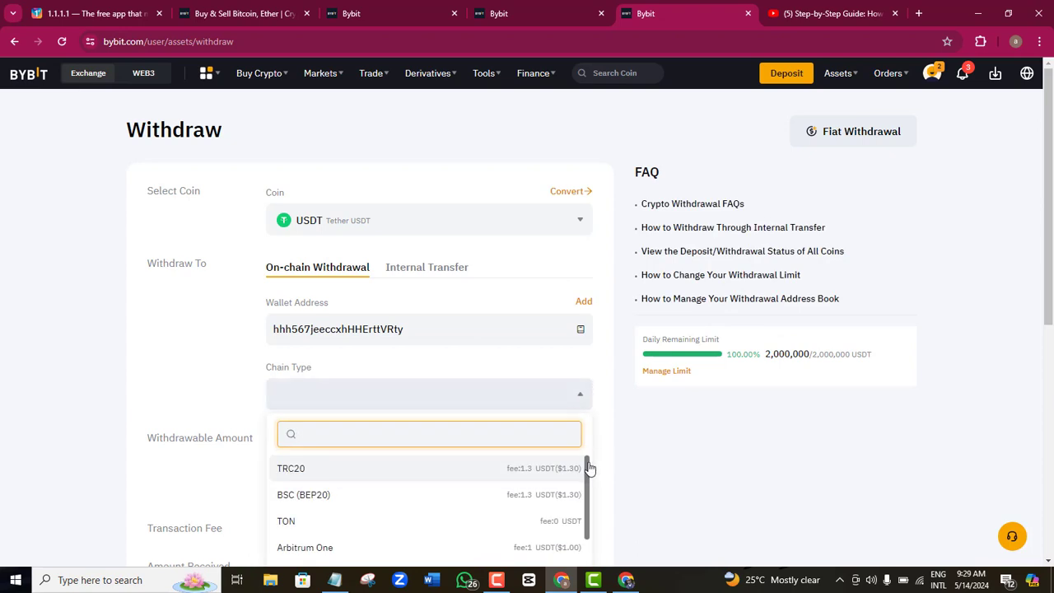
pyautogui.moveTo(427, 468)
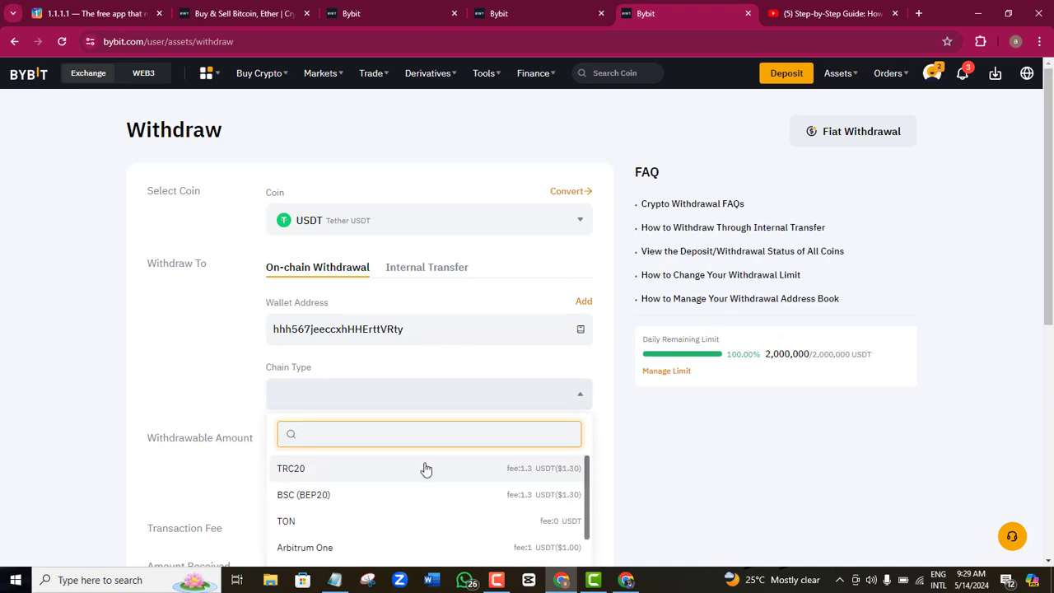
pyautogui.click(290, 468)
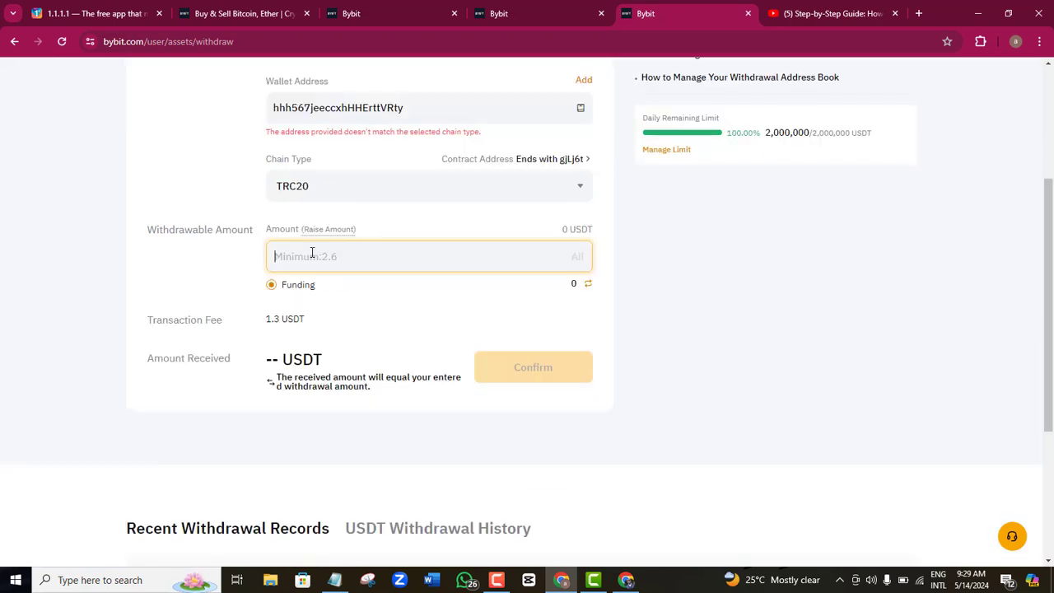
pyautogui.write('4')
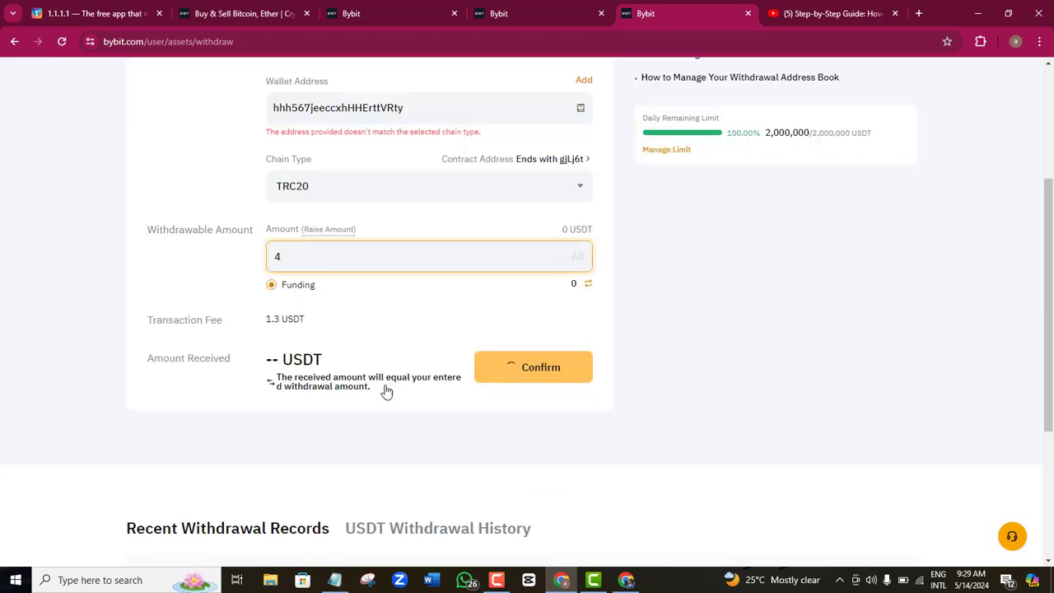